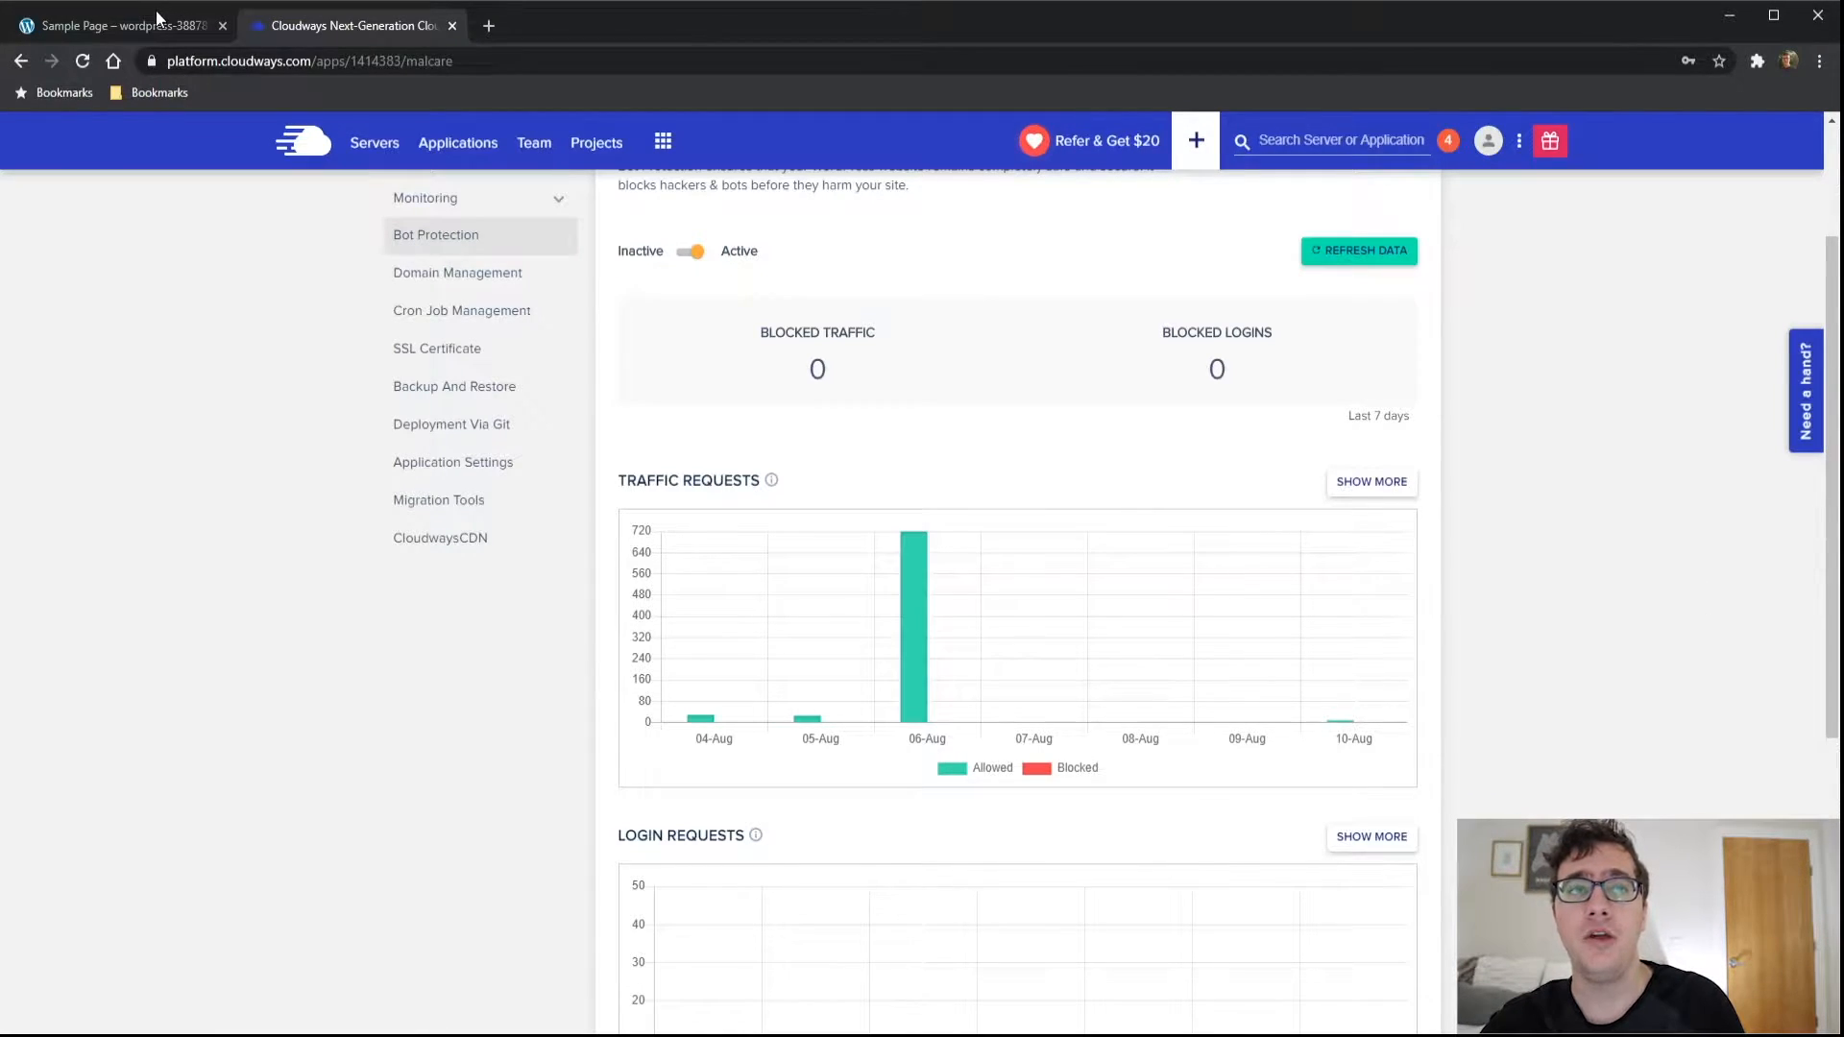
Go to the PlayGround WordPress dashboard and list its installed plugins, including Bot Protection
click(118, 25)
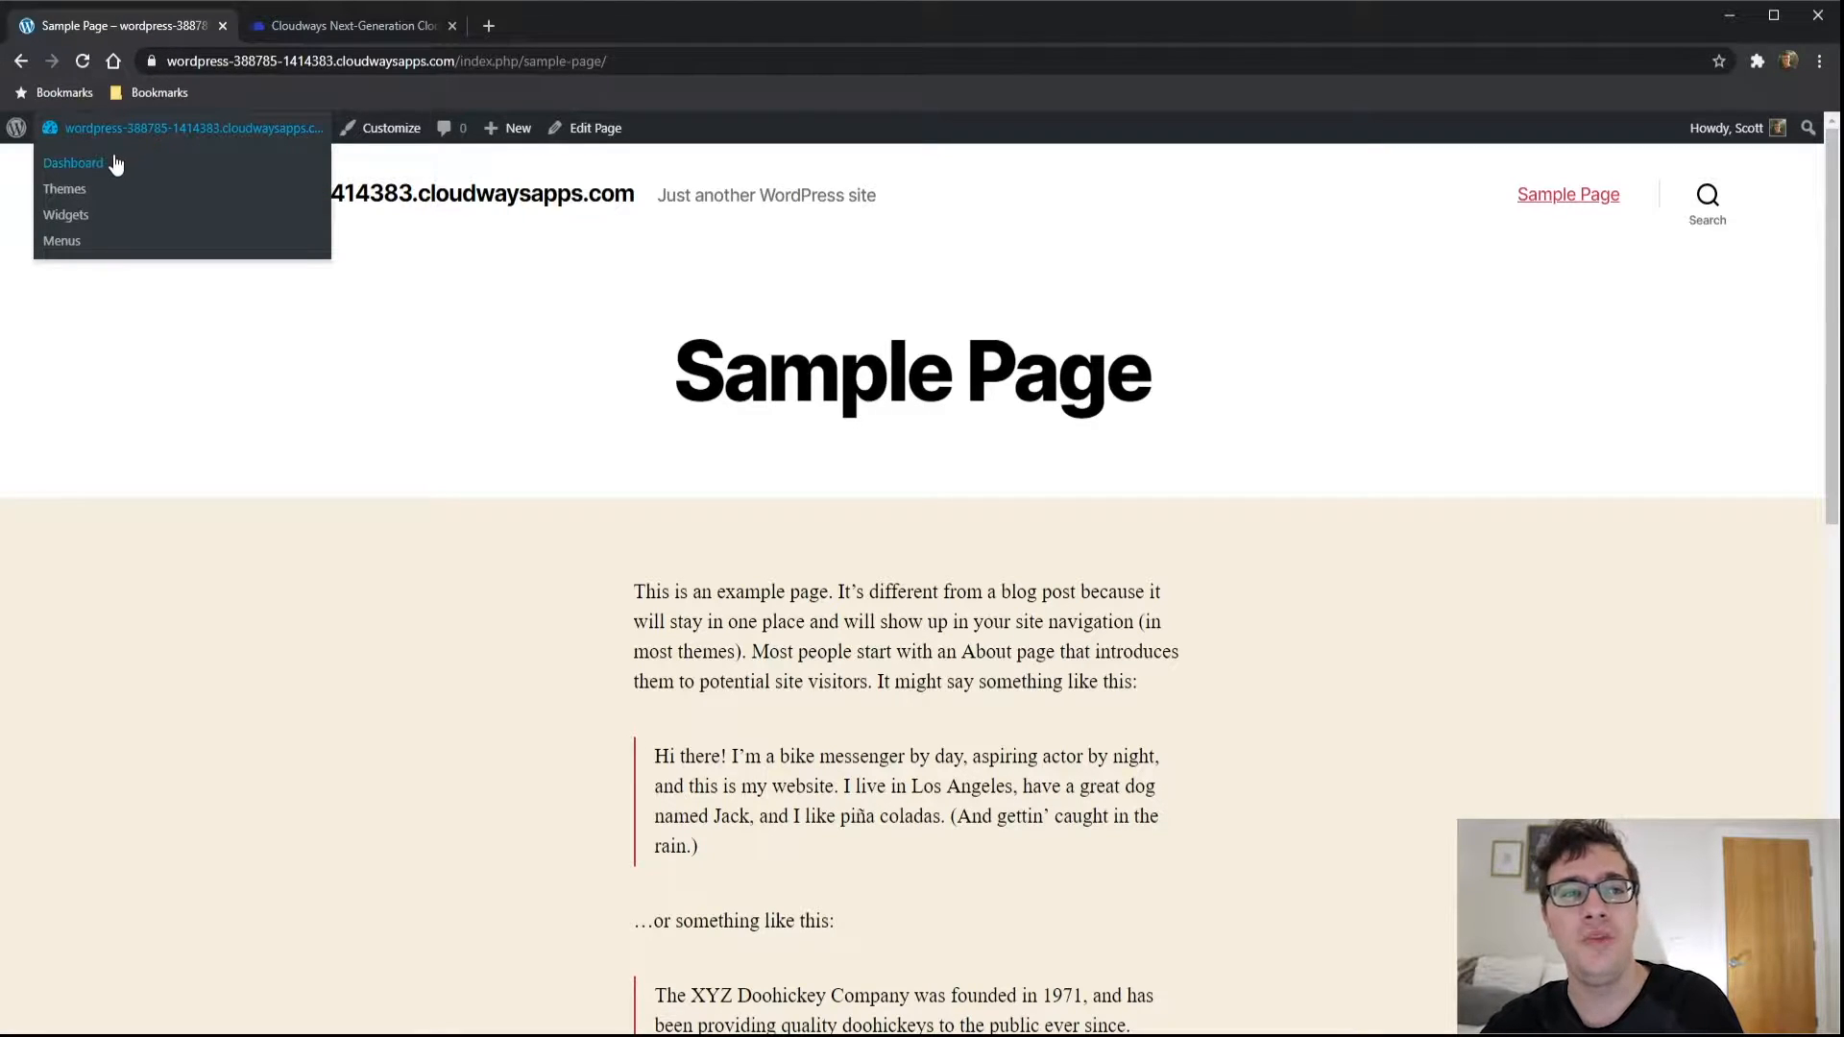
click(73, 162)
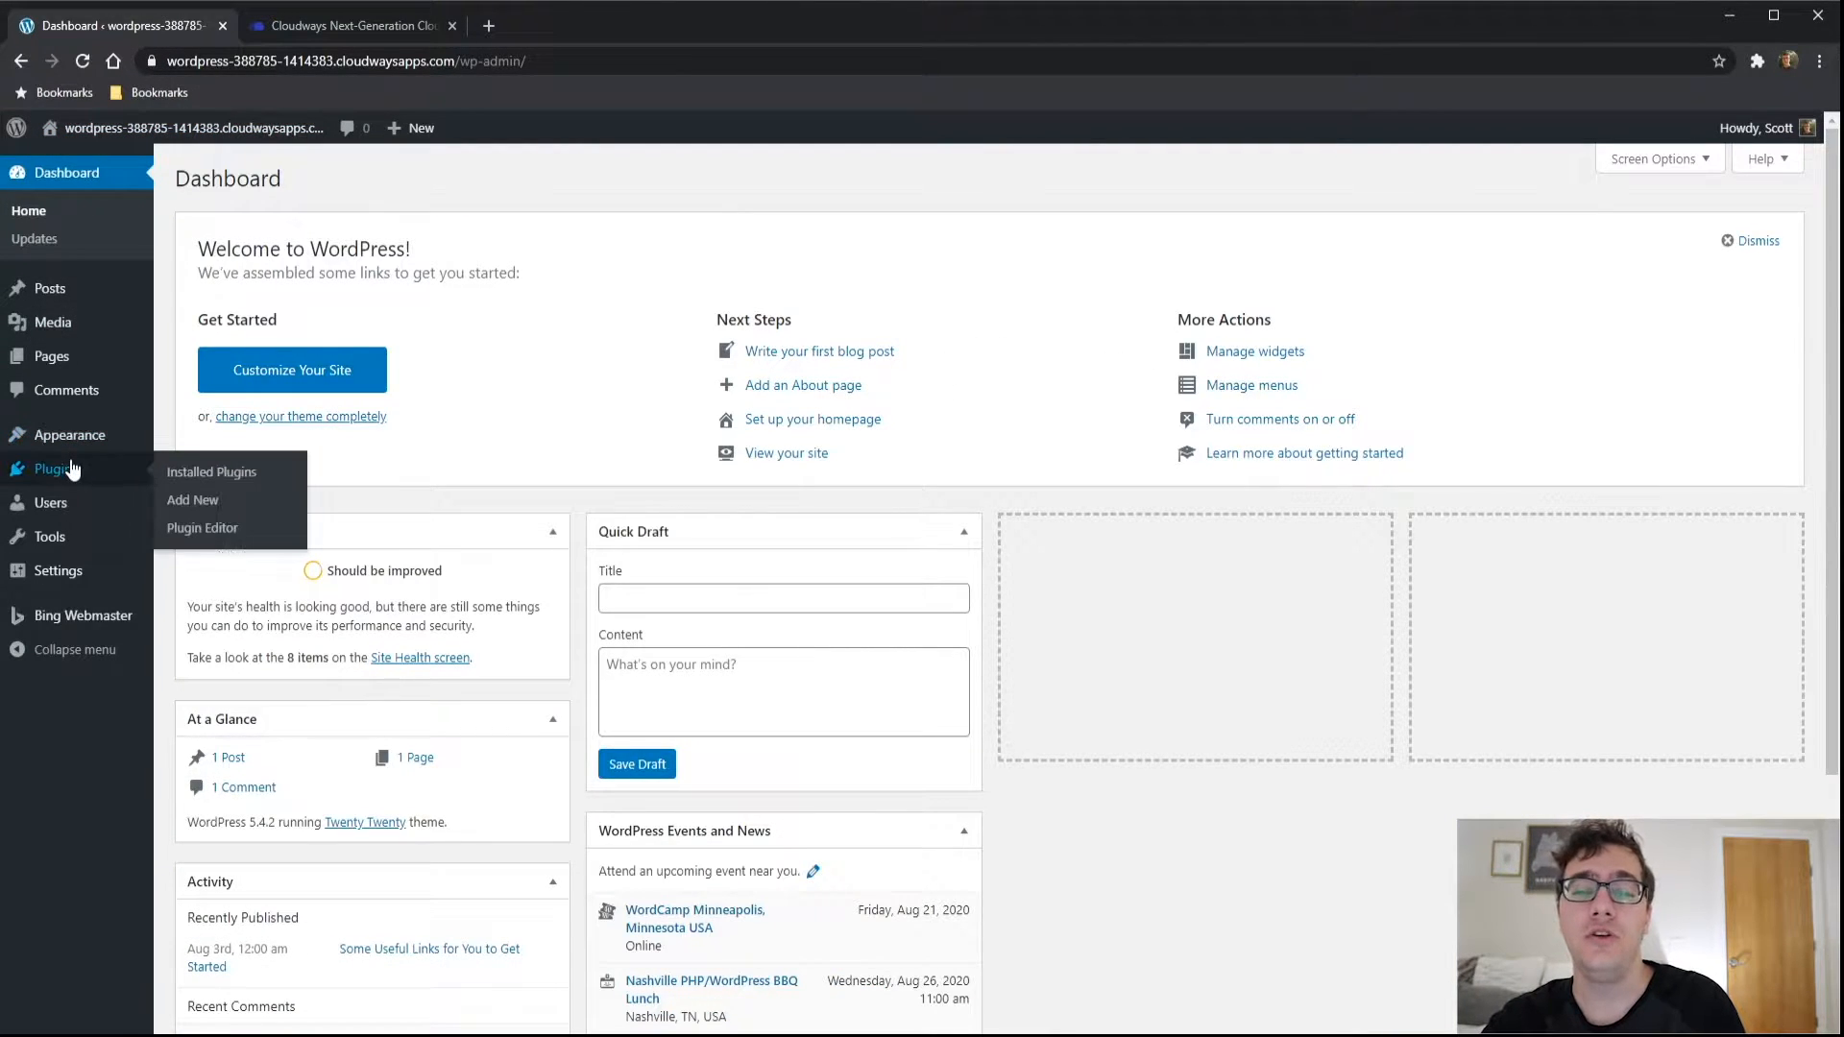
click(211, 473)
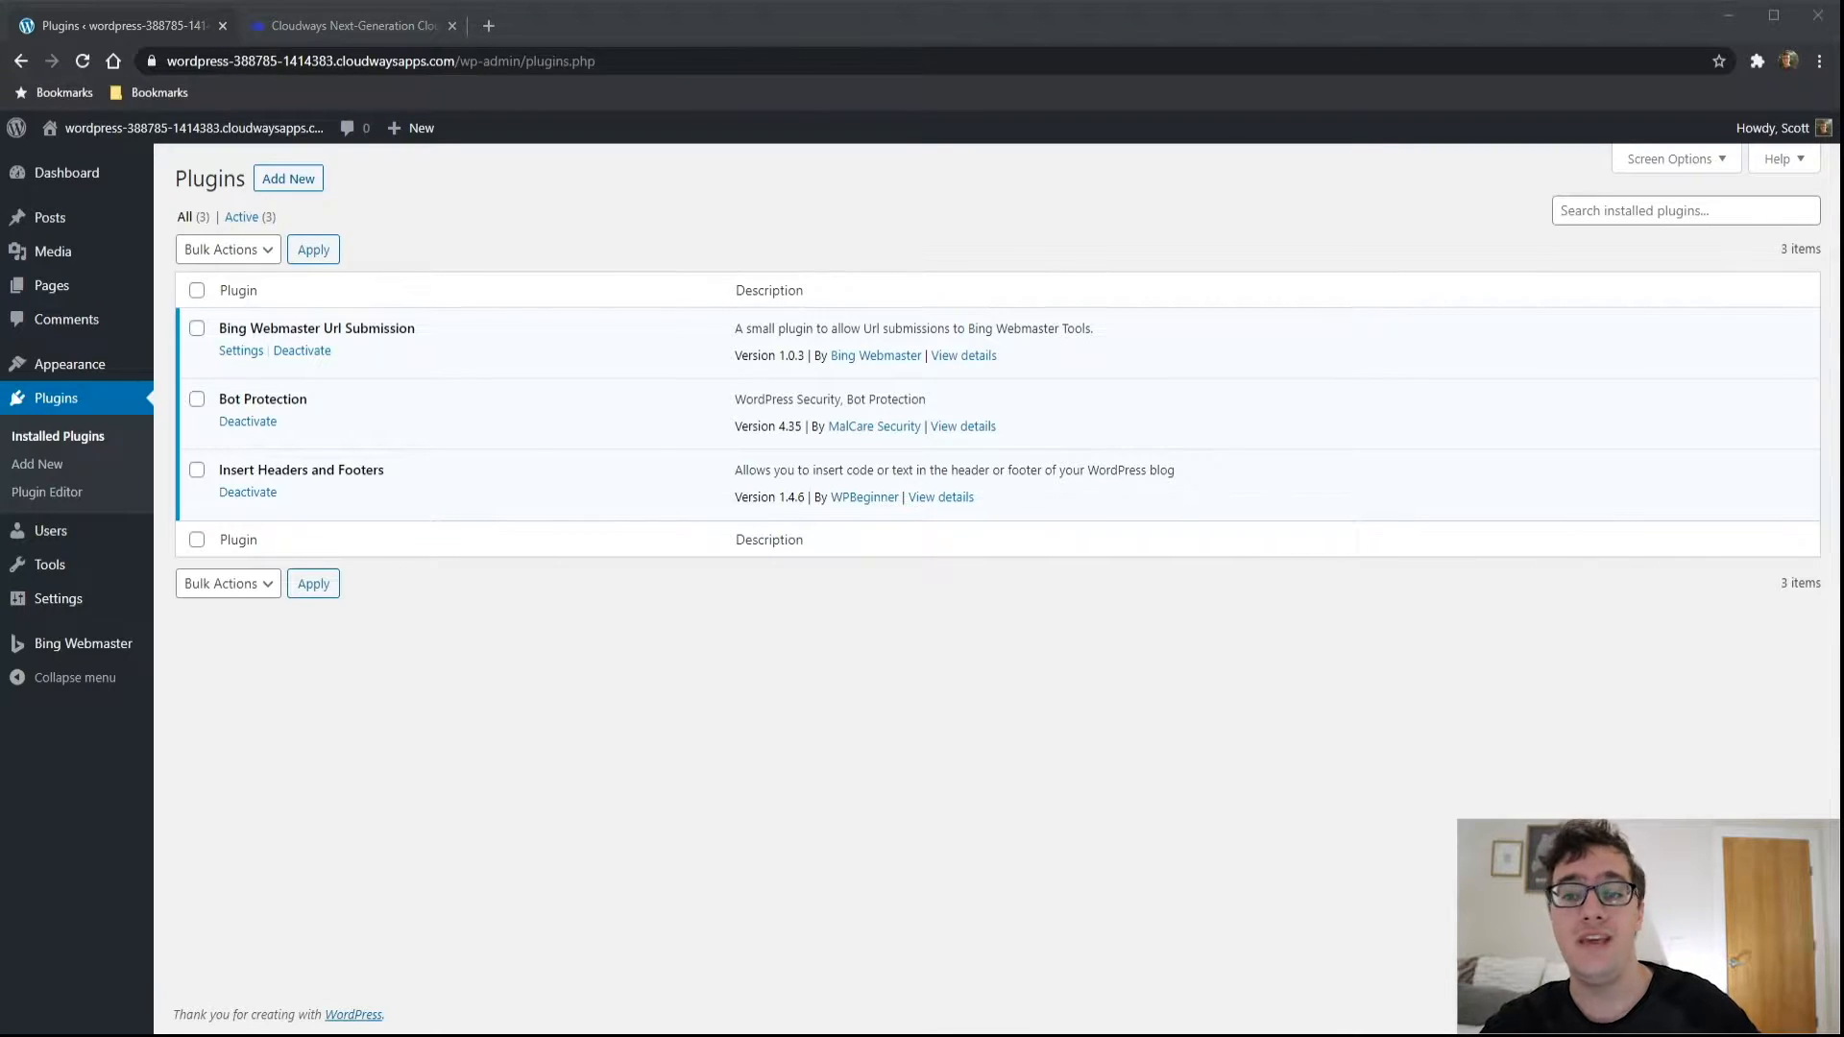
mouse_move(1079, 861)
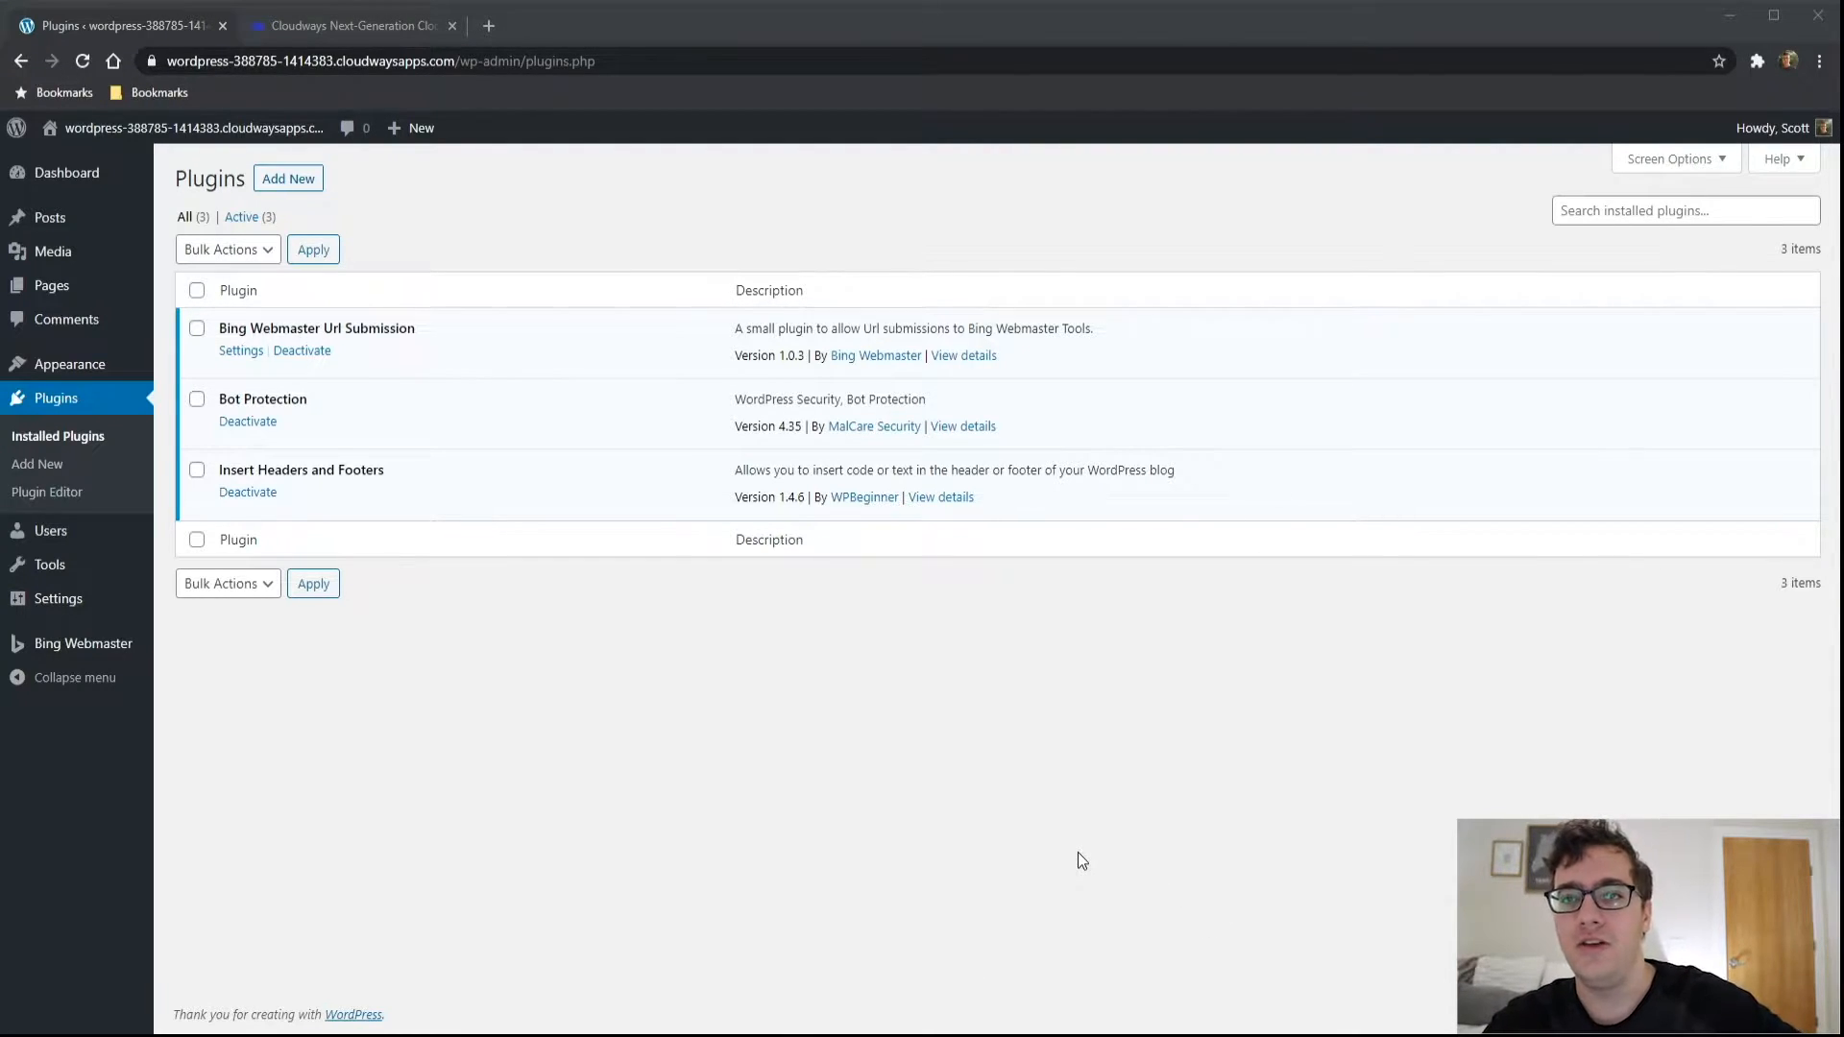
mouse_move(1682, 766)
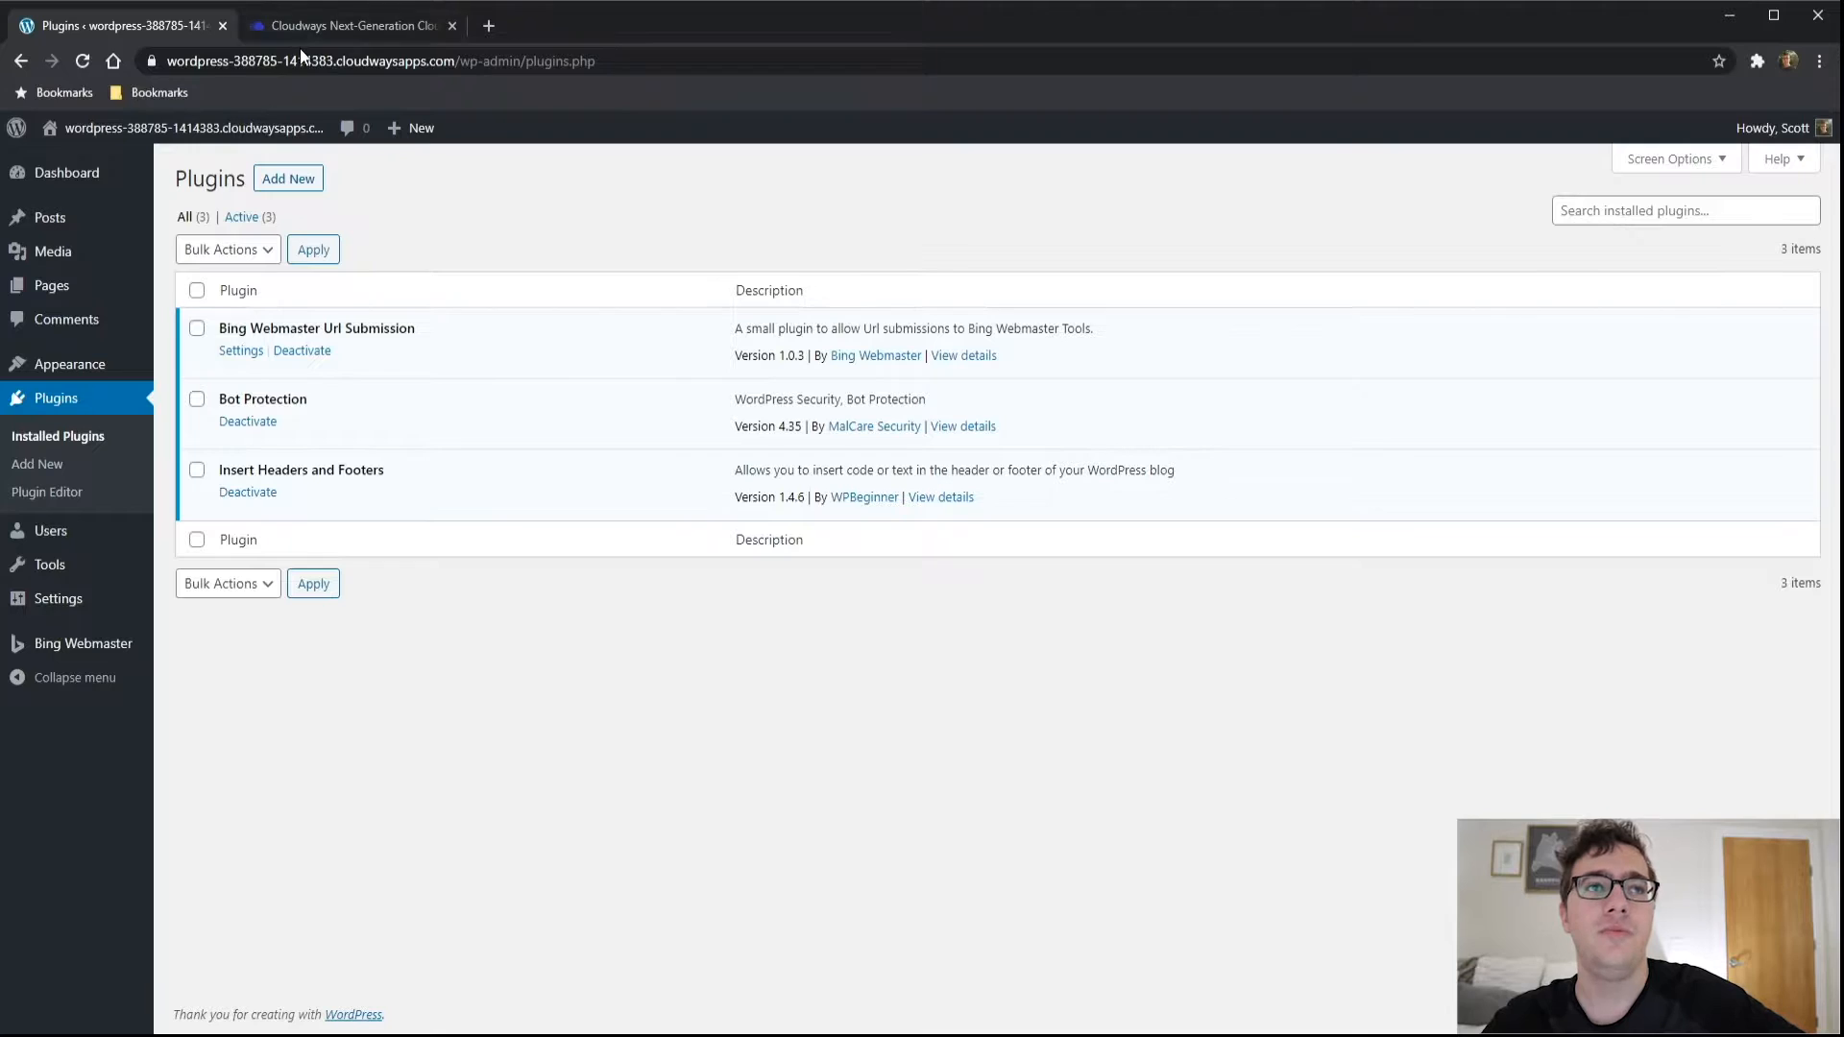
Show Sert Media's Bot Protection stats in Cloudways: 3 blocked traffic, 2 blocked logins, request charts
click(350, 25)
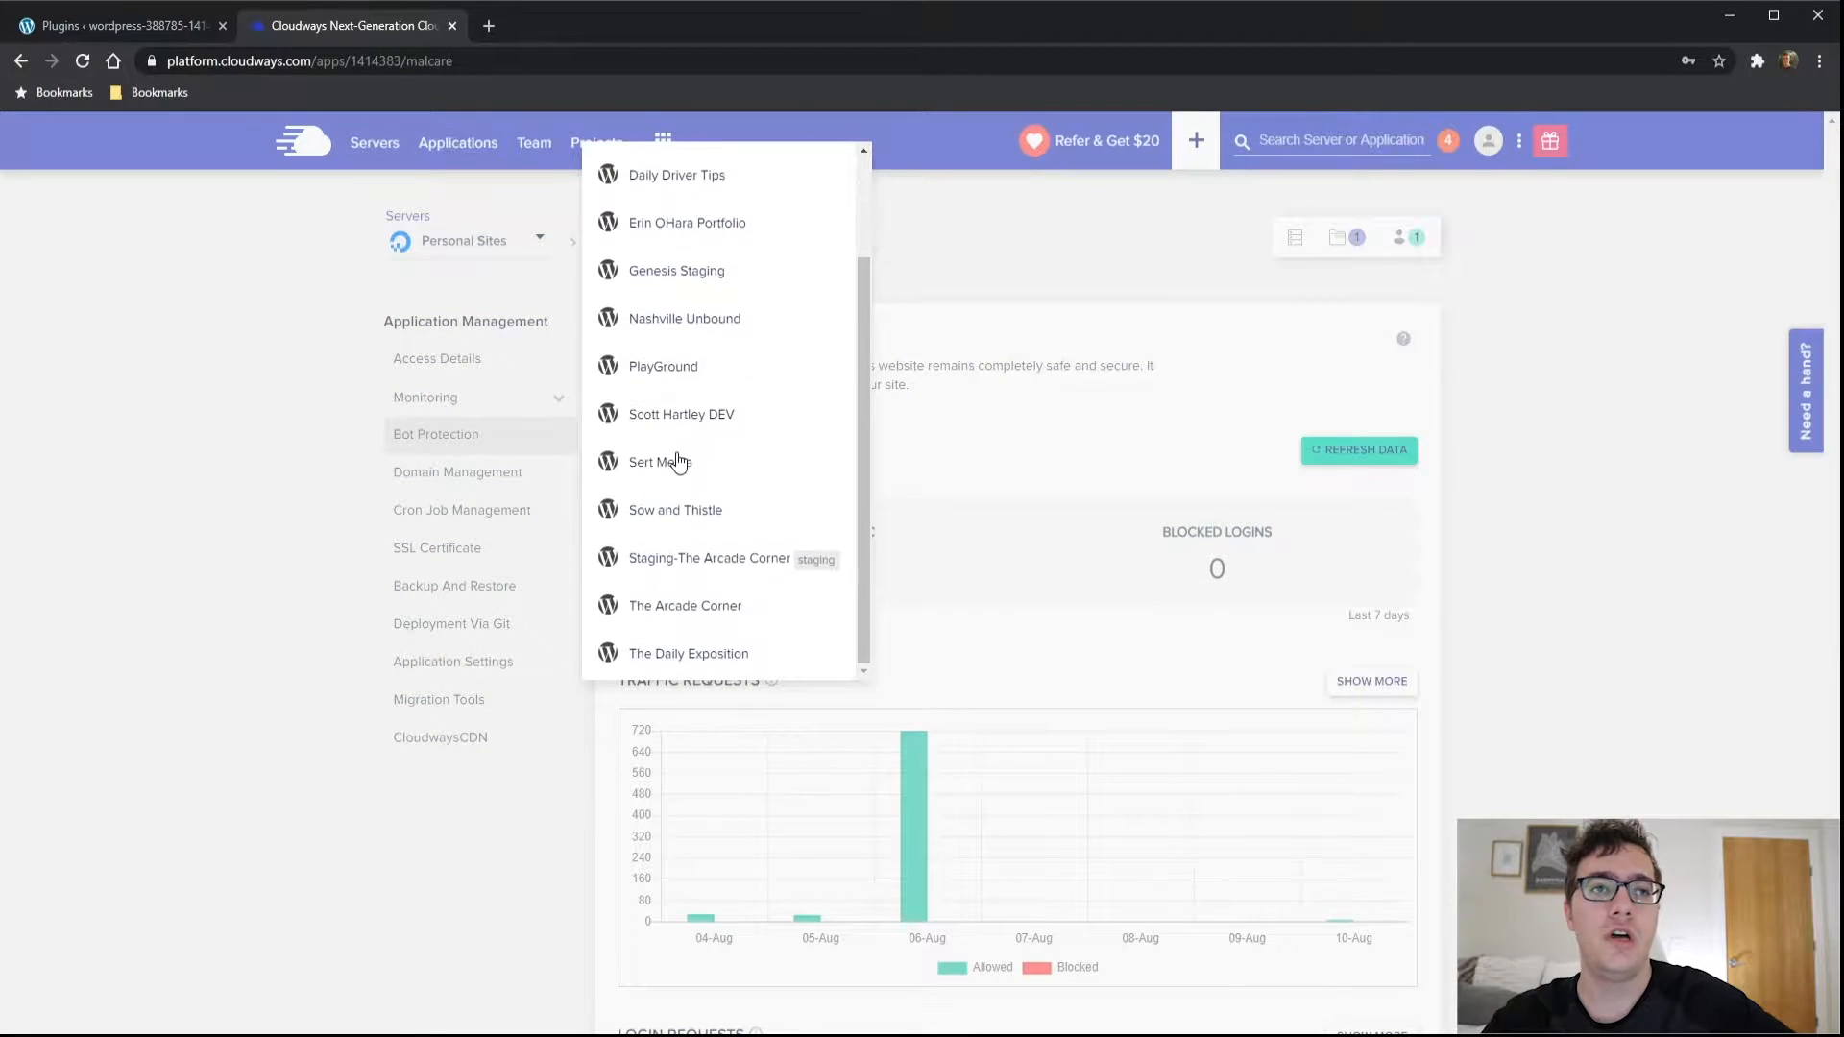
click(659, 461)
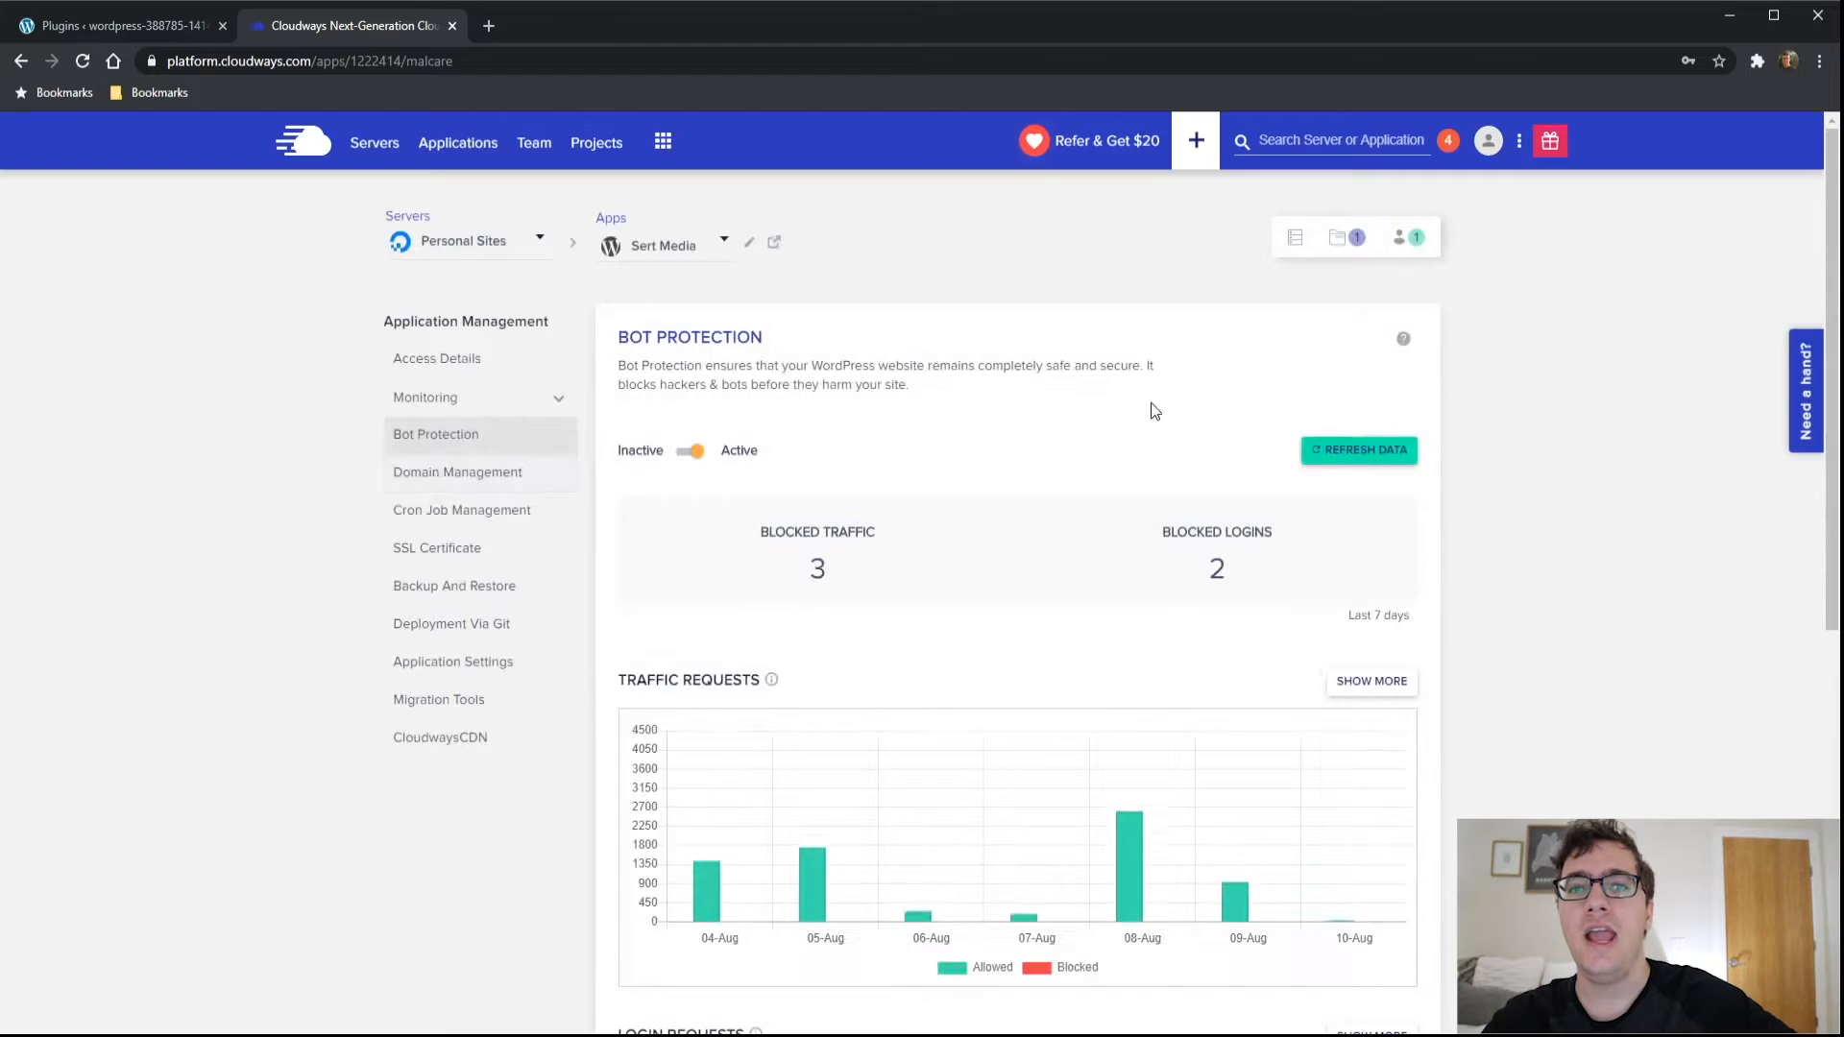
scroll(down, 3)
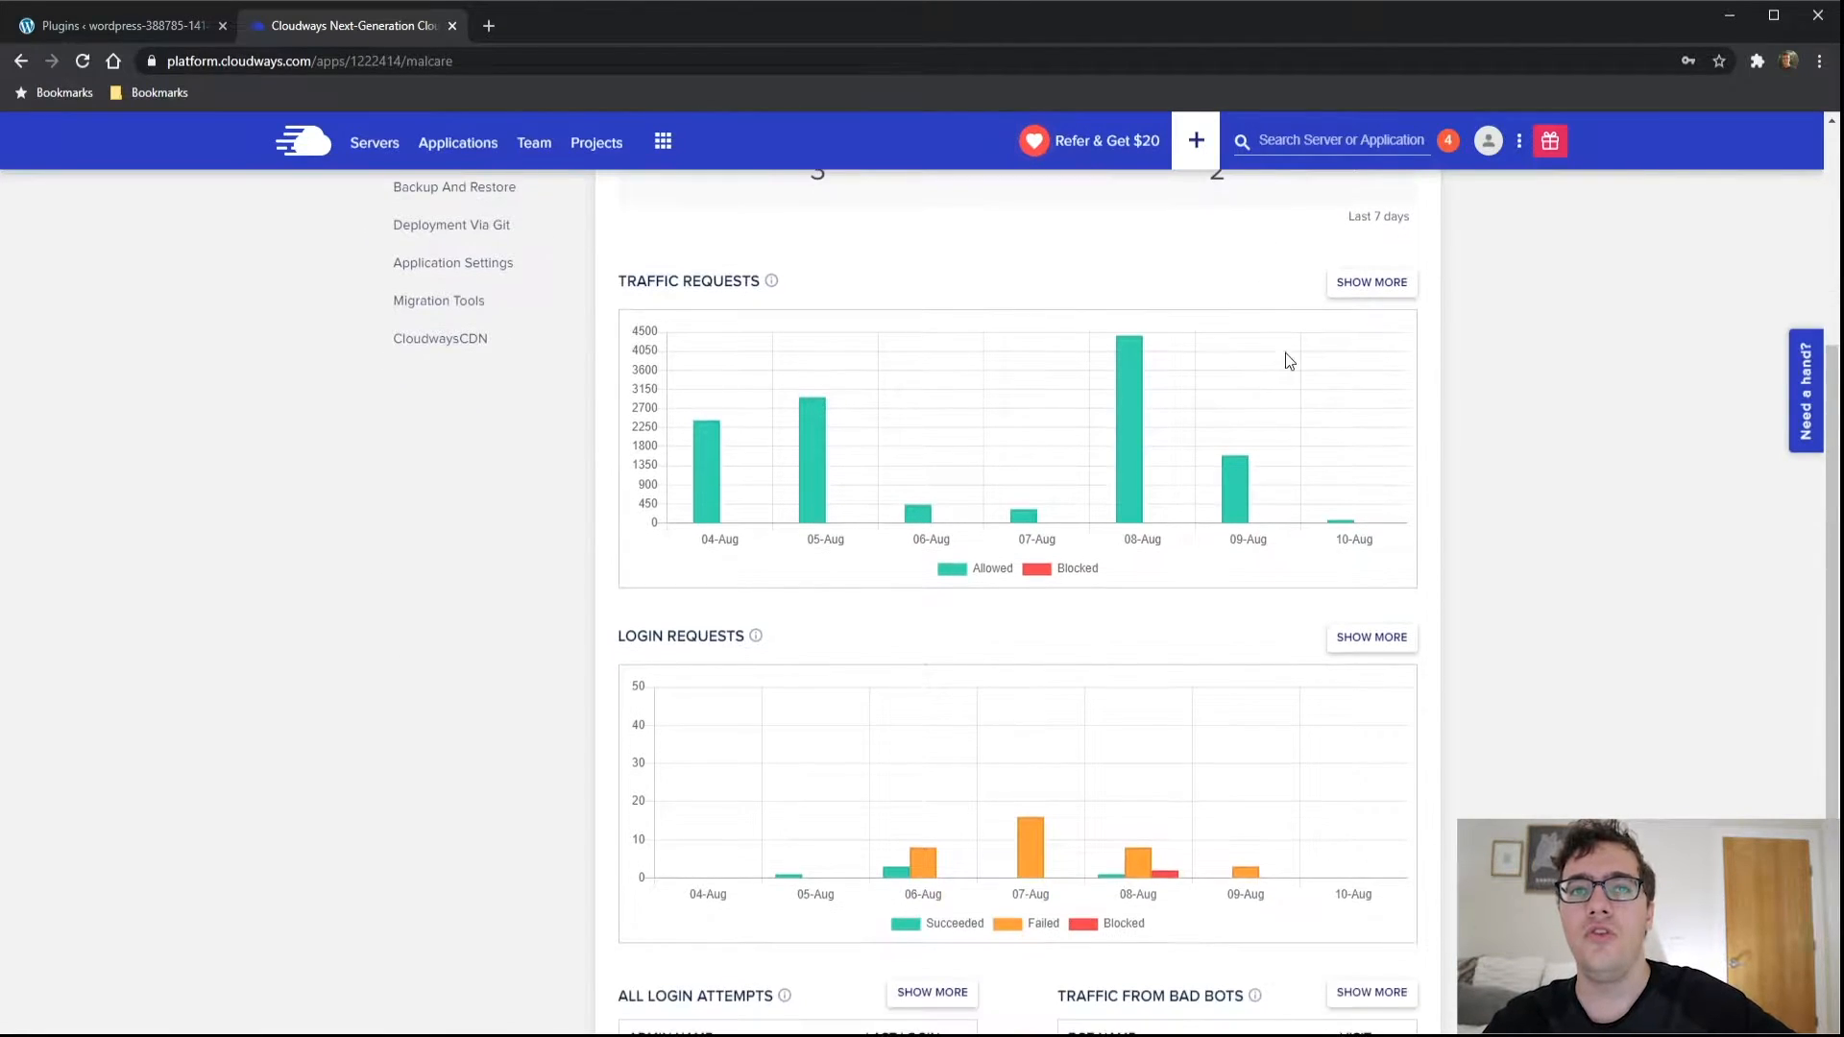
scroll(down, 3)
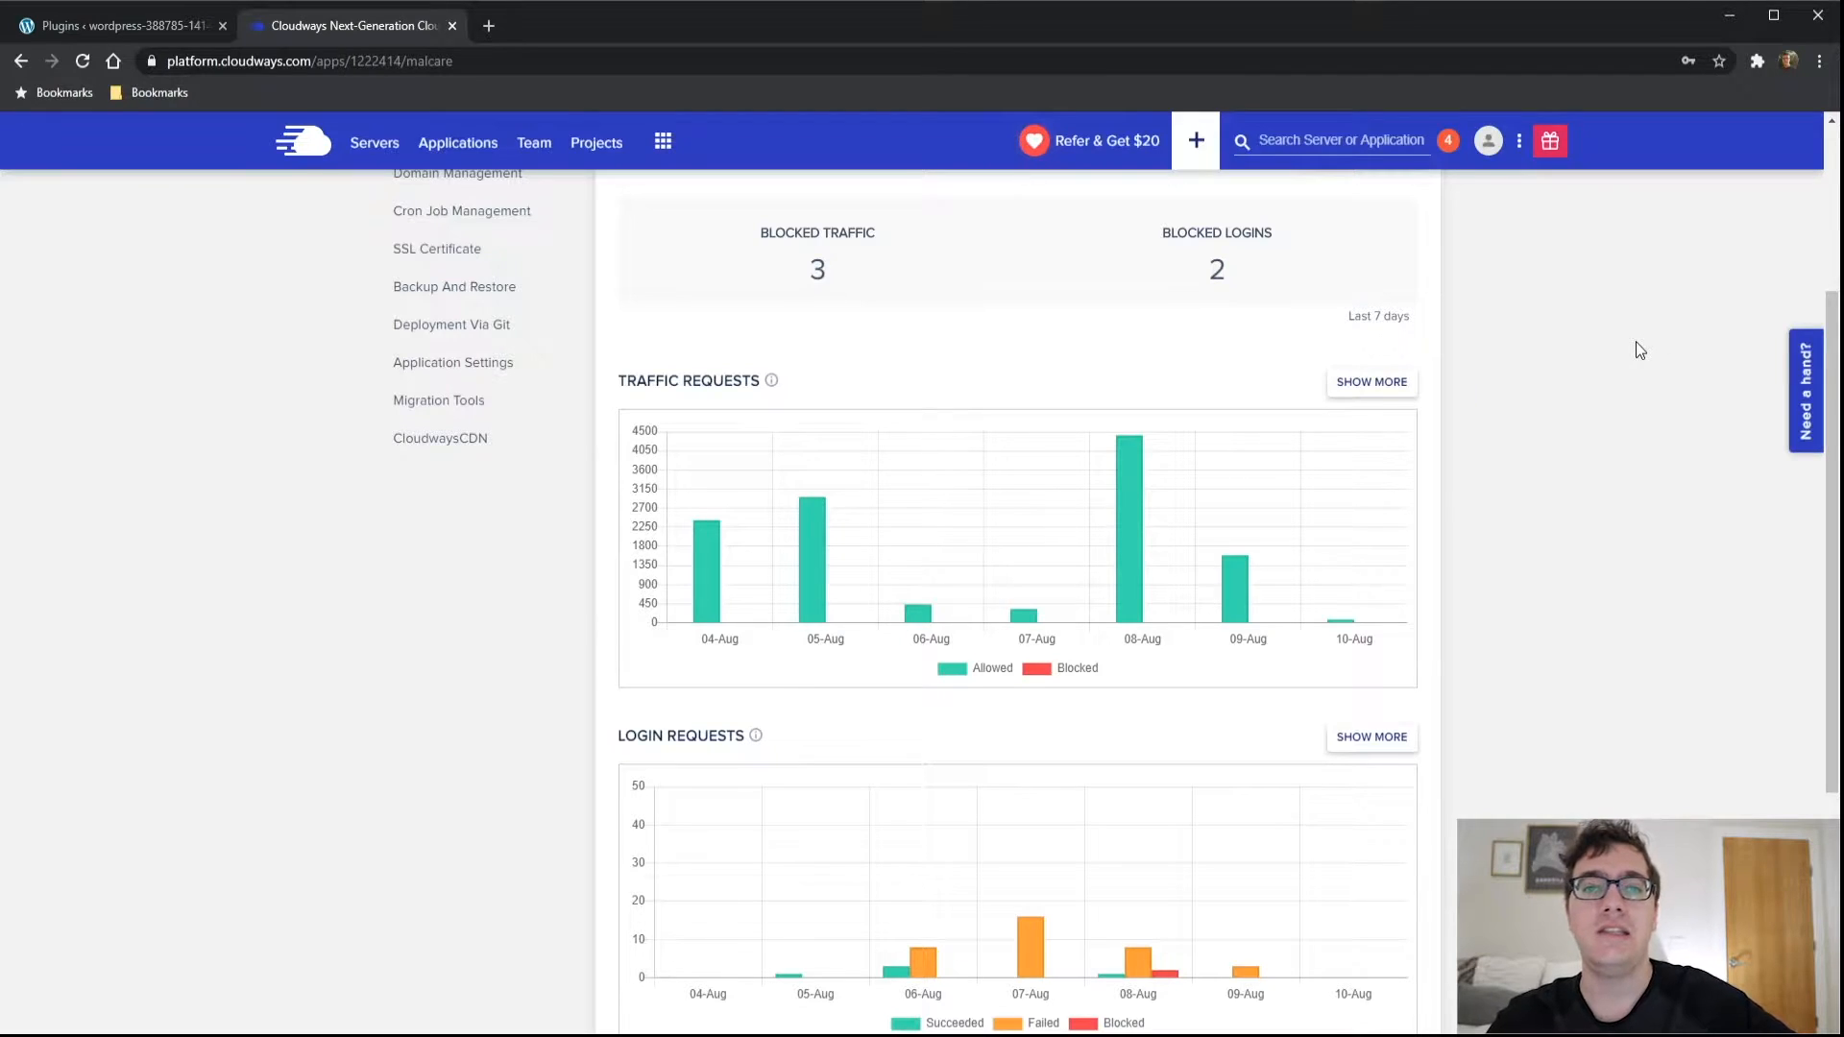
mouse_move(1655, 328)
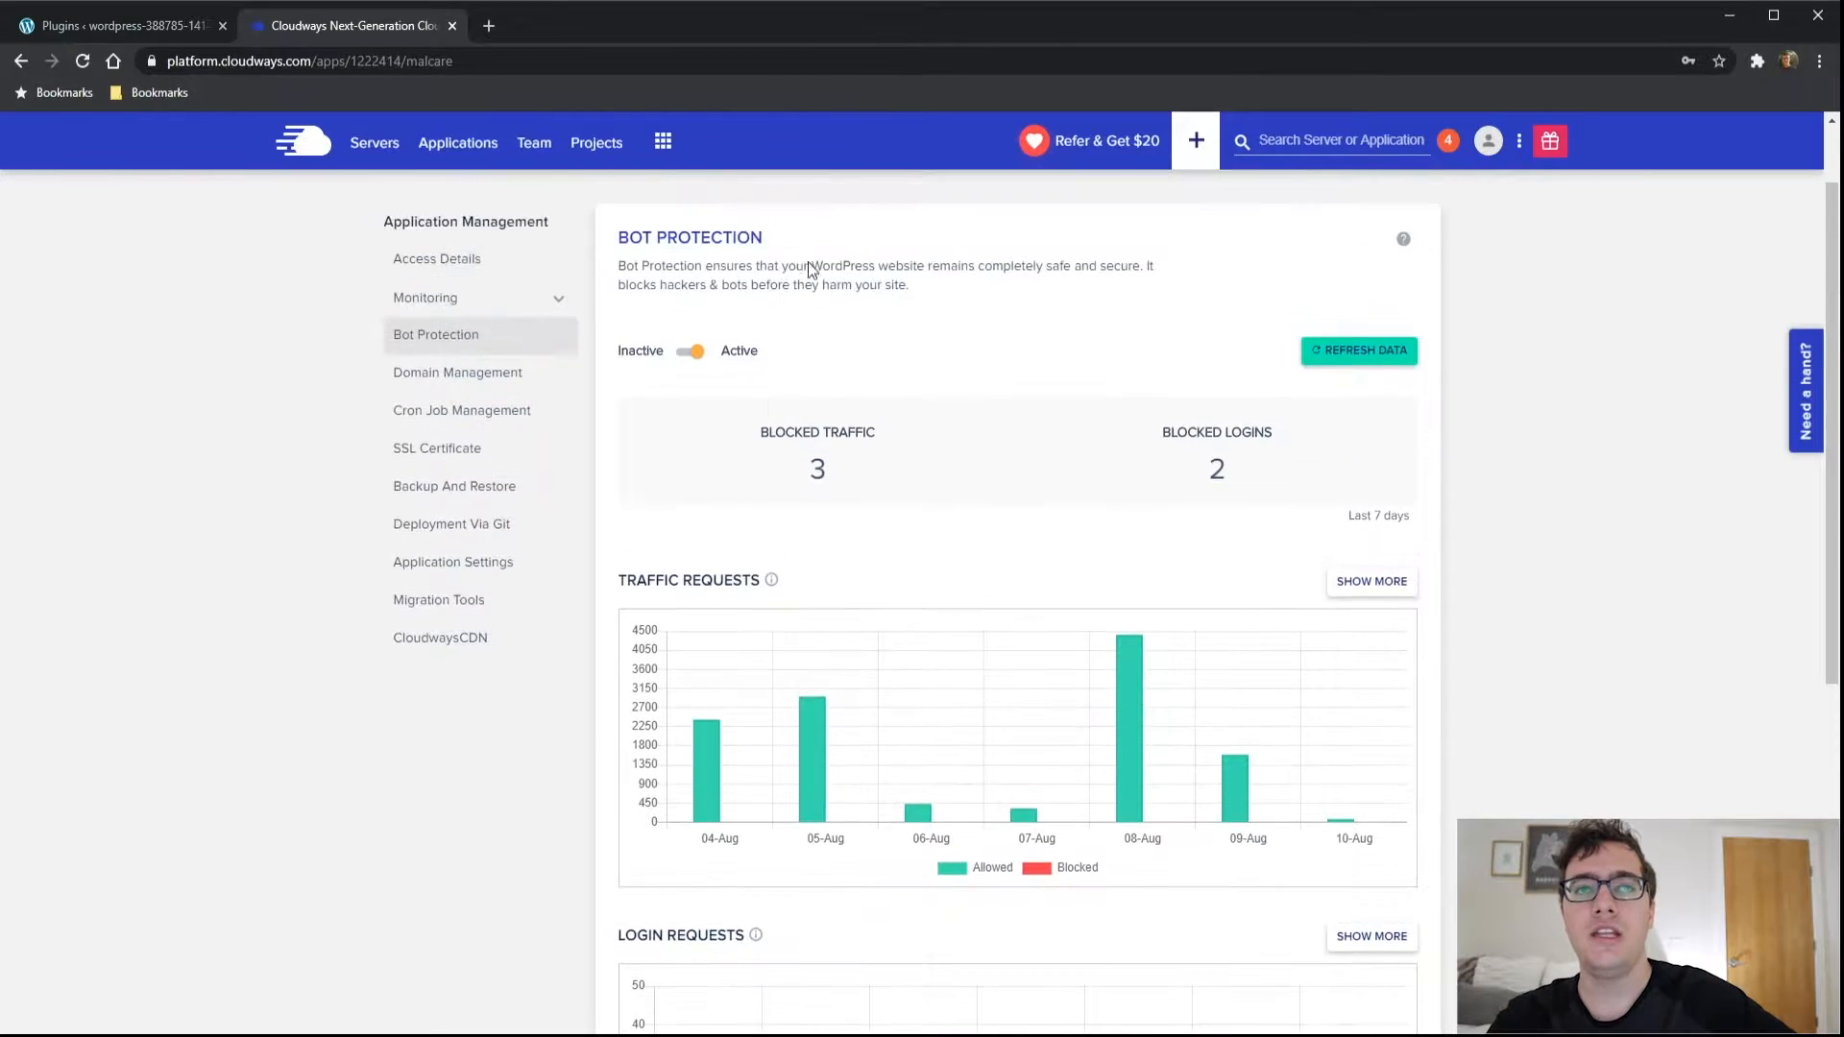
scroll(down, 3)
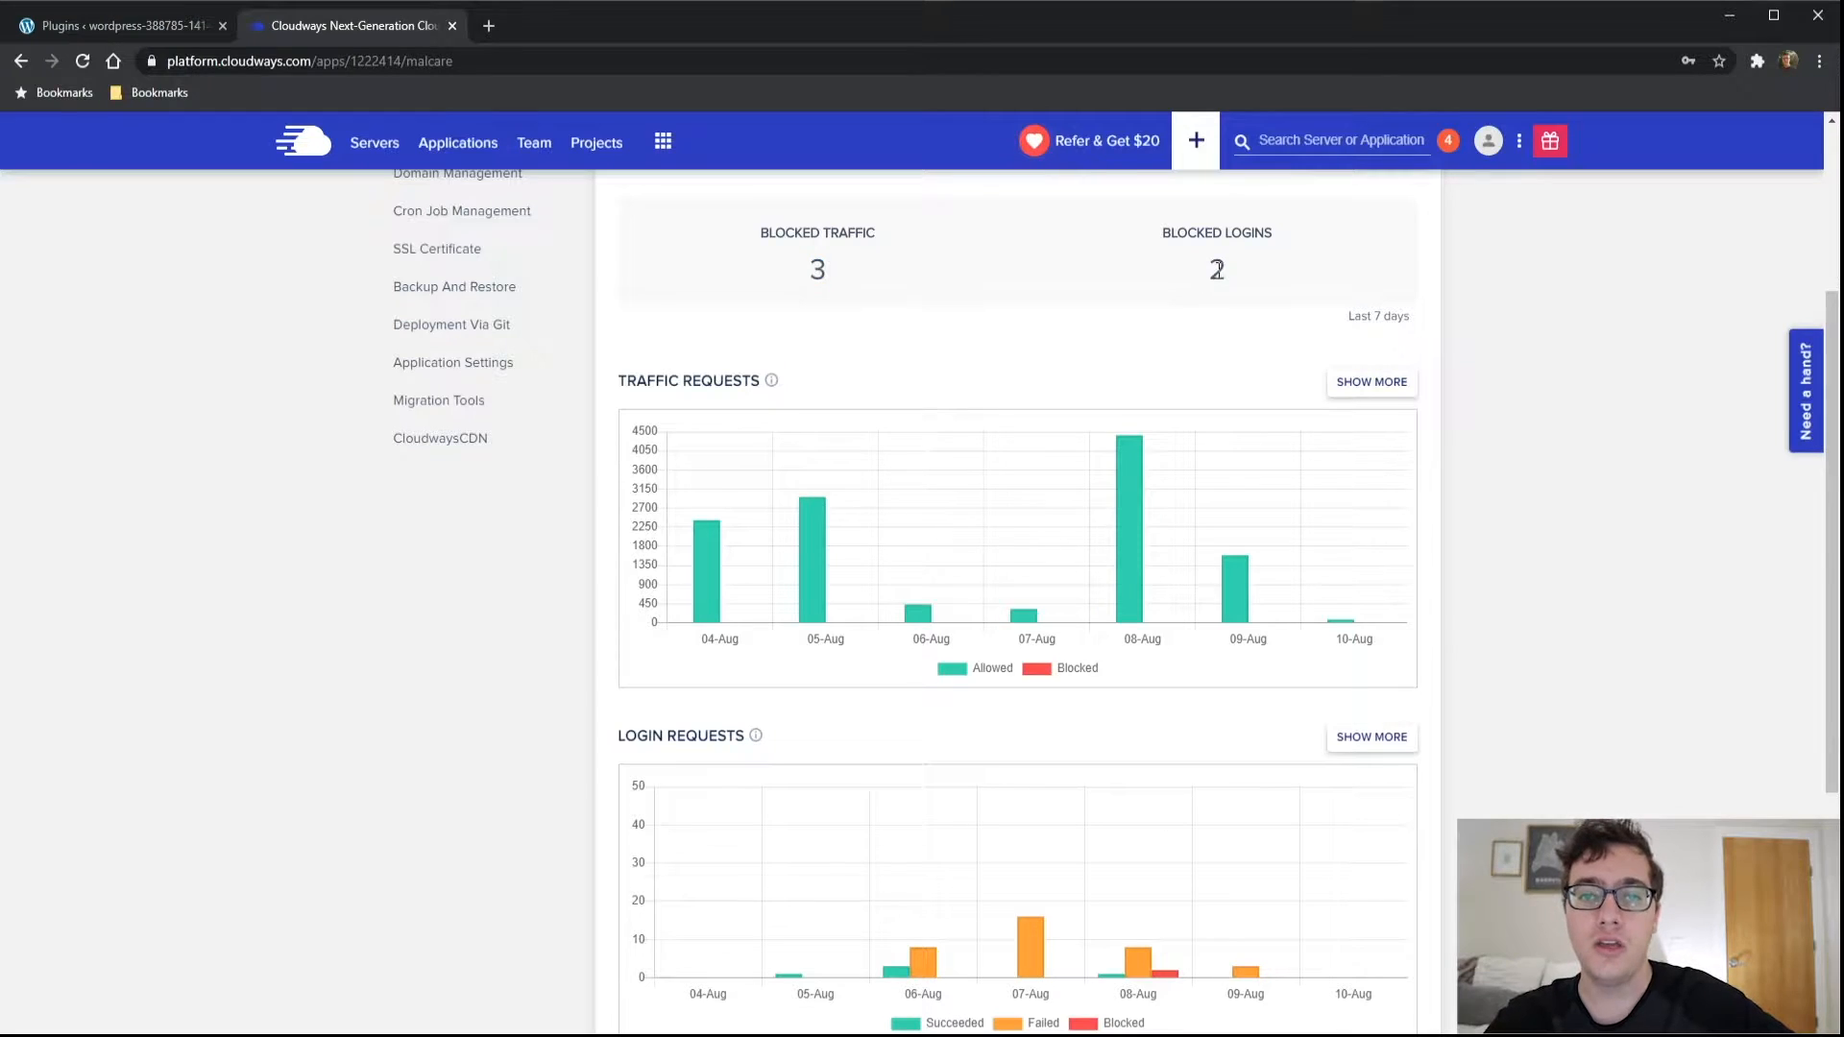
double_click(1217, 269)
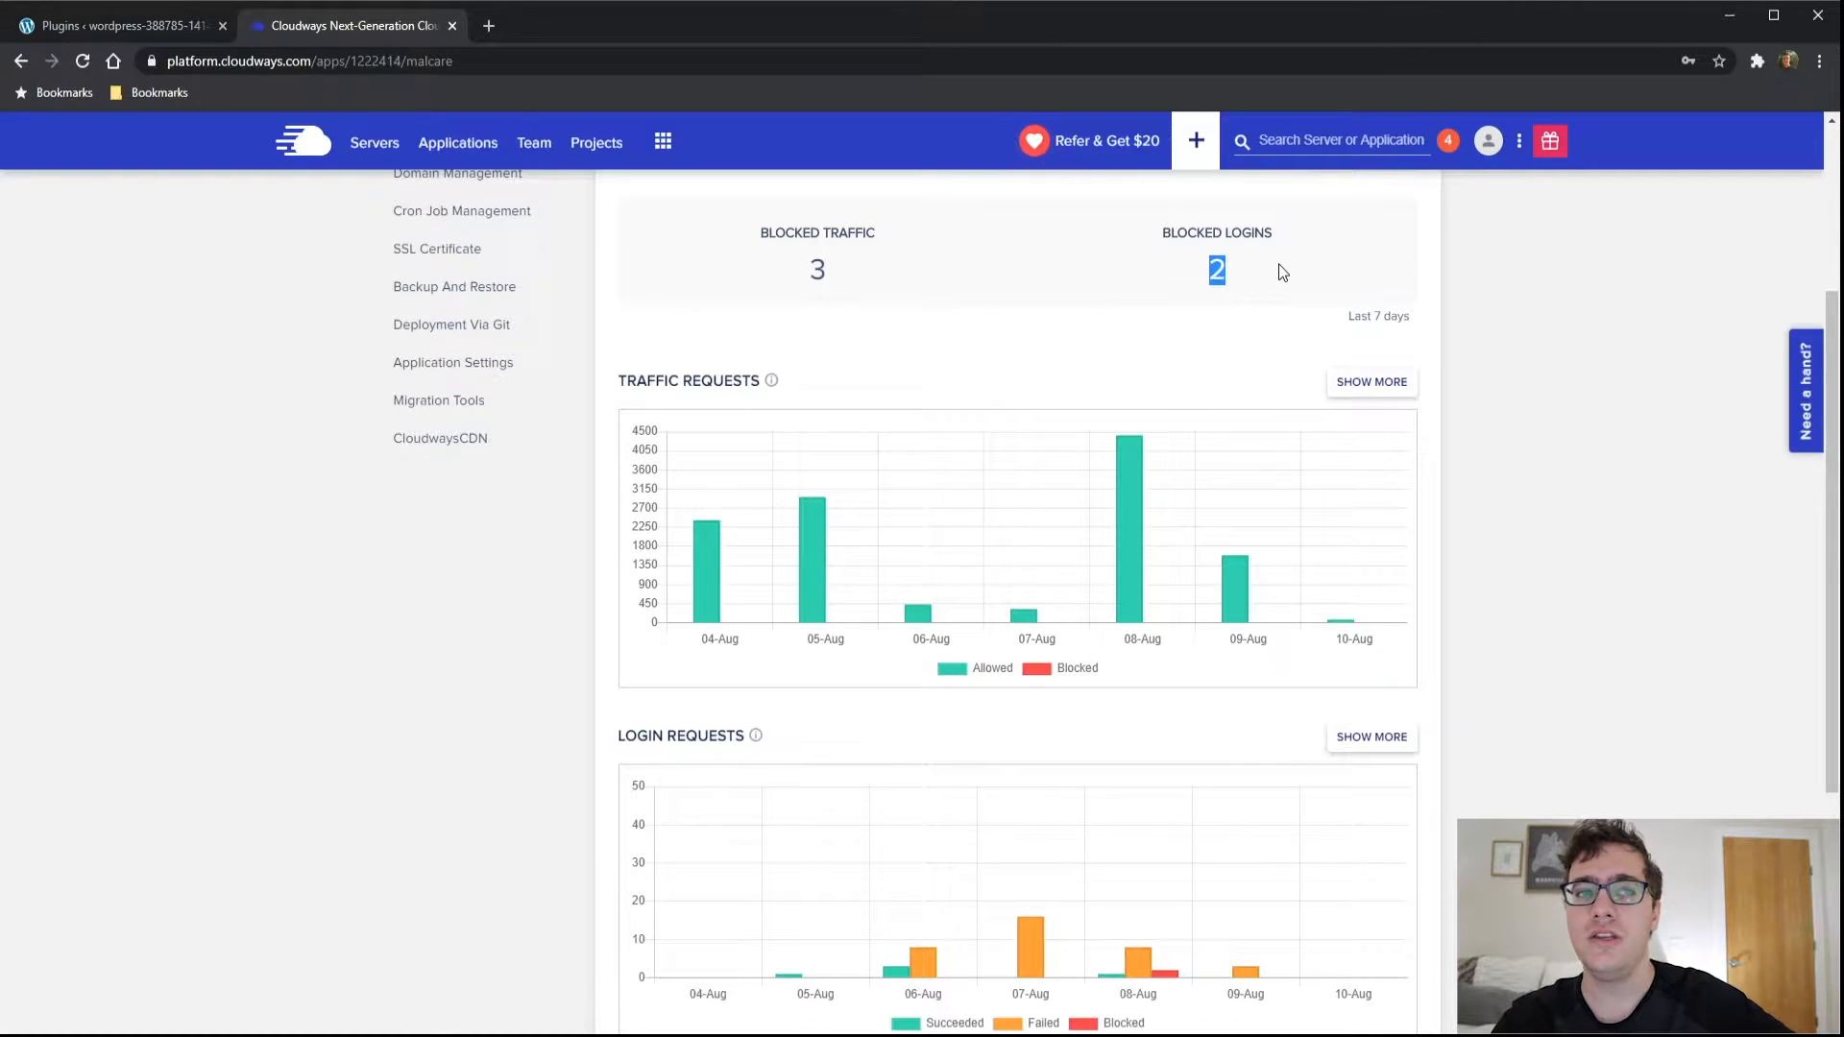
mouse_move(1174, 519)
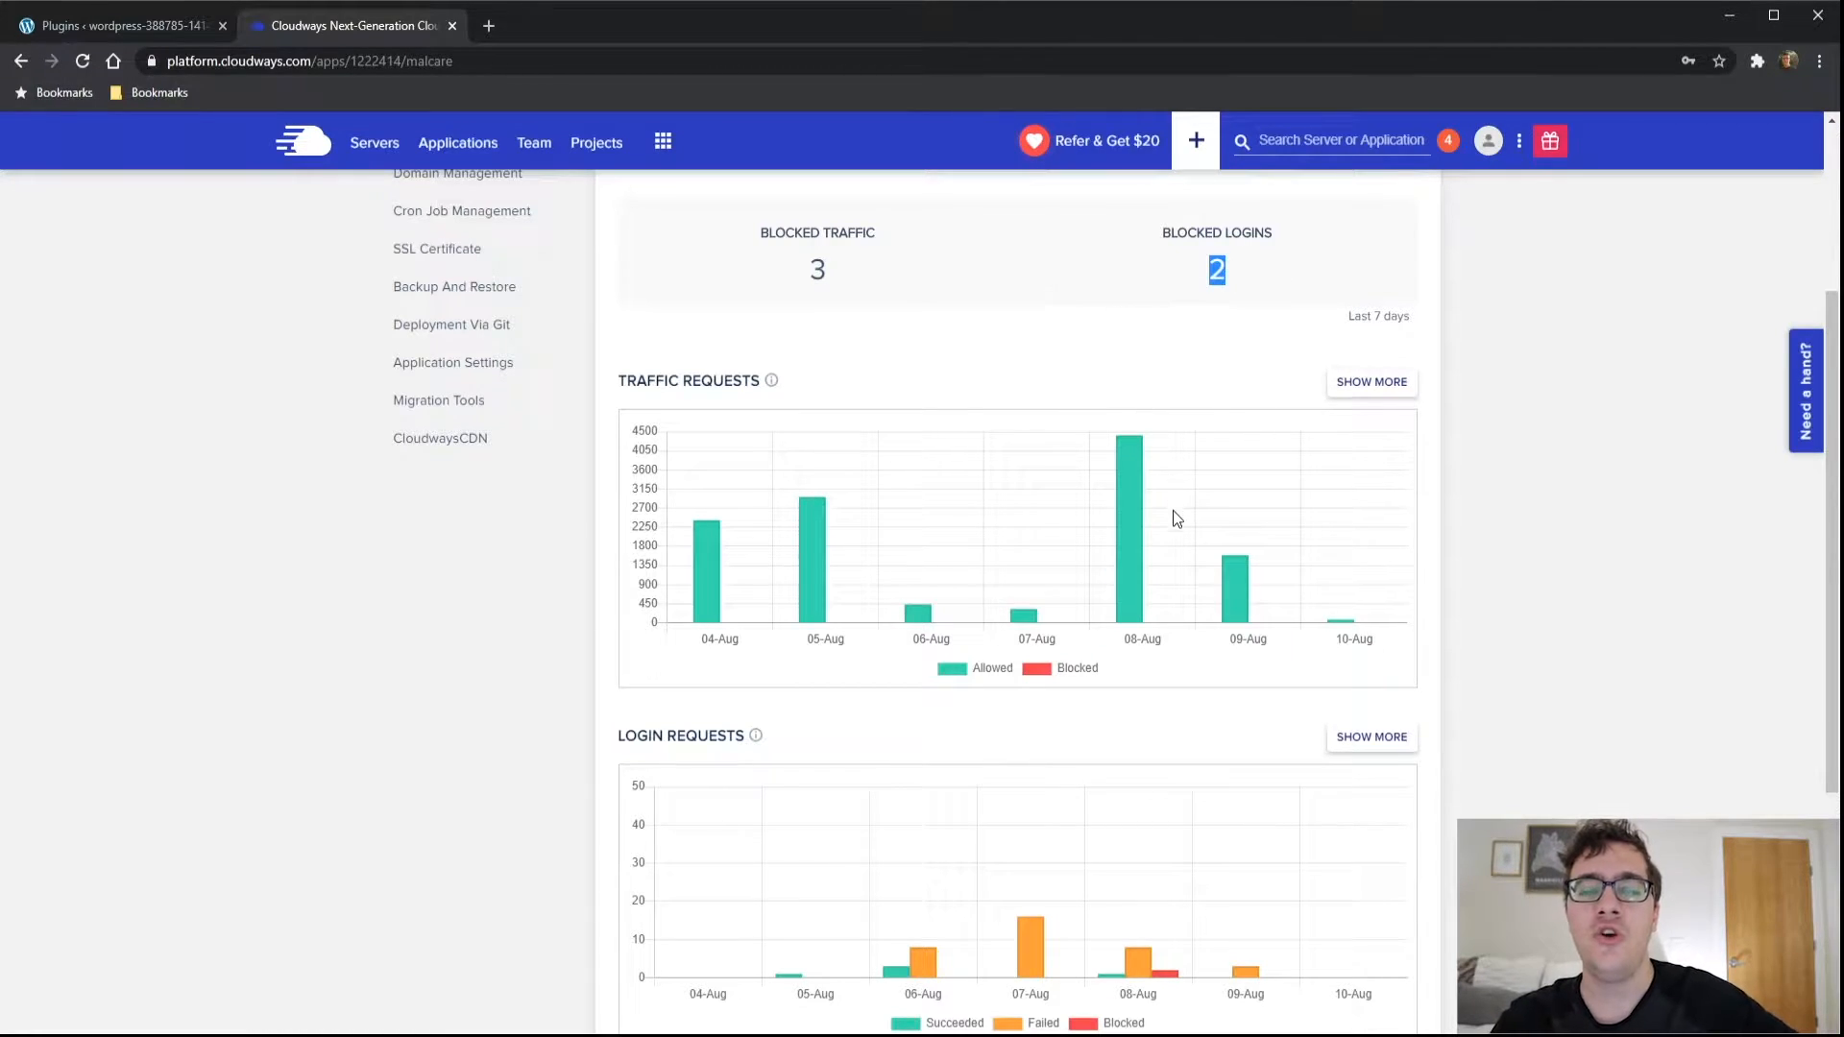
mouse_move(1254, 514)
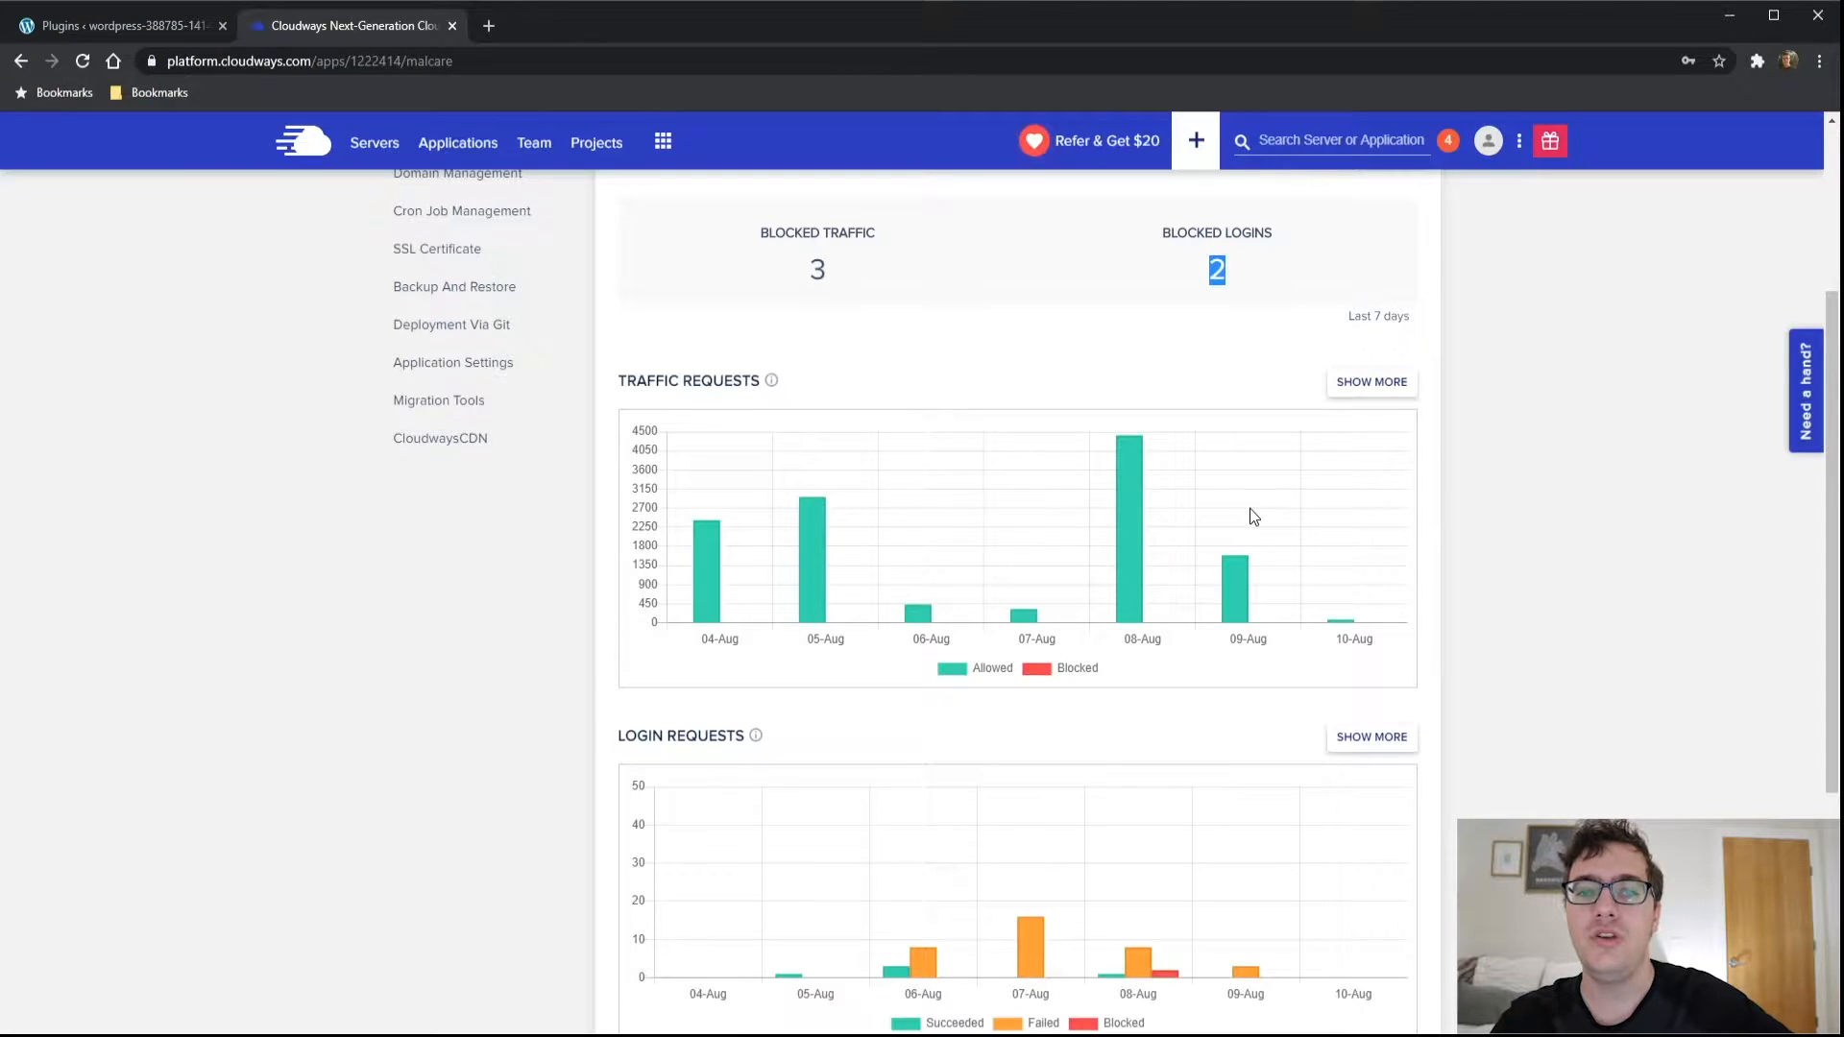
scroll(down, 3)
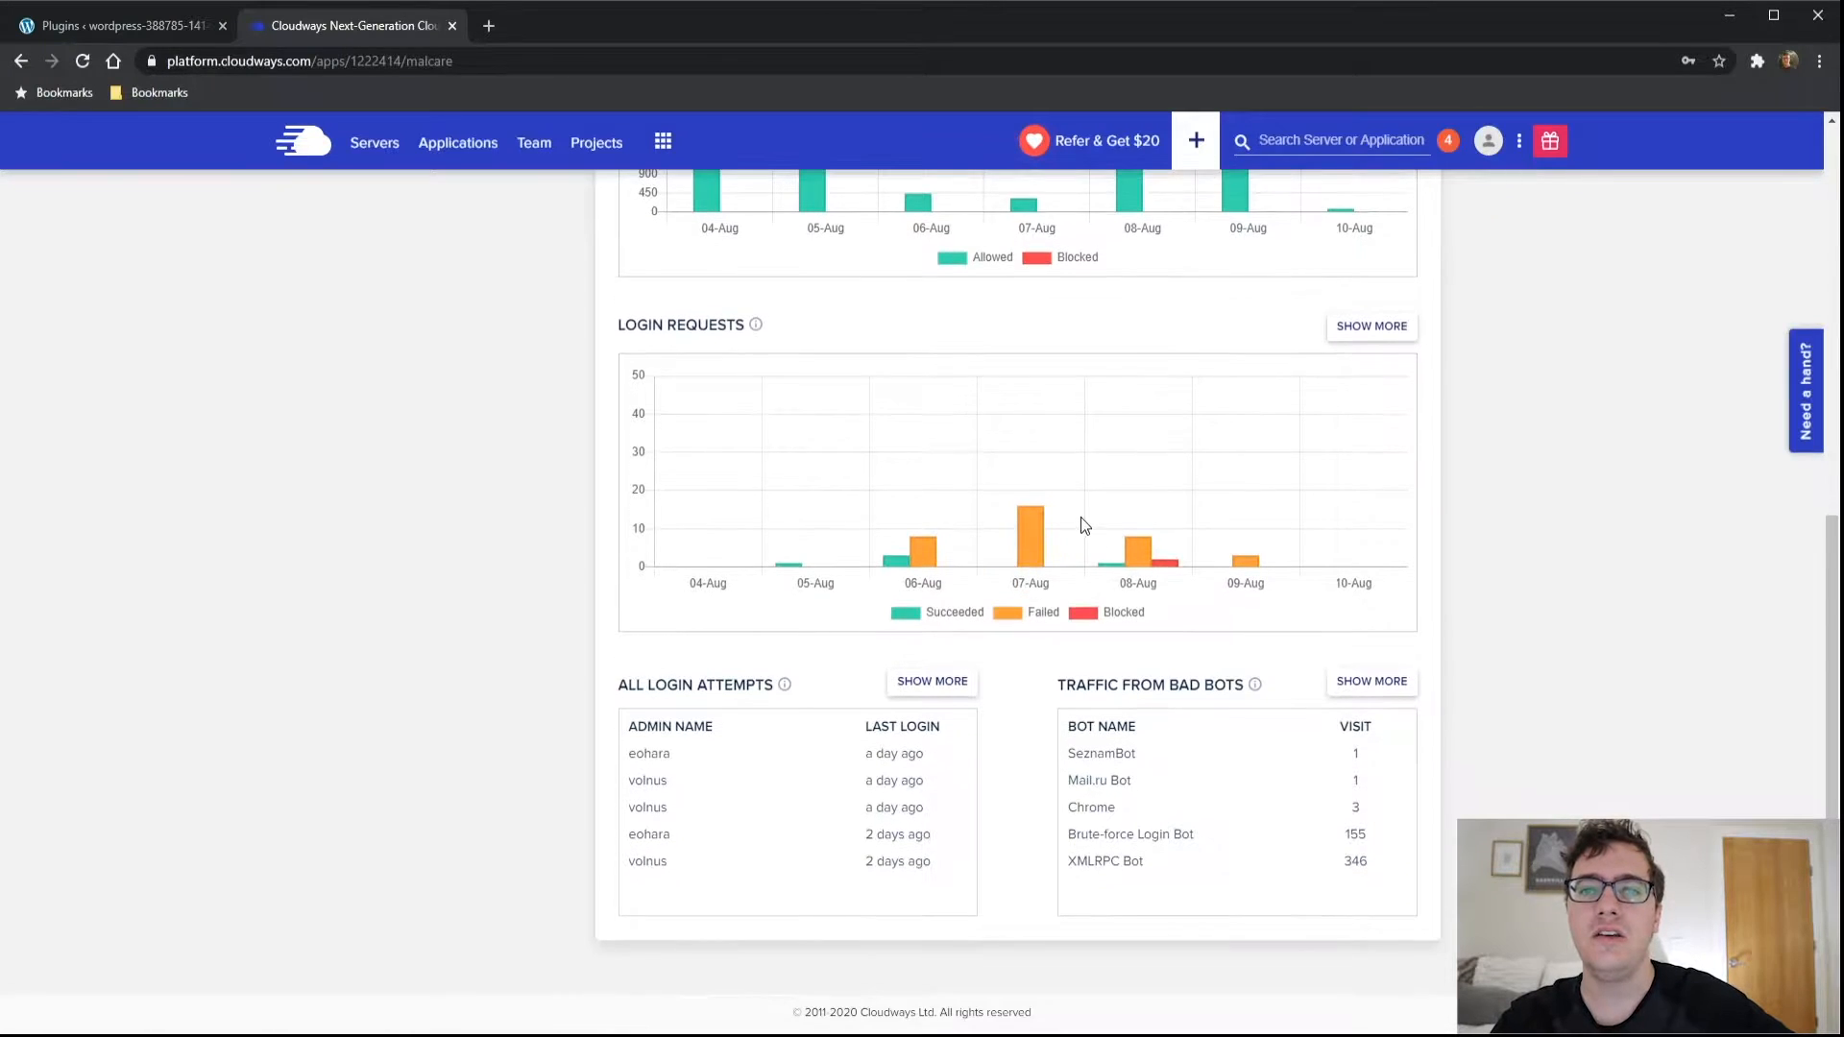
mouse_move(1029, 522)
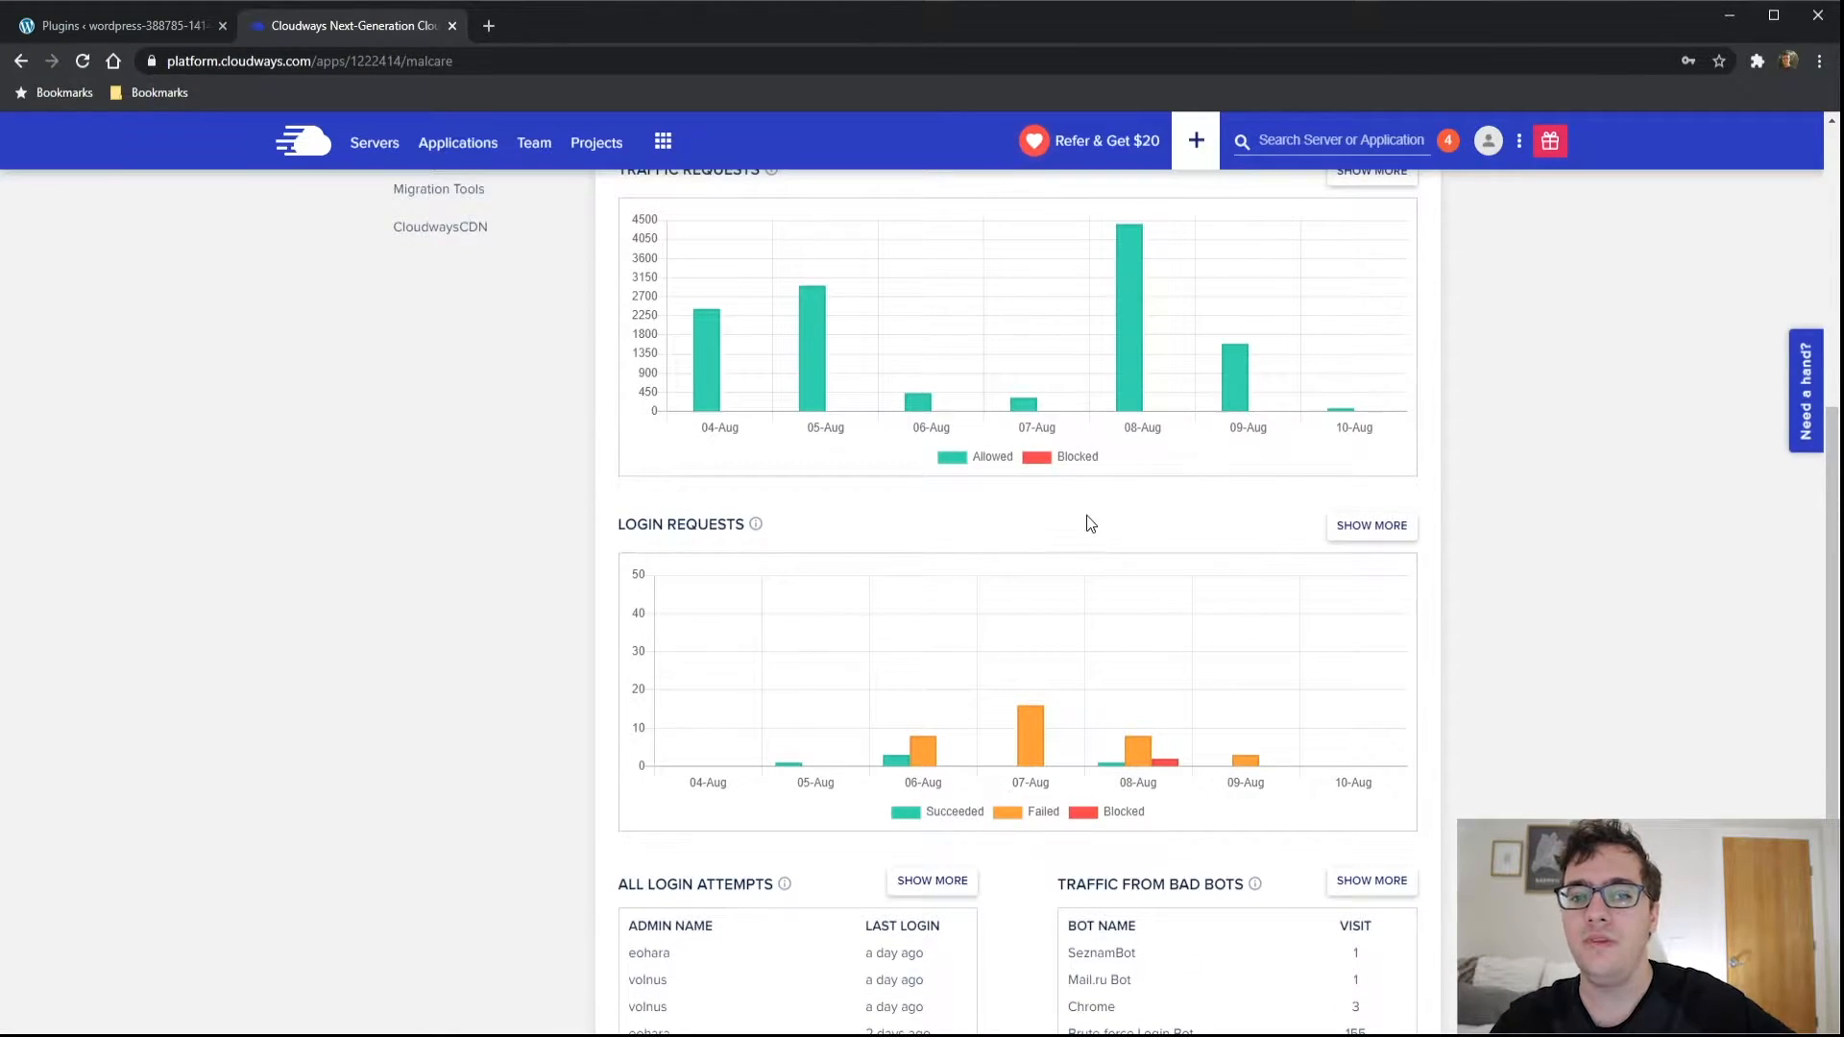
scroll(down, 3)
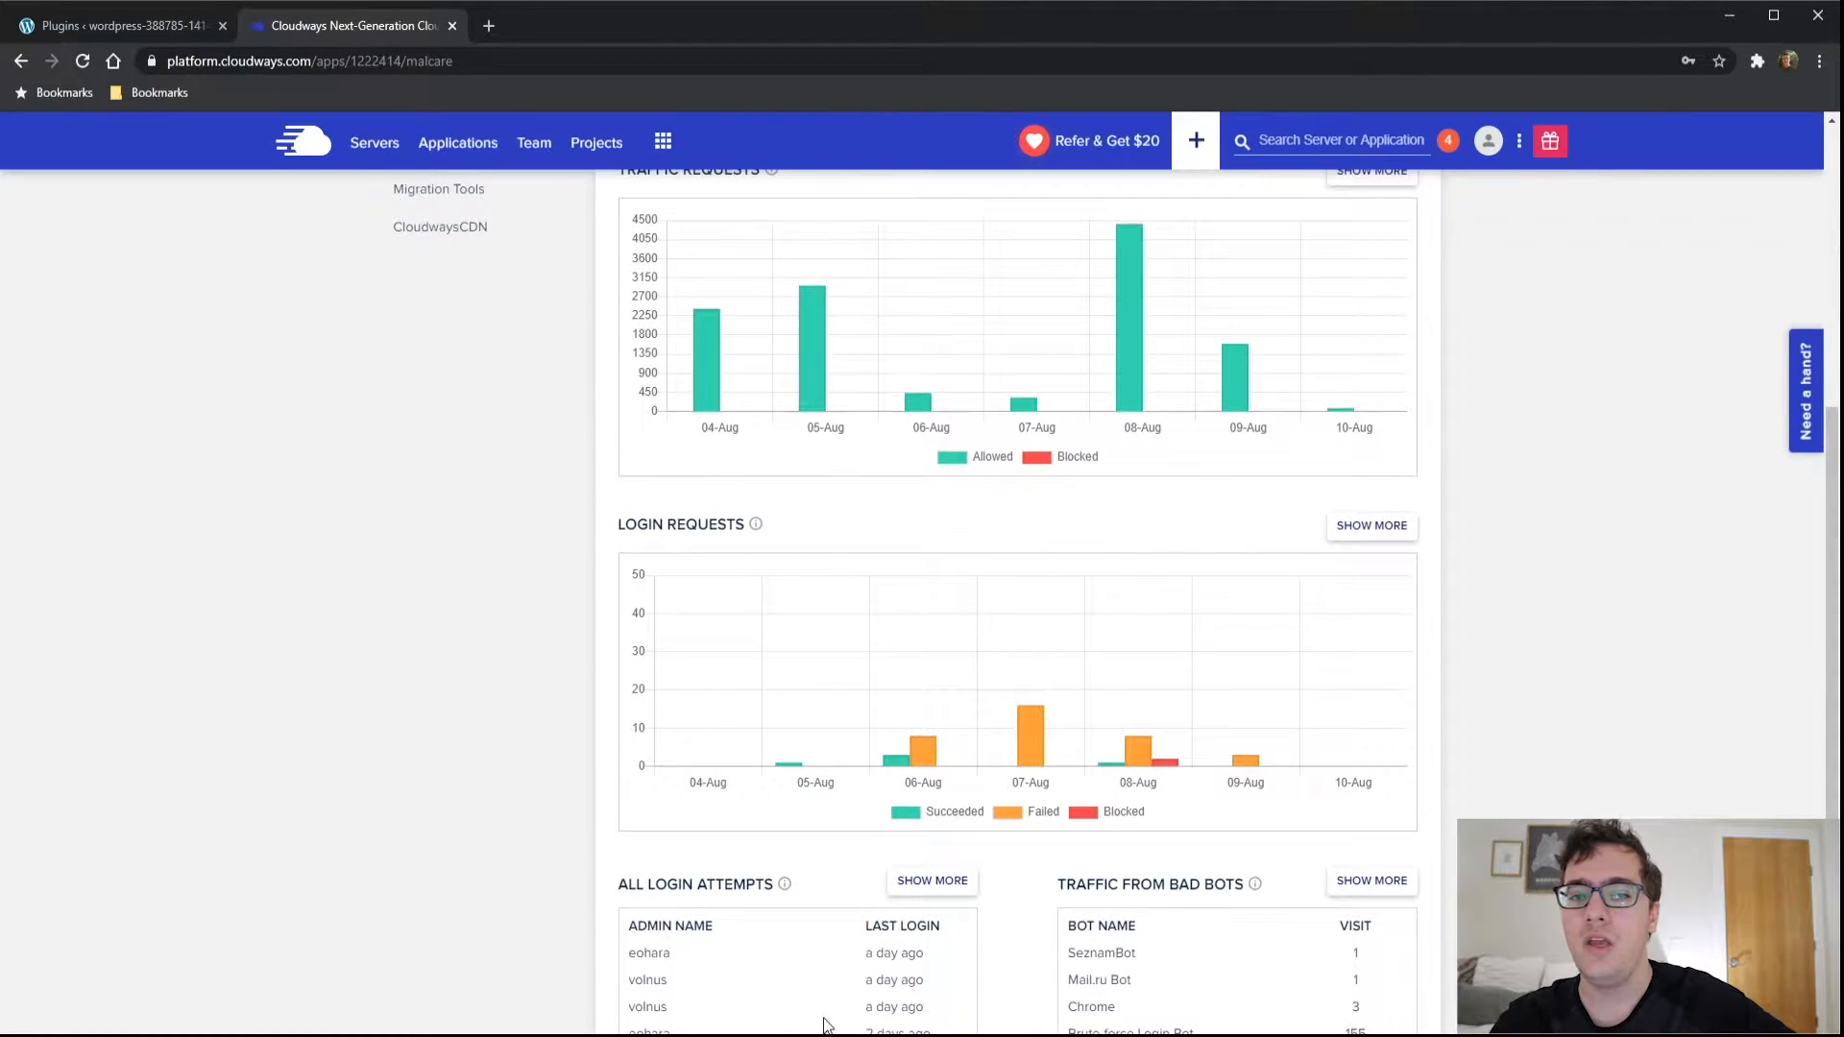
scroll(down, 3)
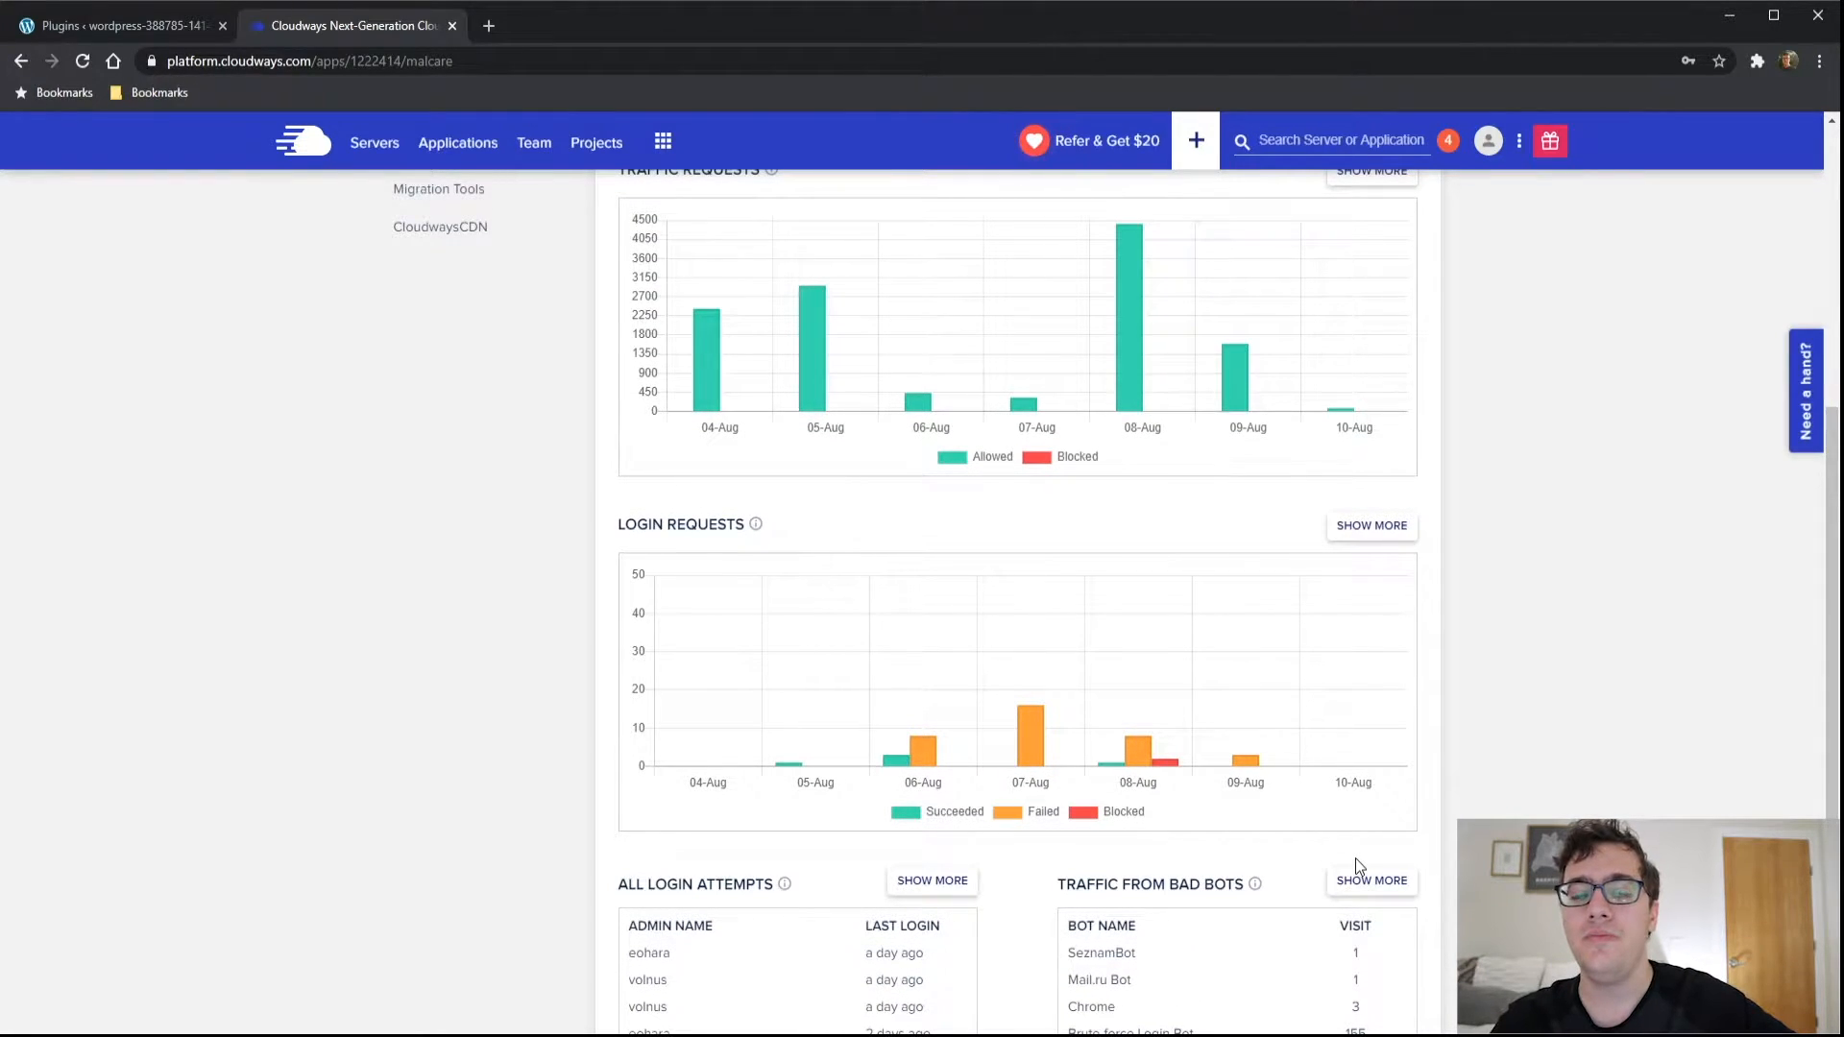
scroll(down, 3)
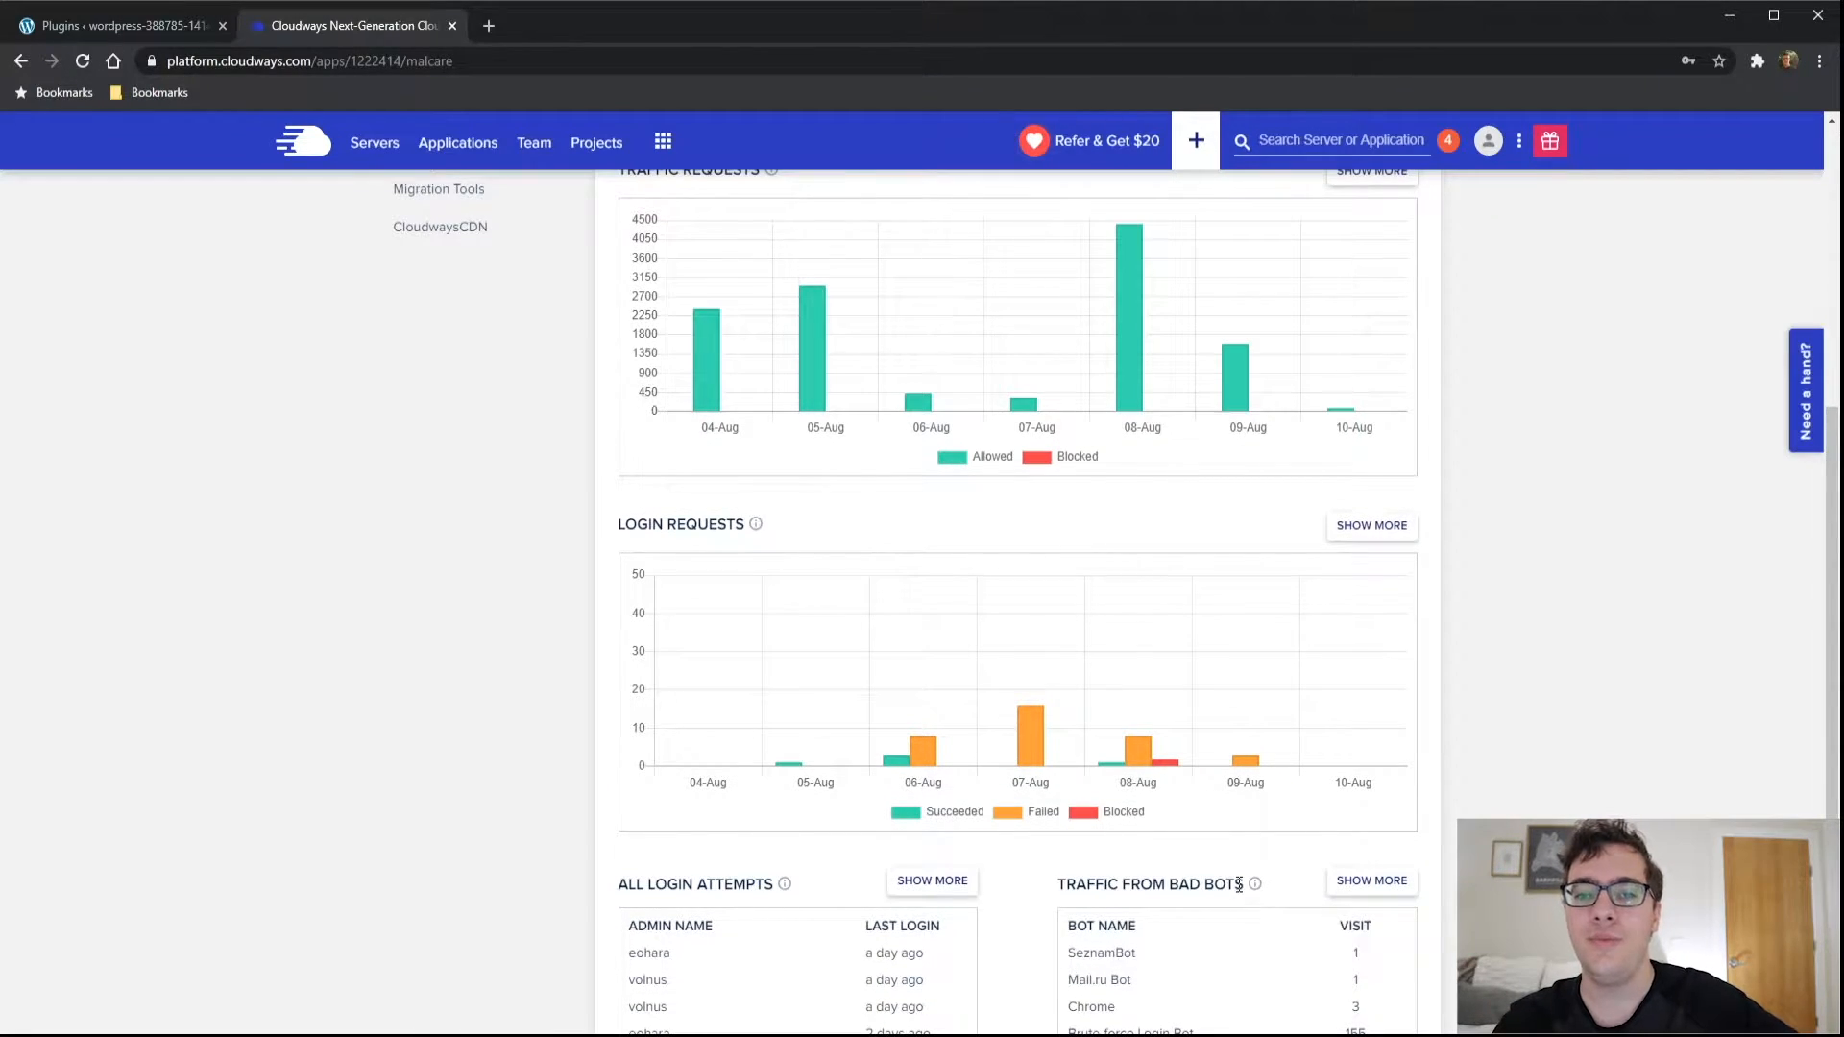
mouse_move(1254, 883)
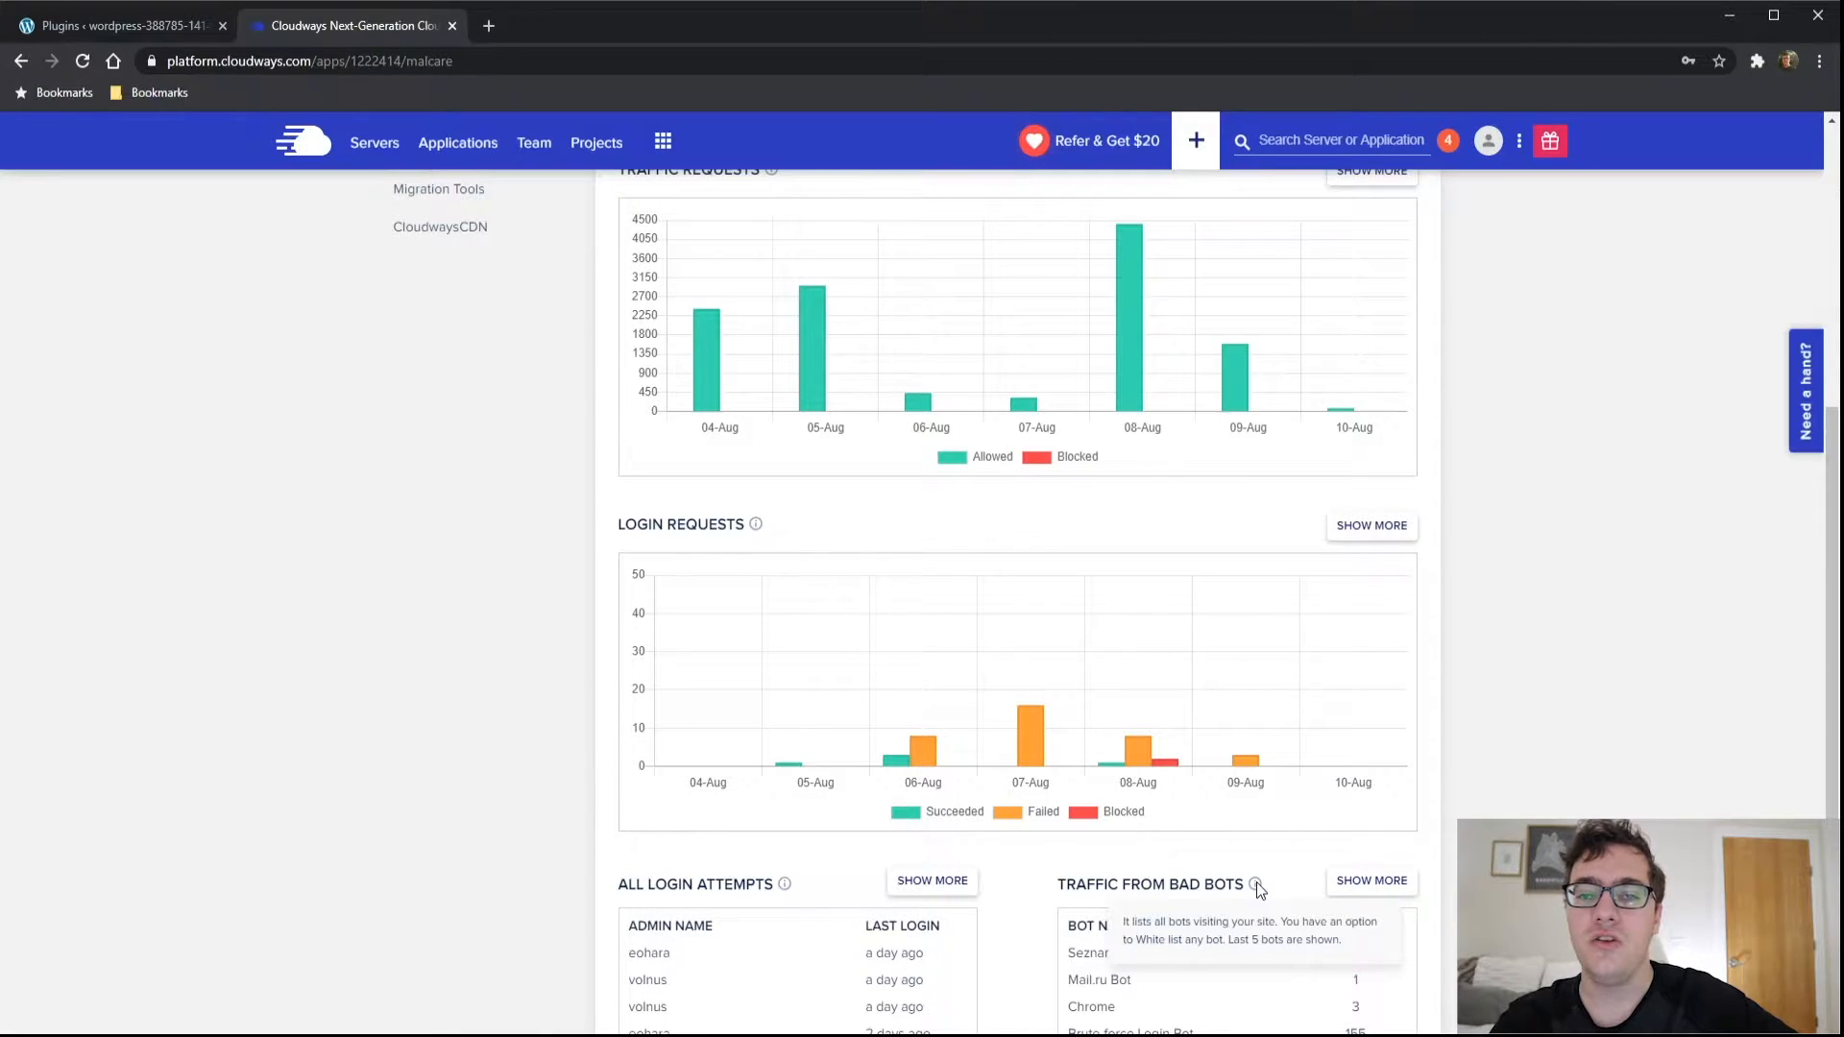
scroll(down, 3)
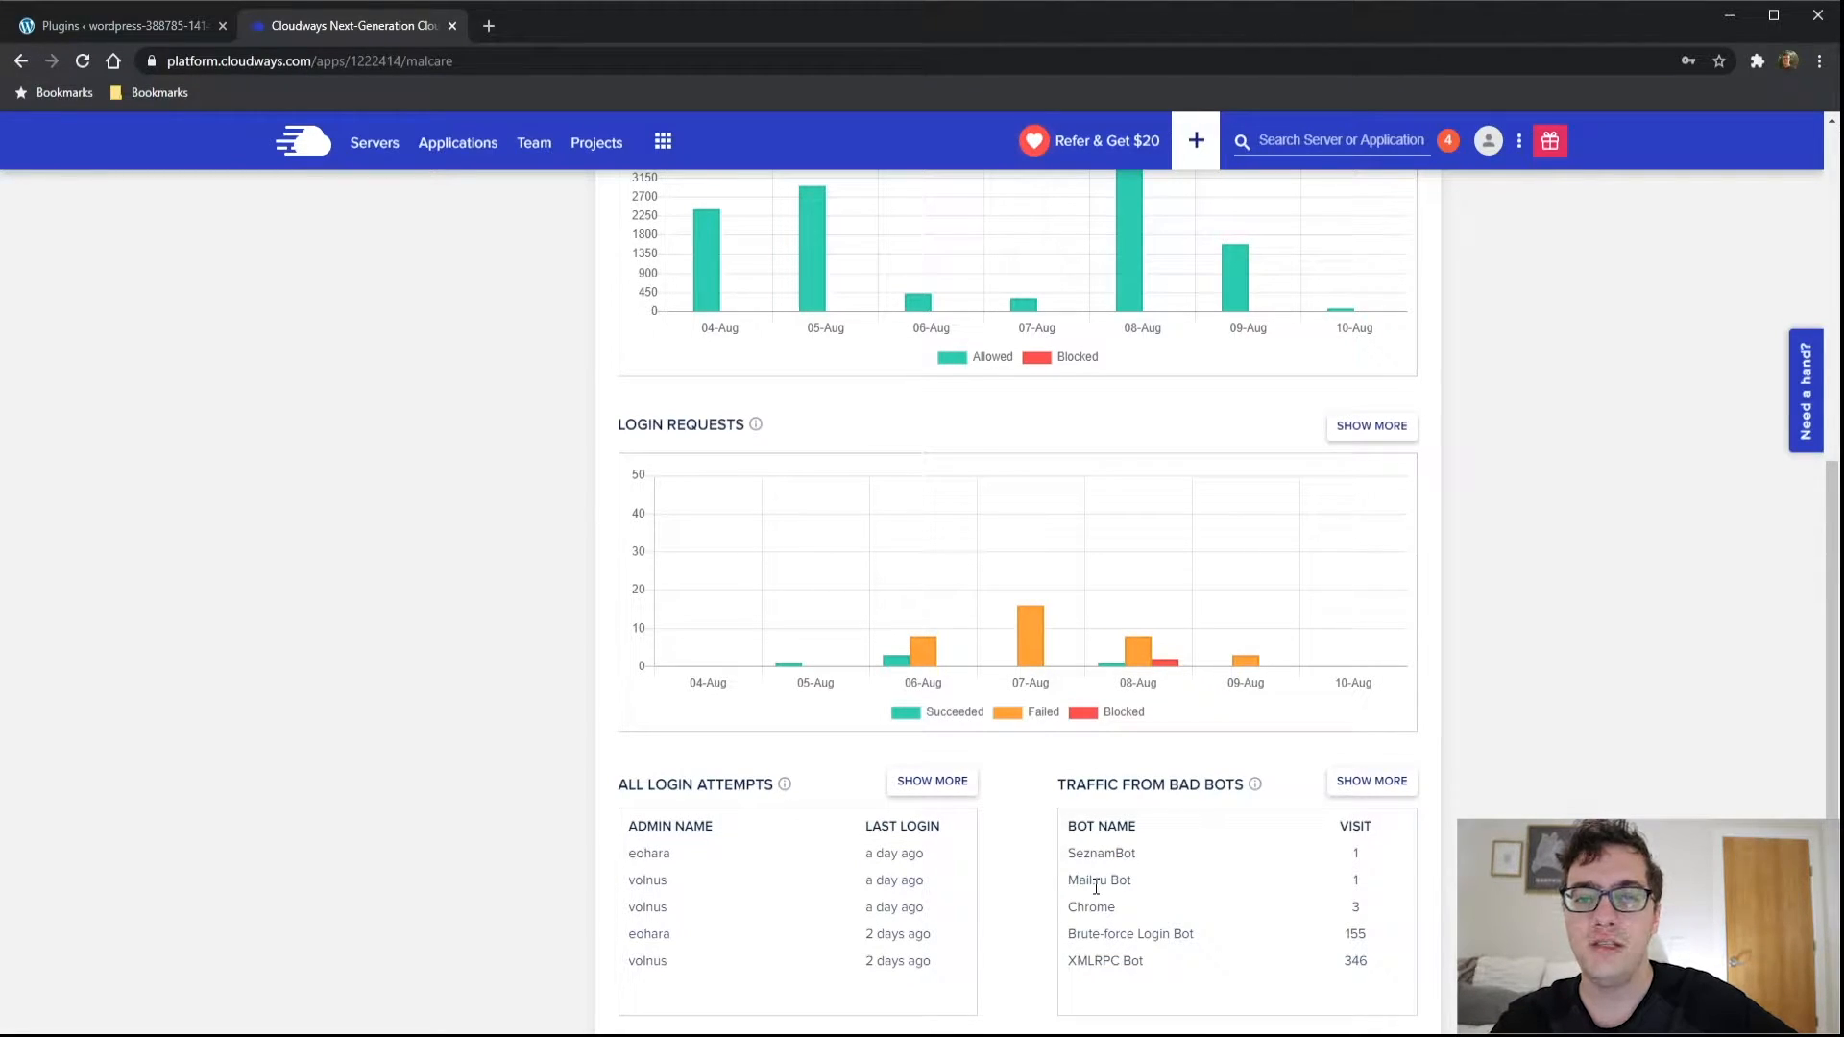
mouse_move(1032, 889)
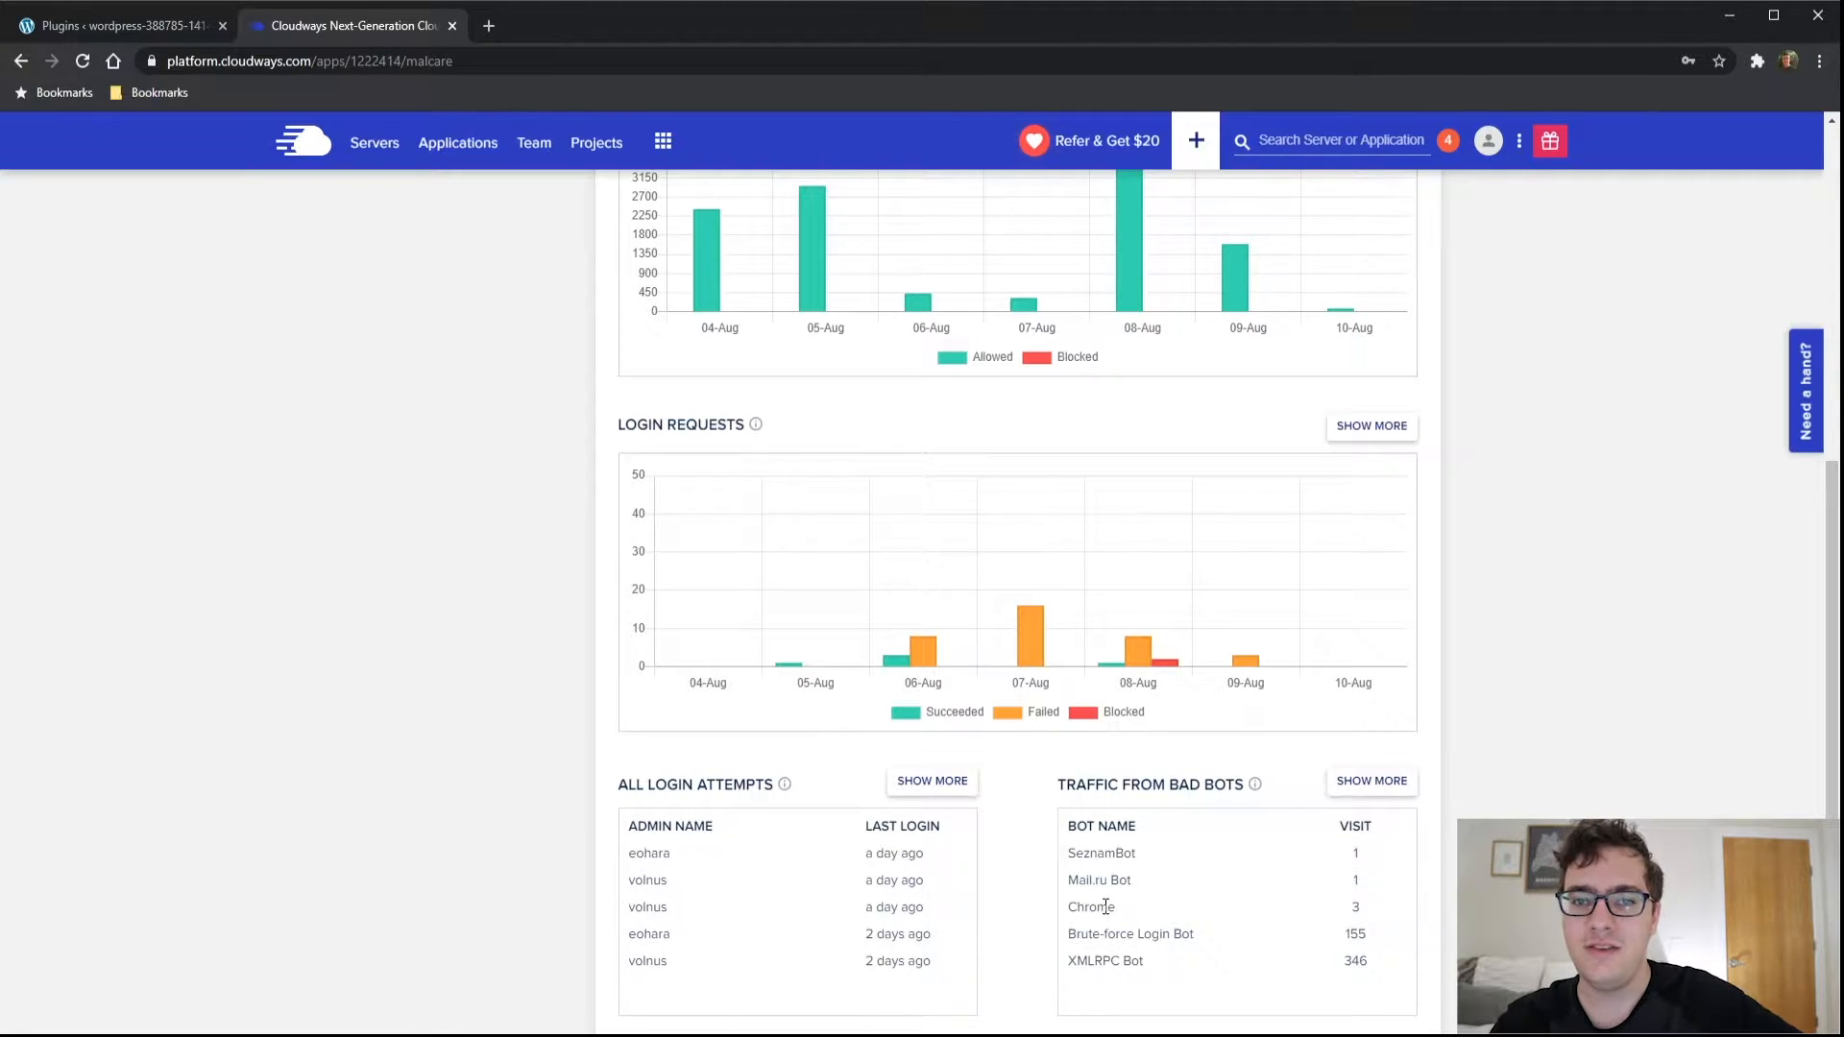
mouse_move(1118, 918)
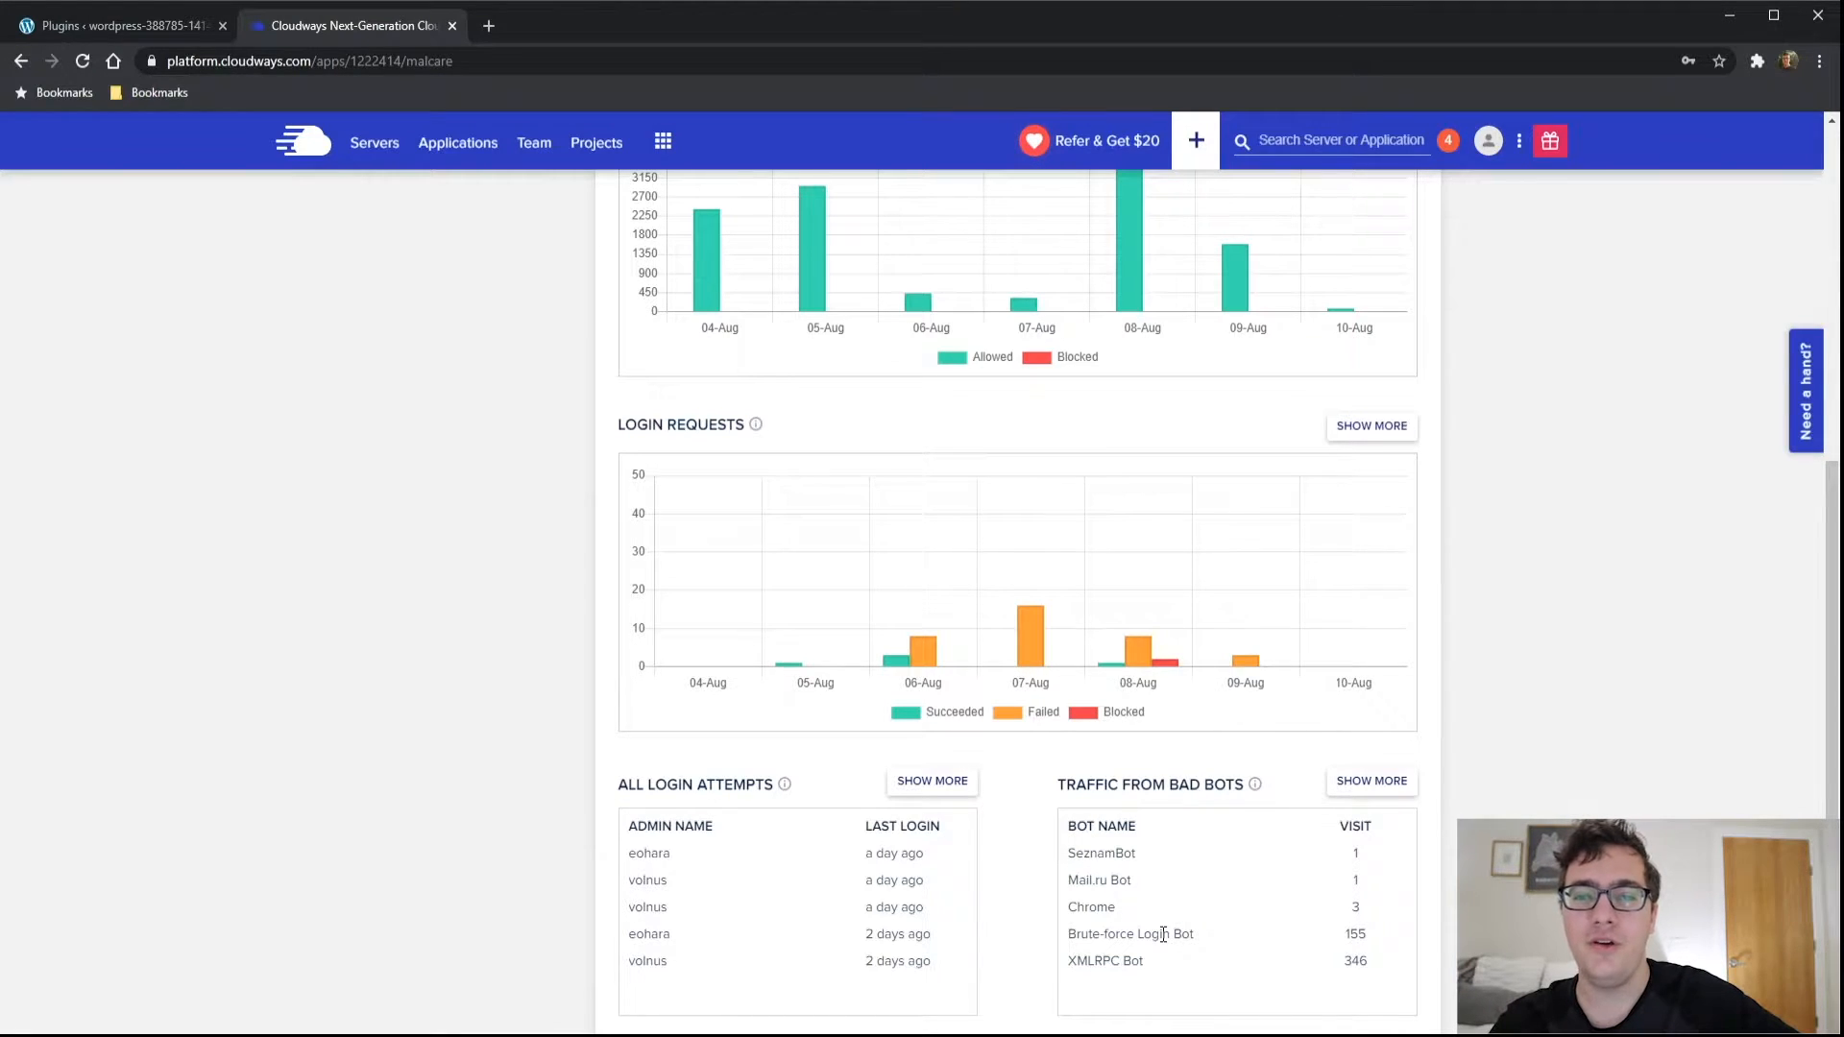
mouse_move(1131, 931)
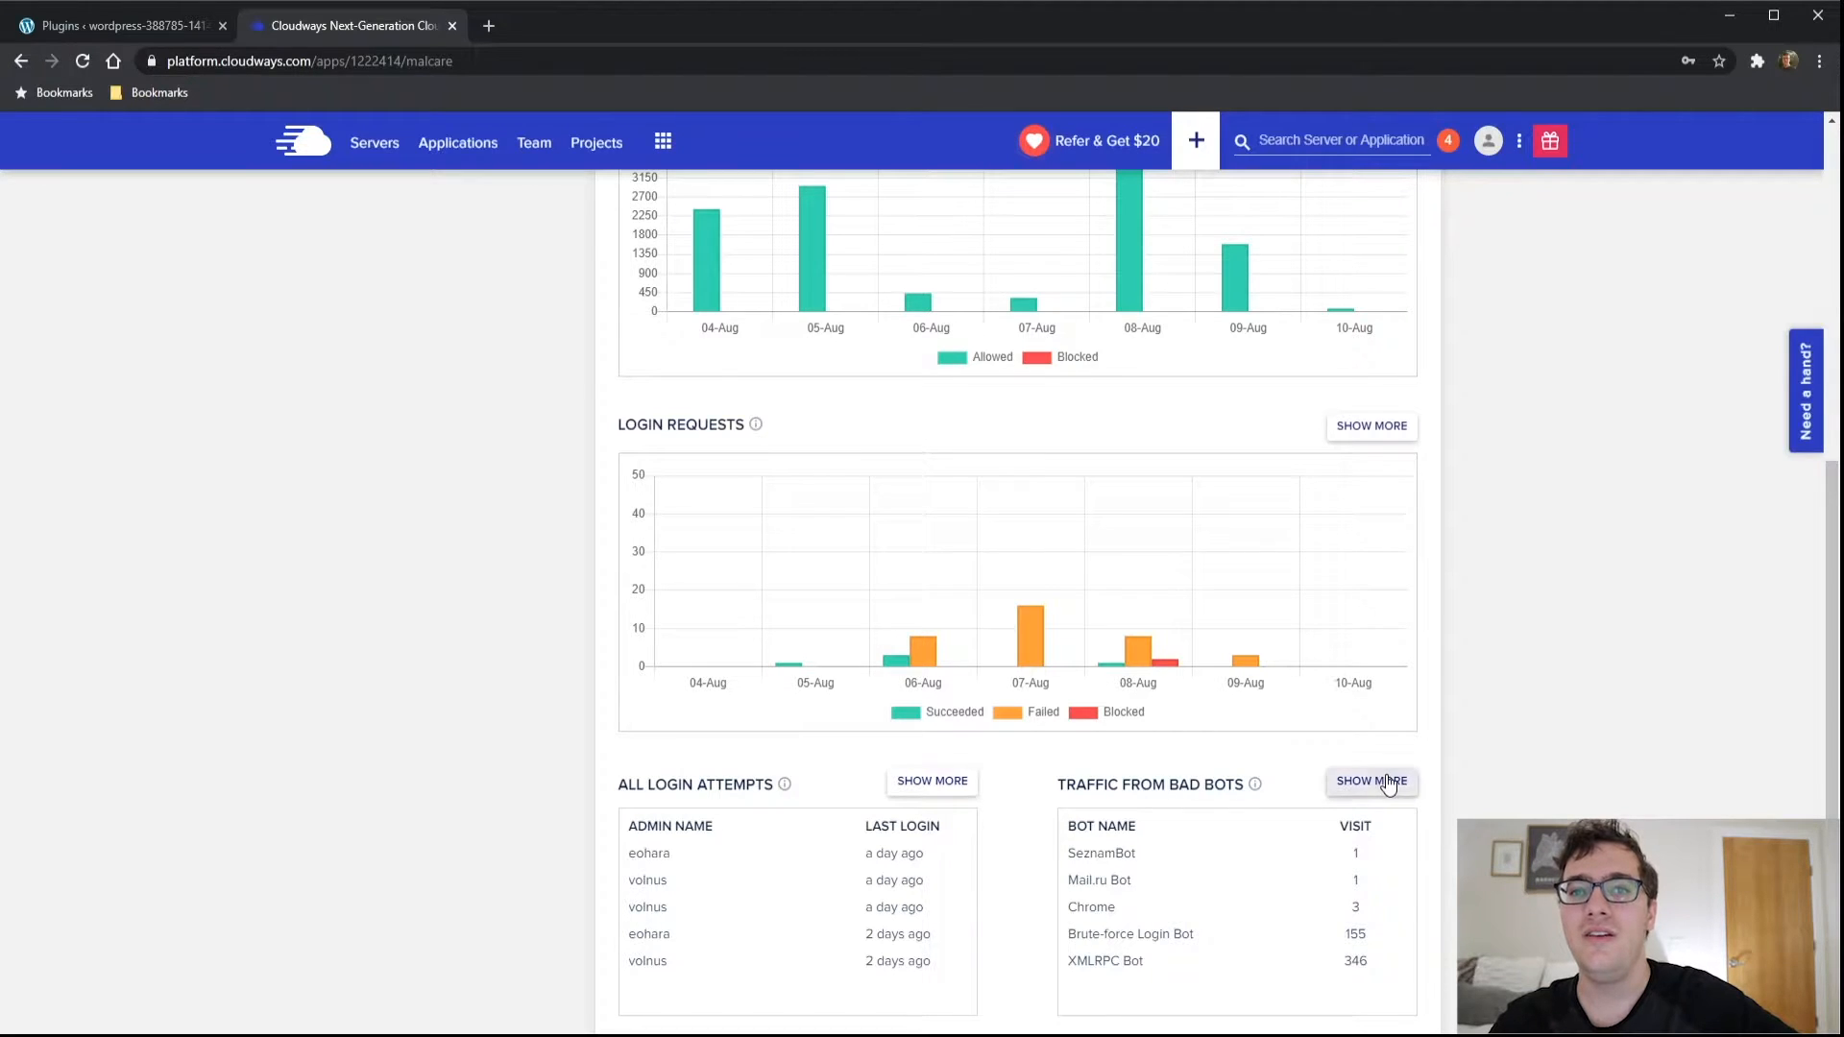
click(1372, 780)
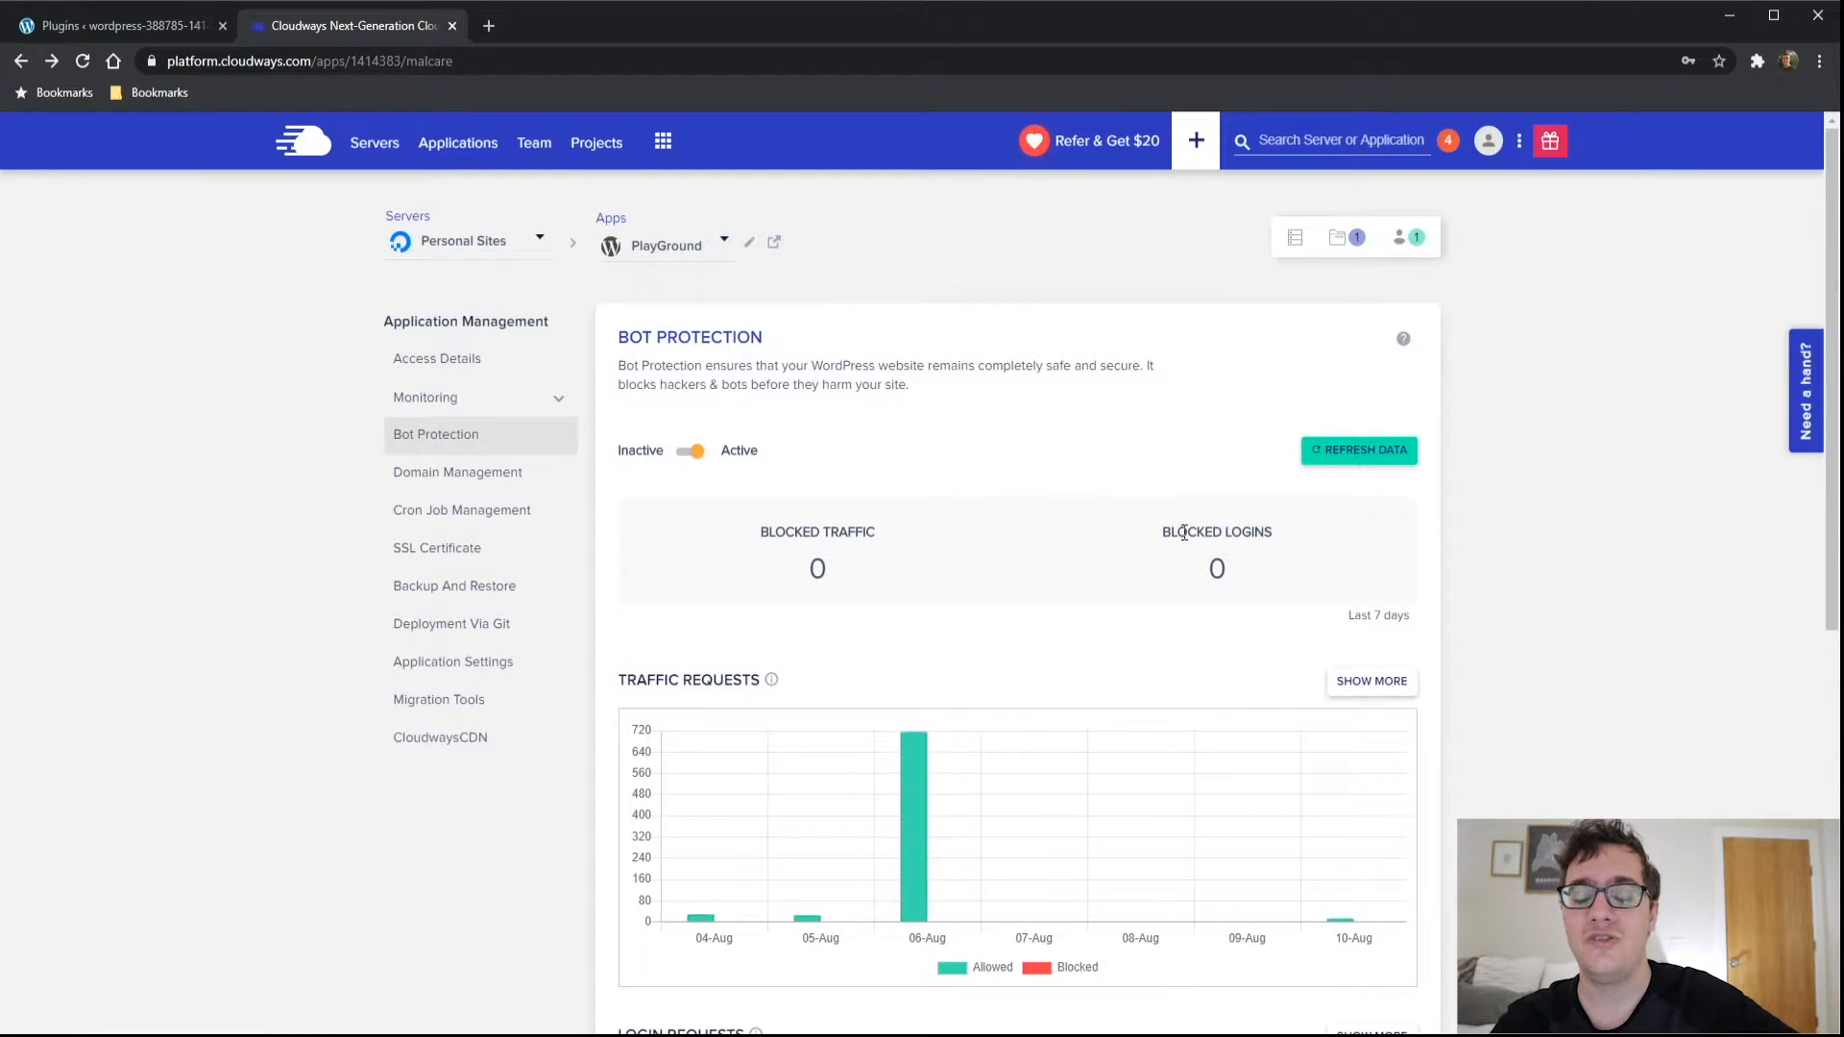
mouse_move(1160, 543)
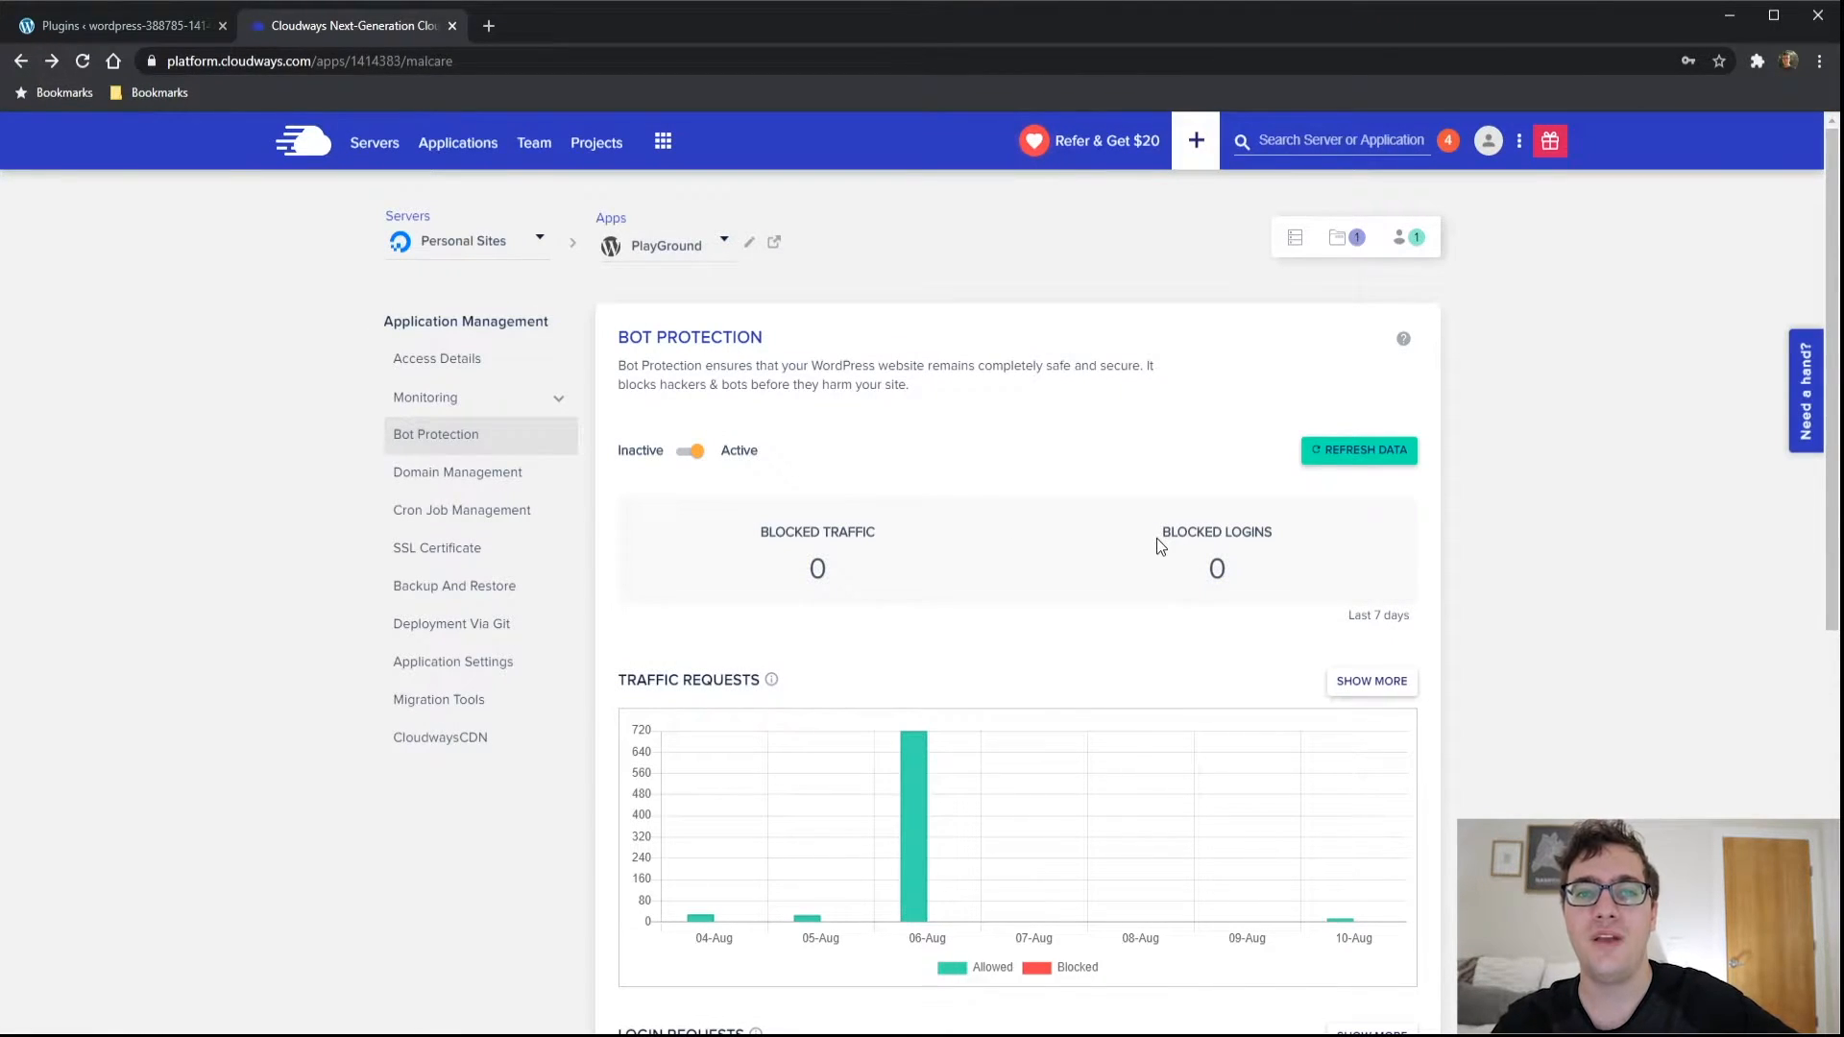
scroll(down, 3)
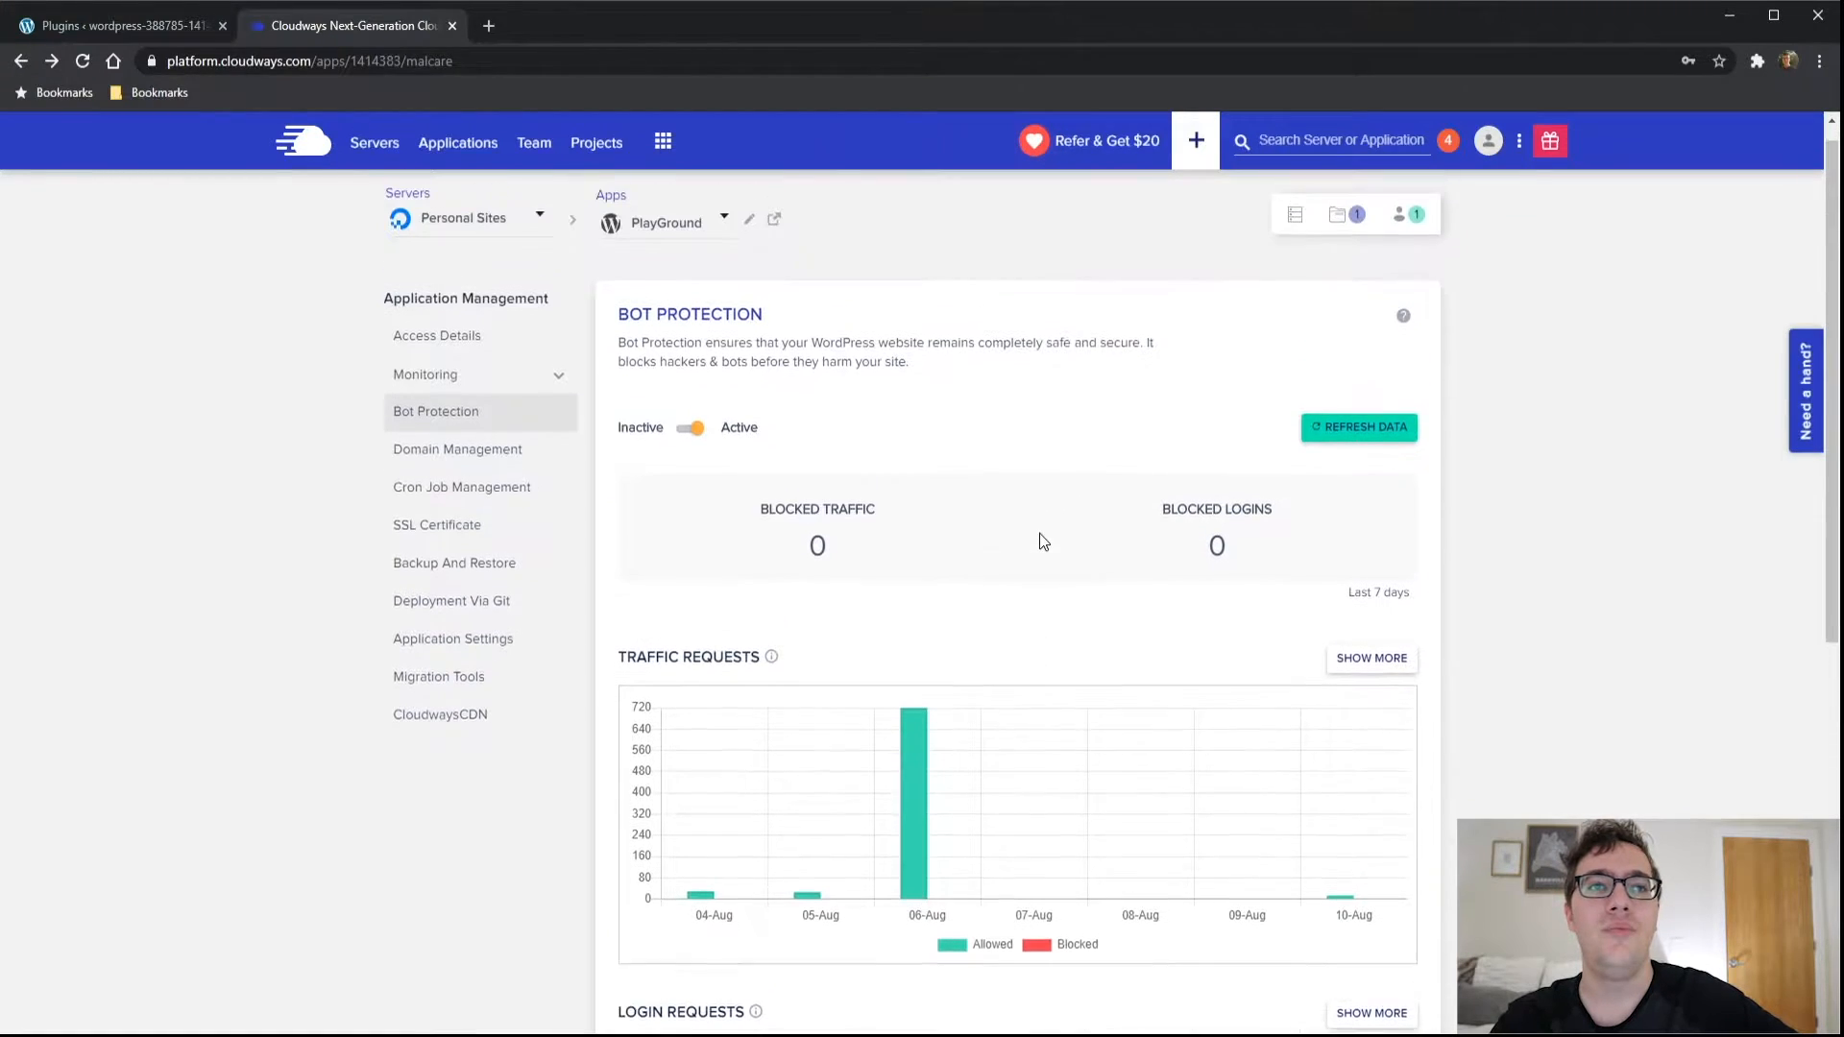
scroll(down, 3)
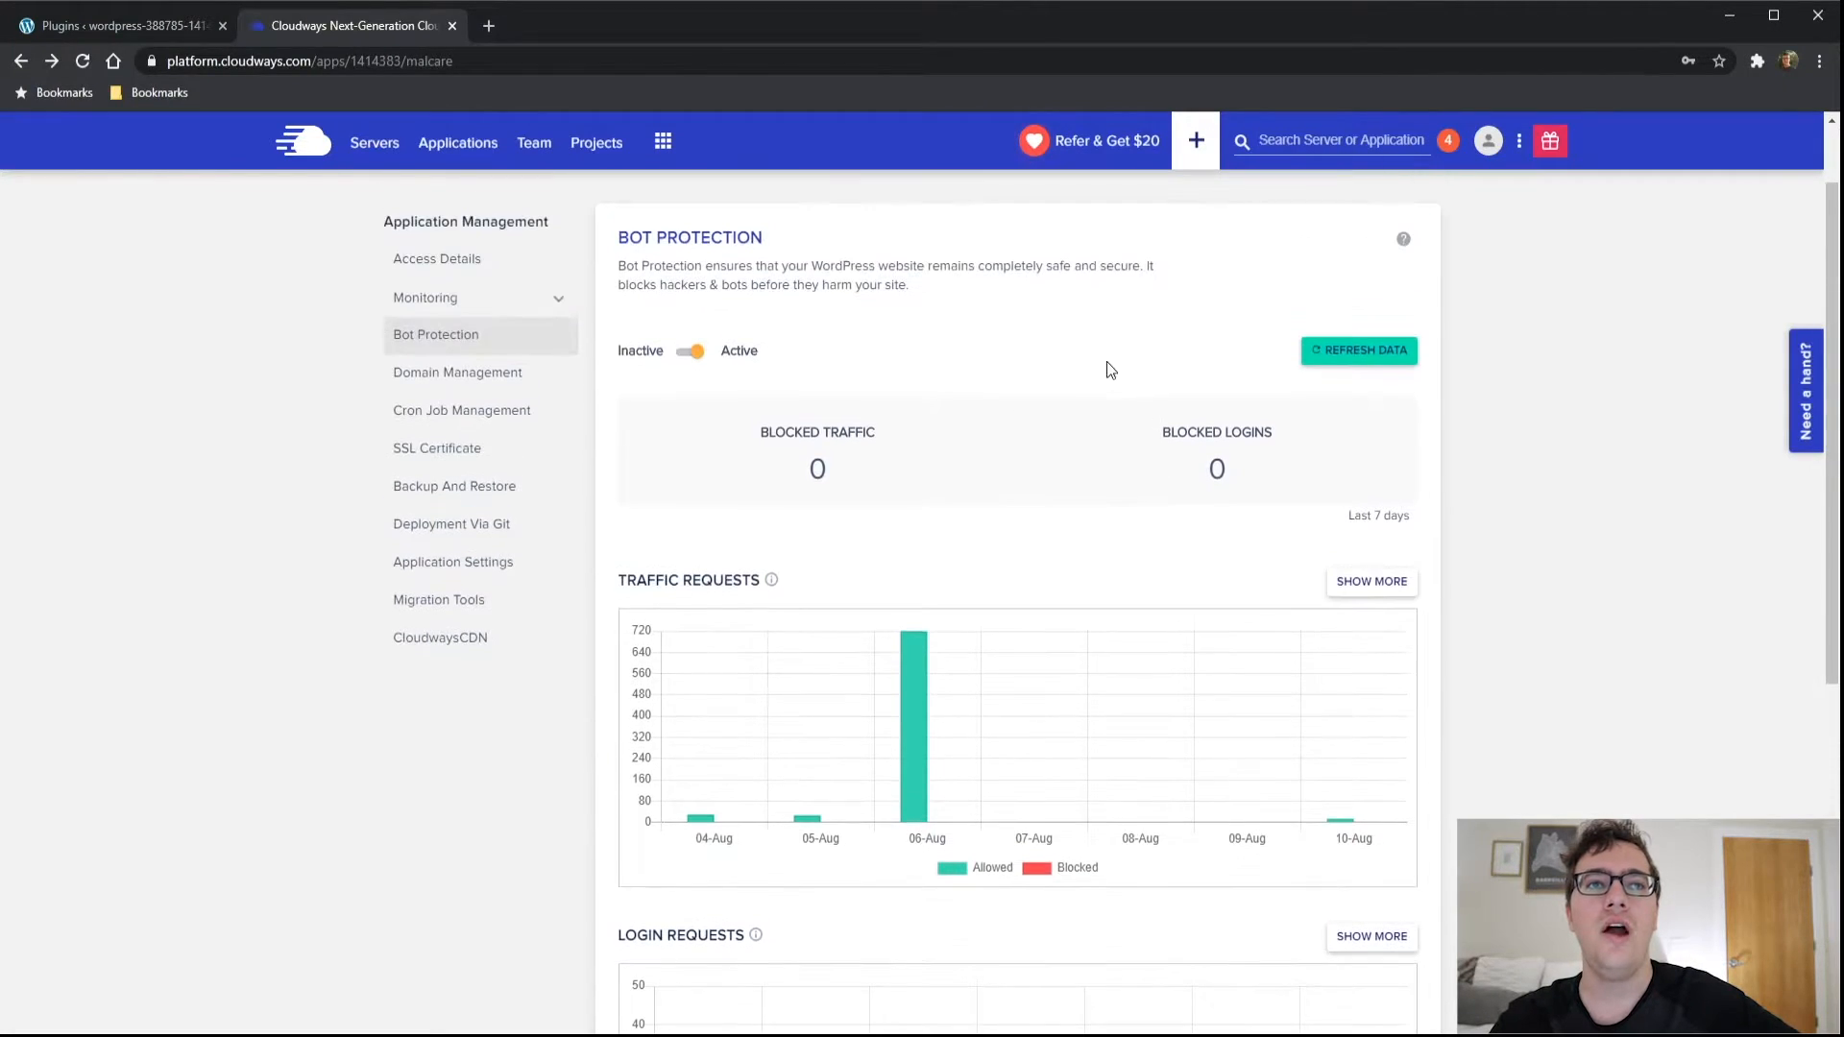
scroll(down, 3)
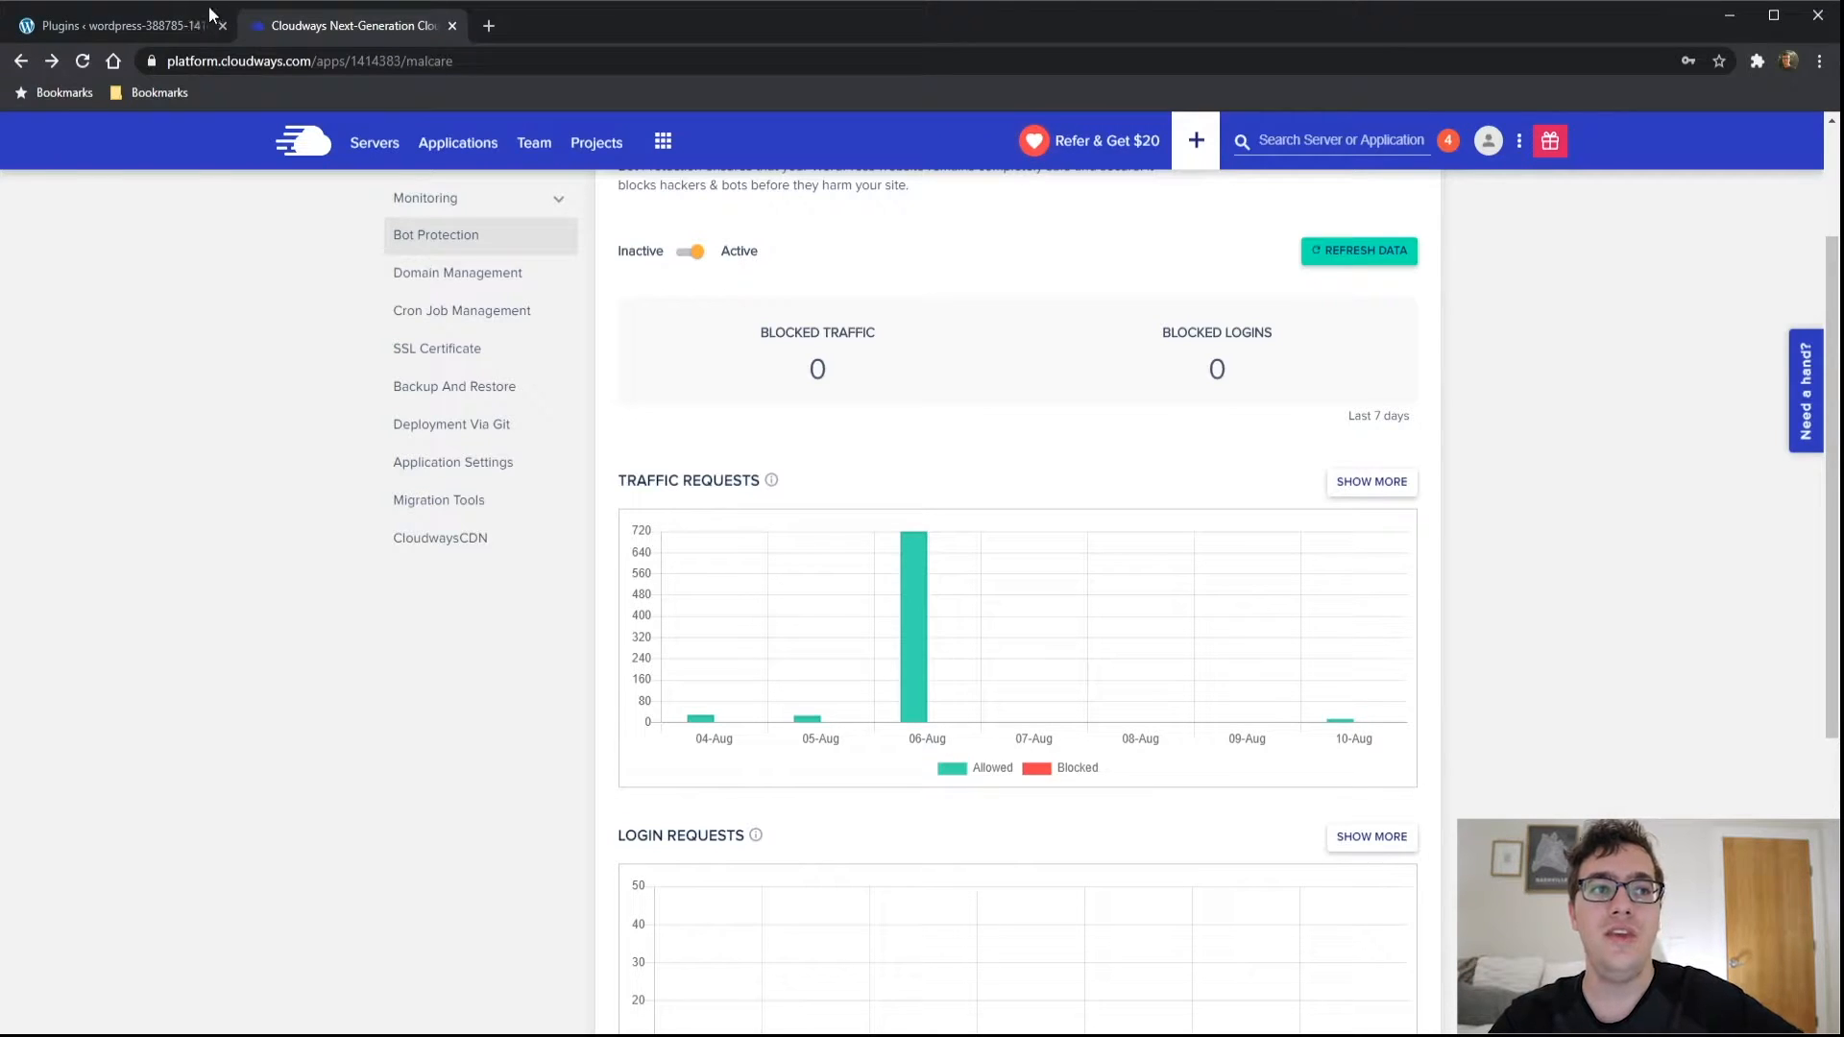
Return to the WordPress plugins list, dismissing the MalCare Security details popup
click(117, 25)
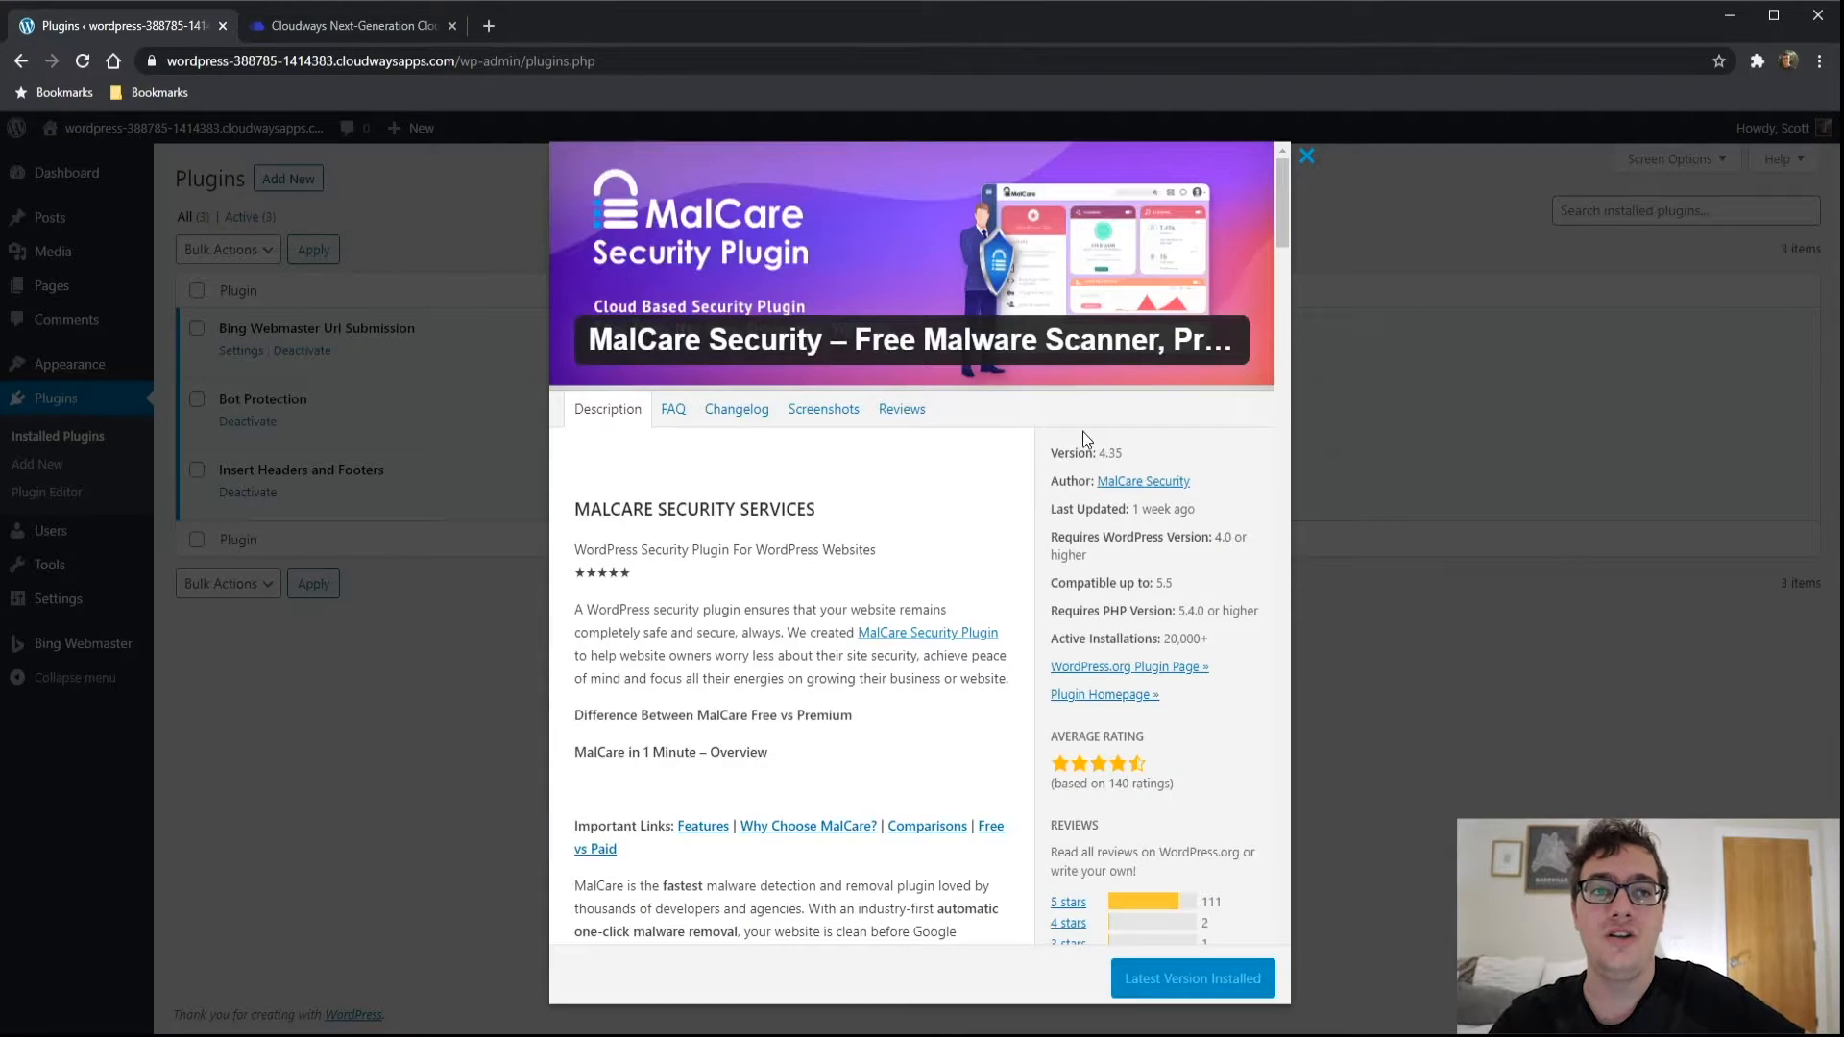
mouse_move(1358, 465)
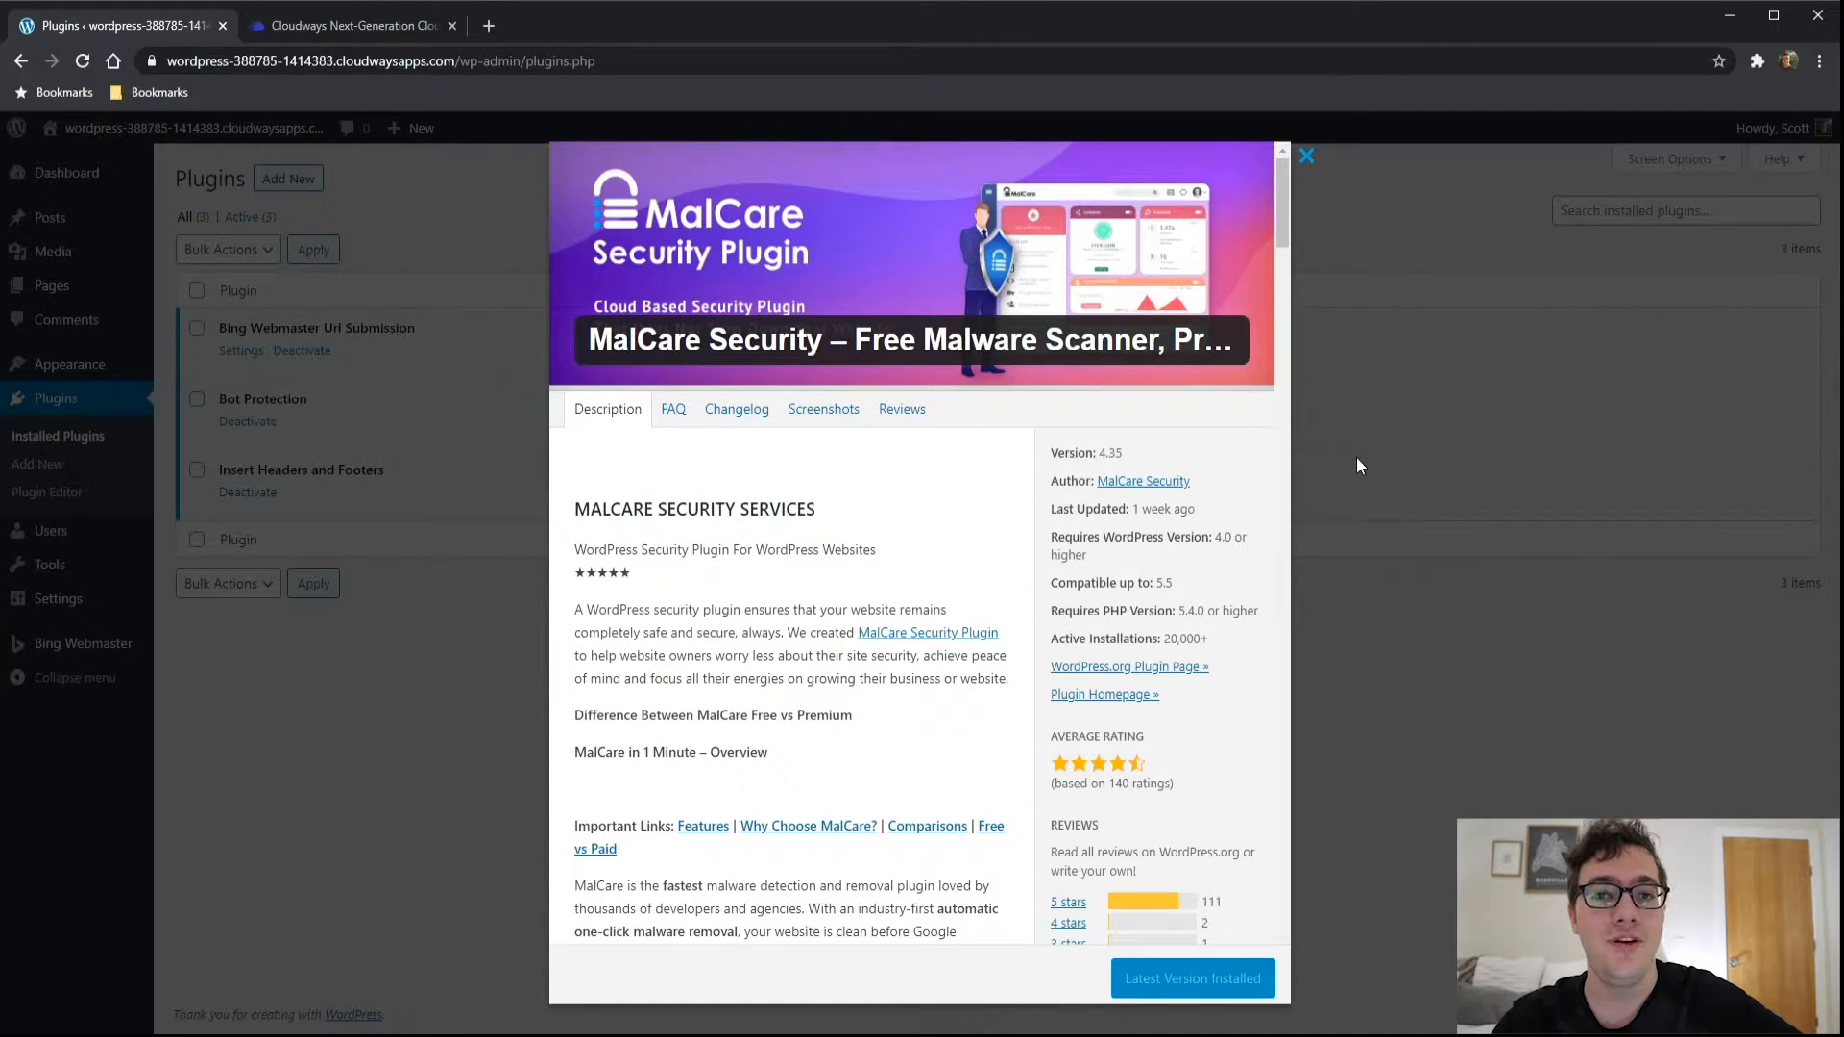
mouse_move(1594, 499)
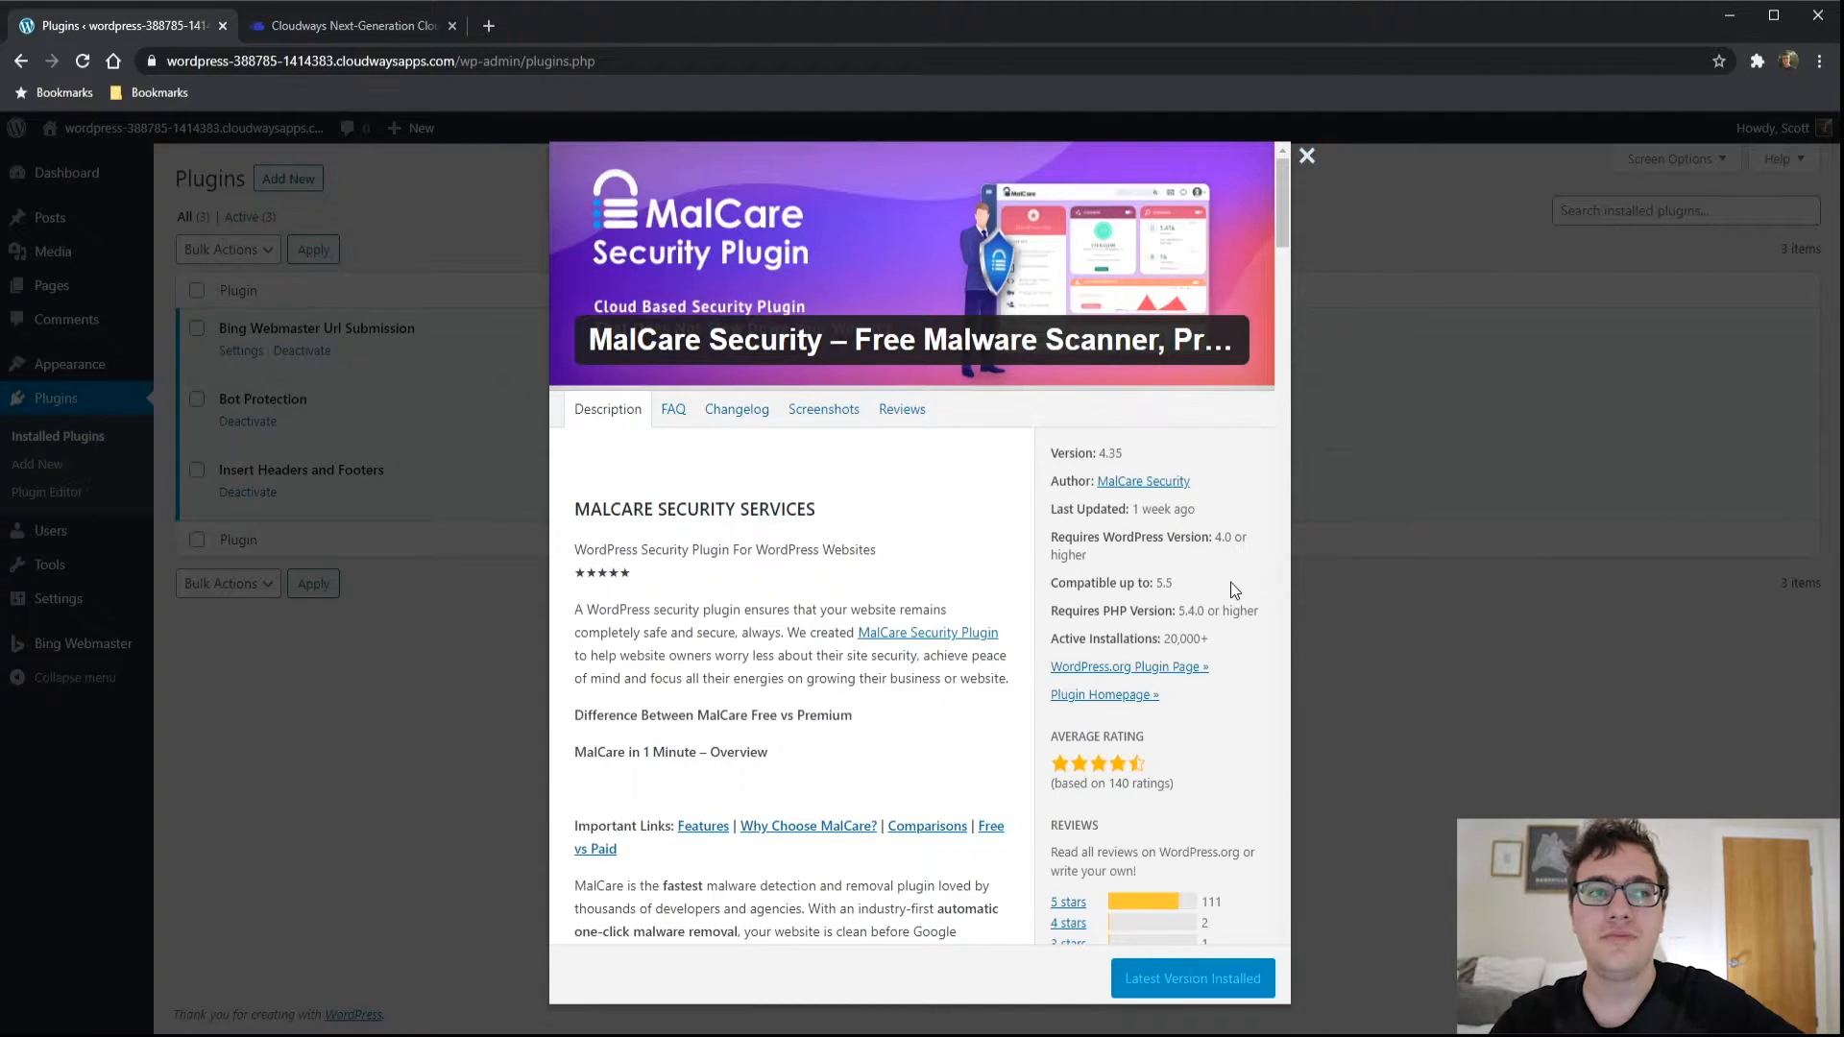
click(1306, 156)
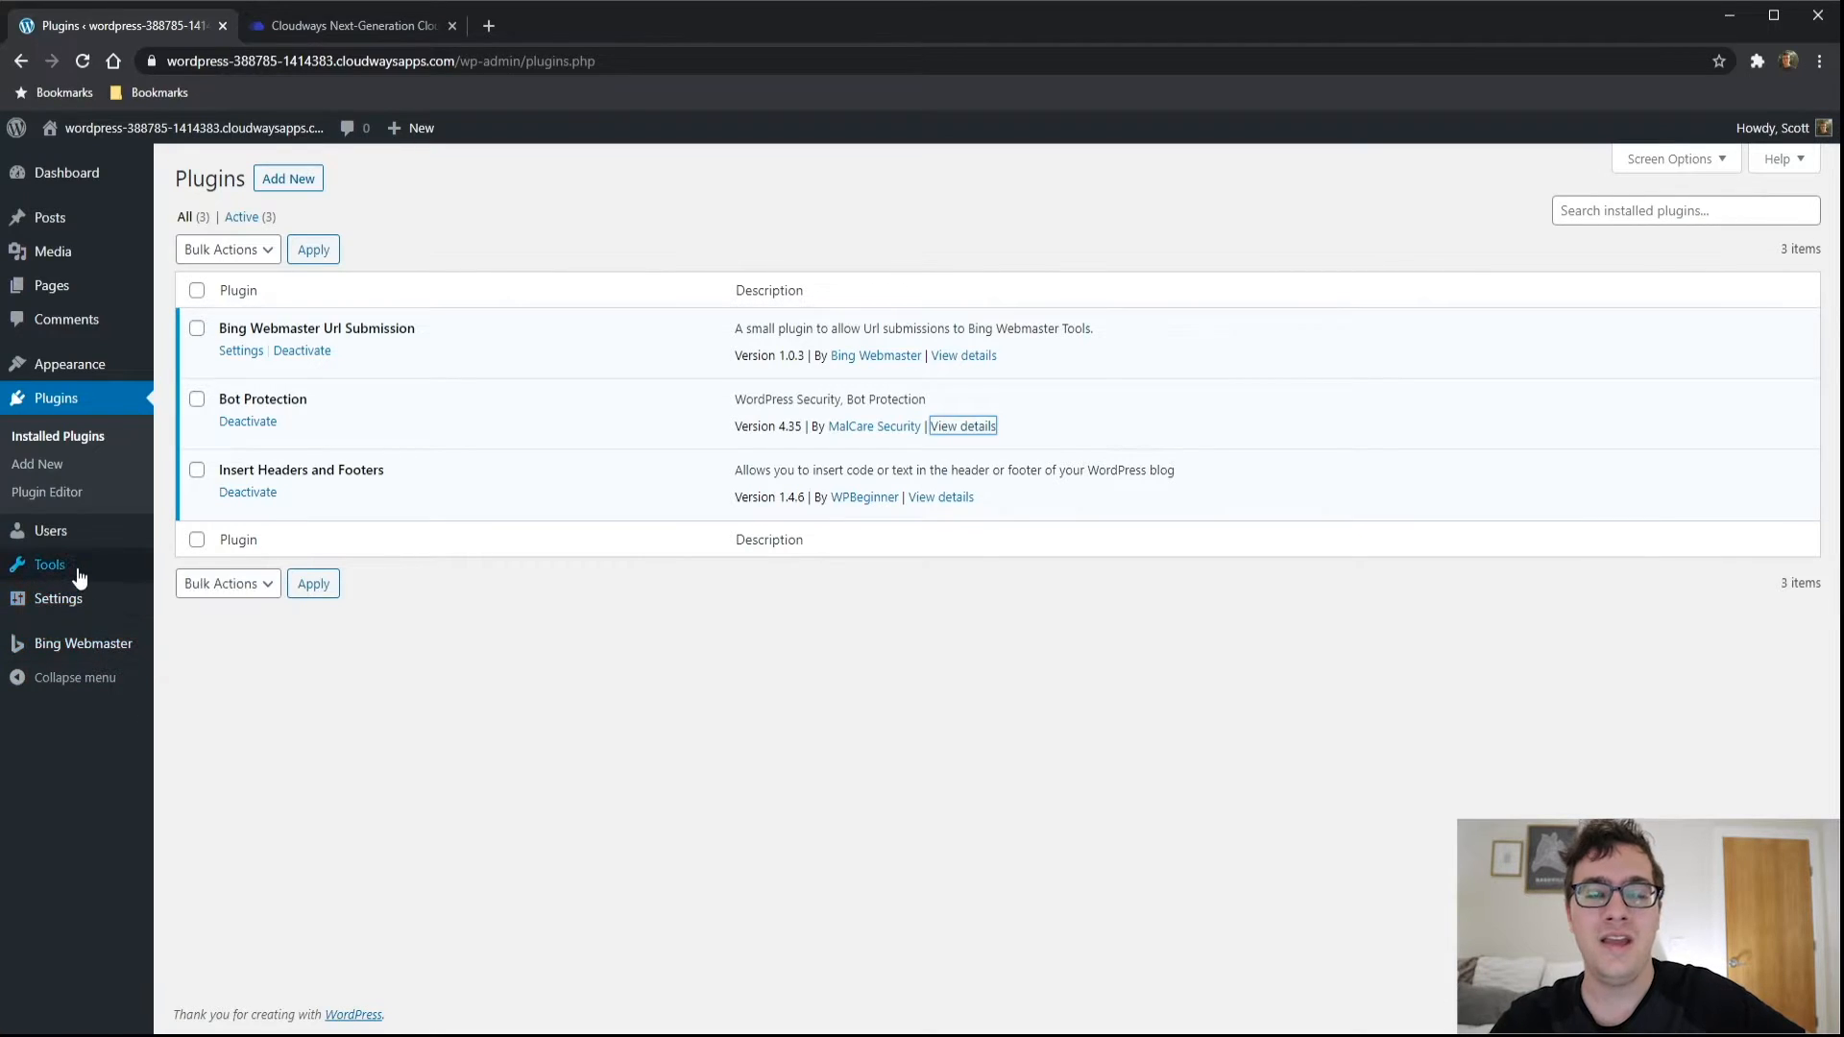
mouse_move(348, 8)
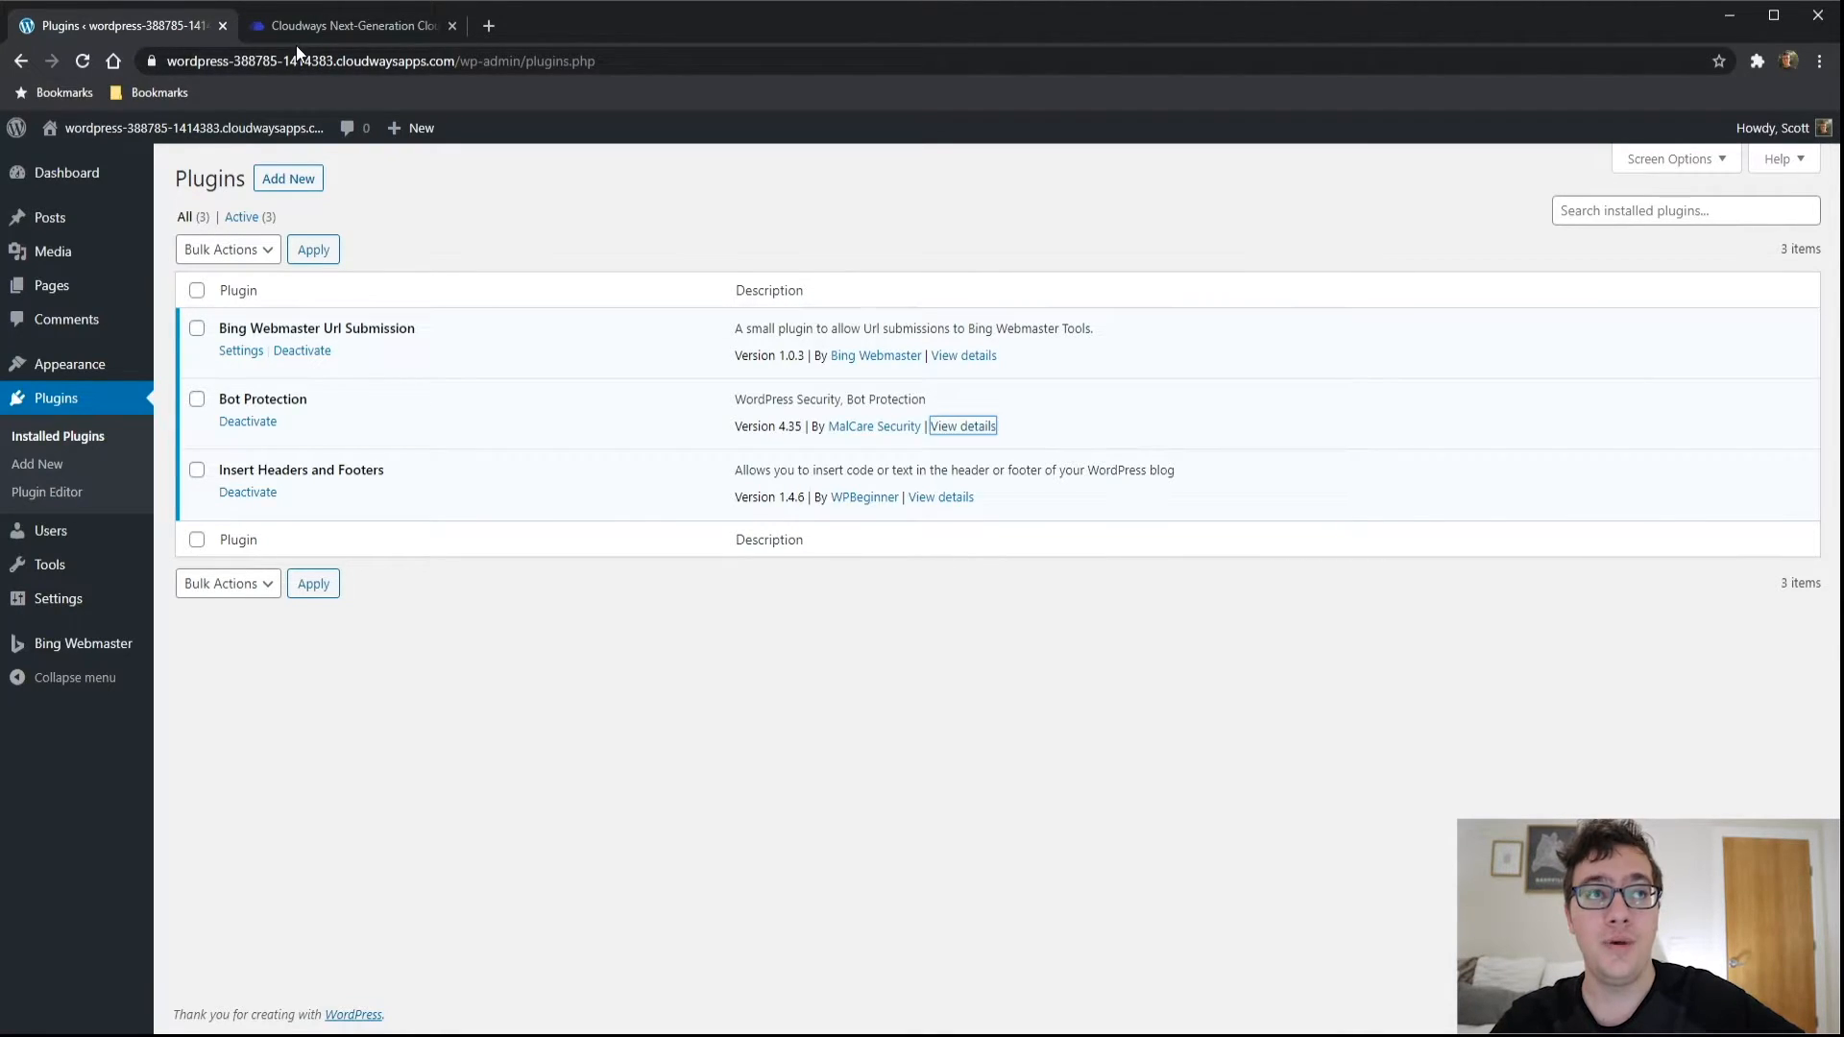
Review PlayGround's Traffic Requests and Login Requests charts on the Cloudways Bot Protection page
click(348, 25)
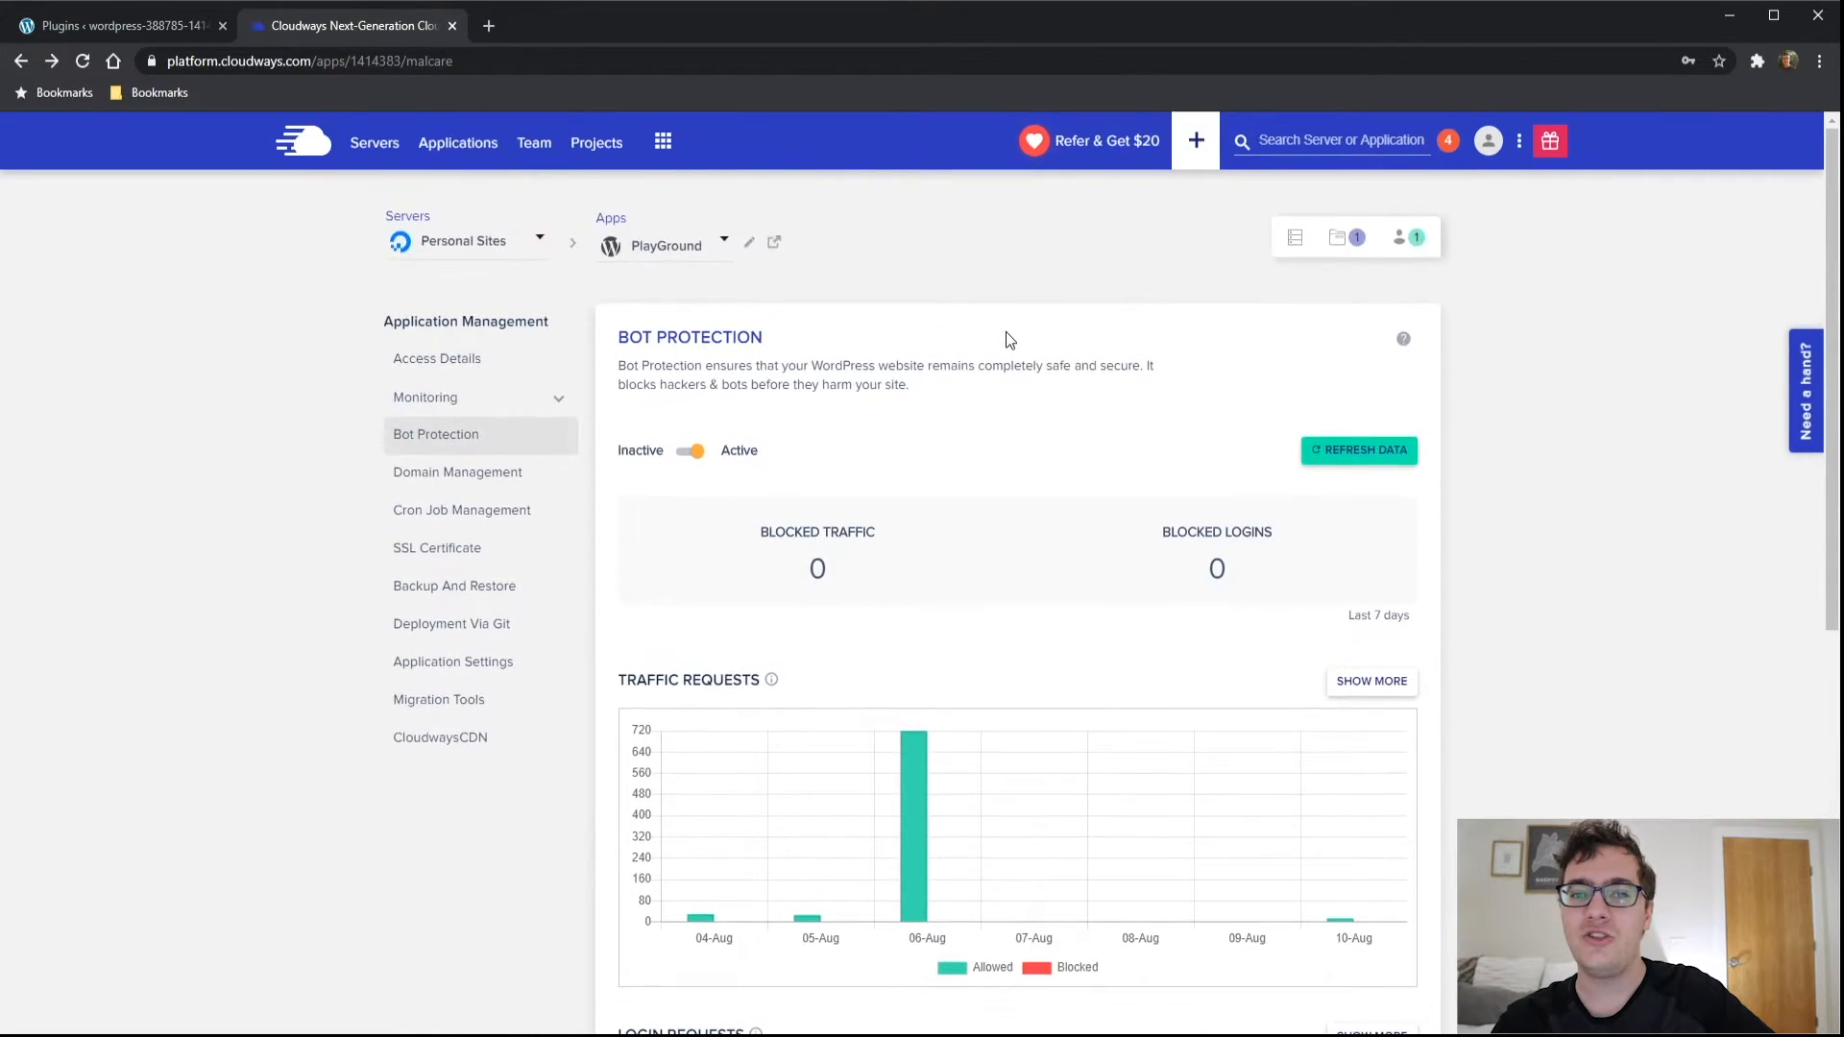
scroll(down, 3)
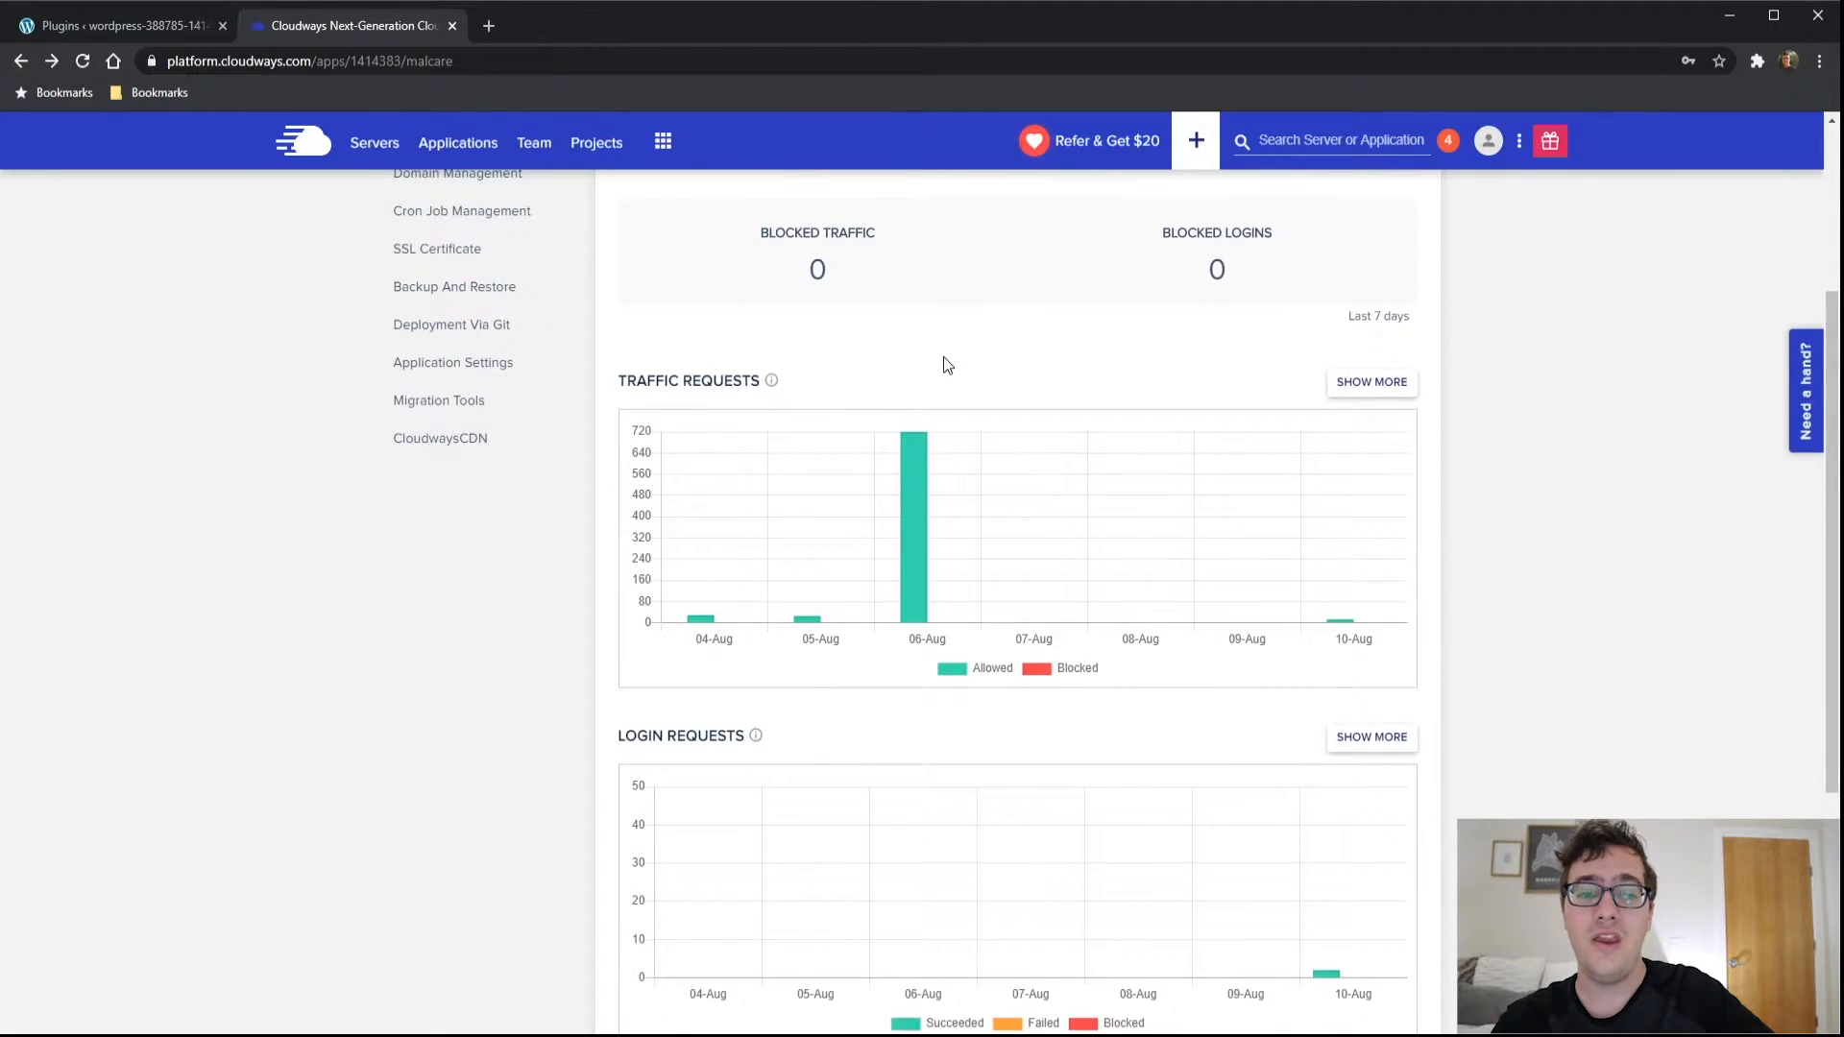
mouse_move(1047, 594)
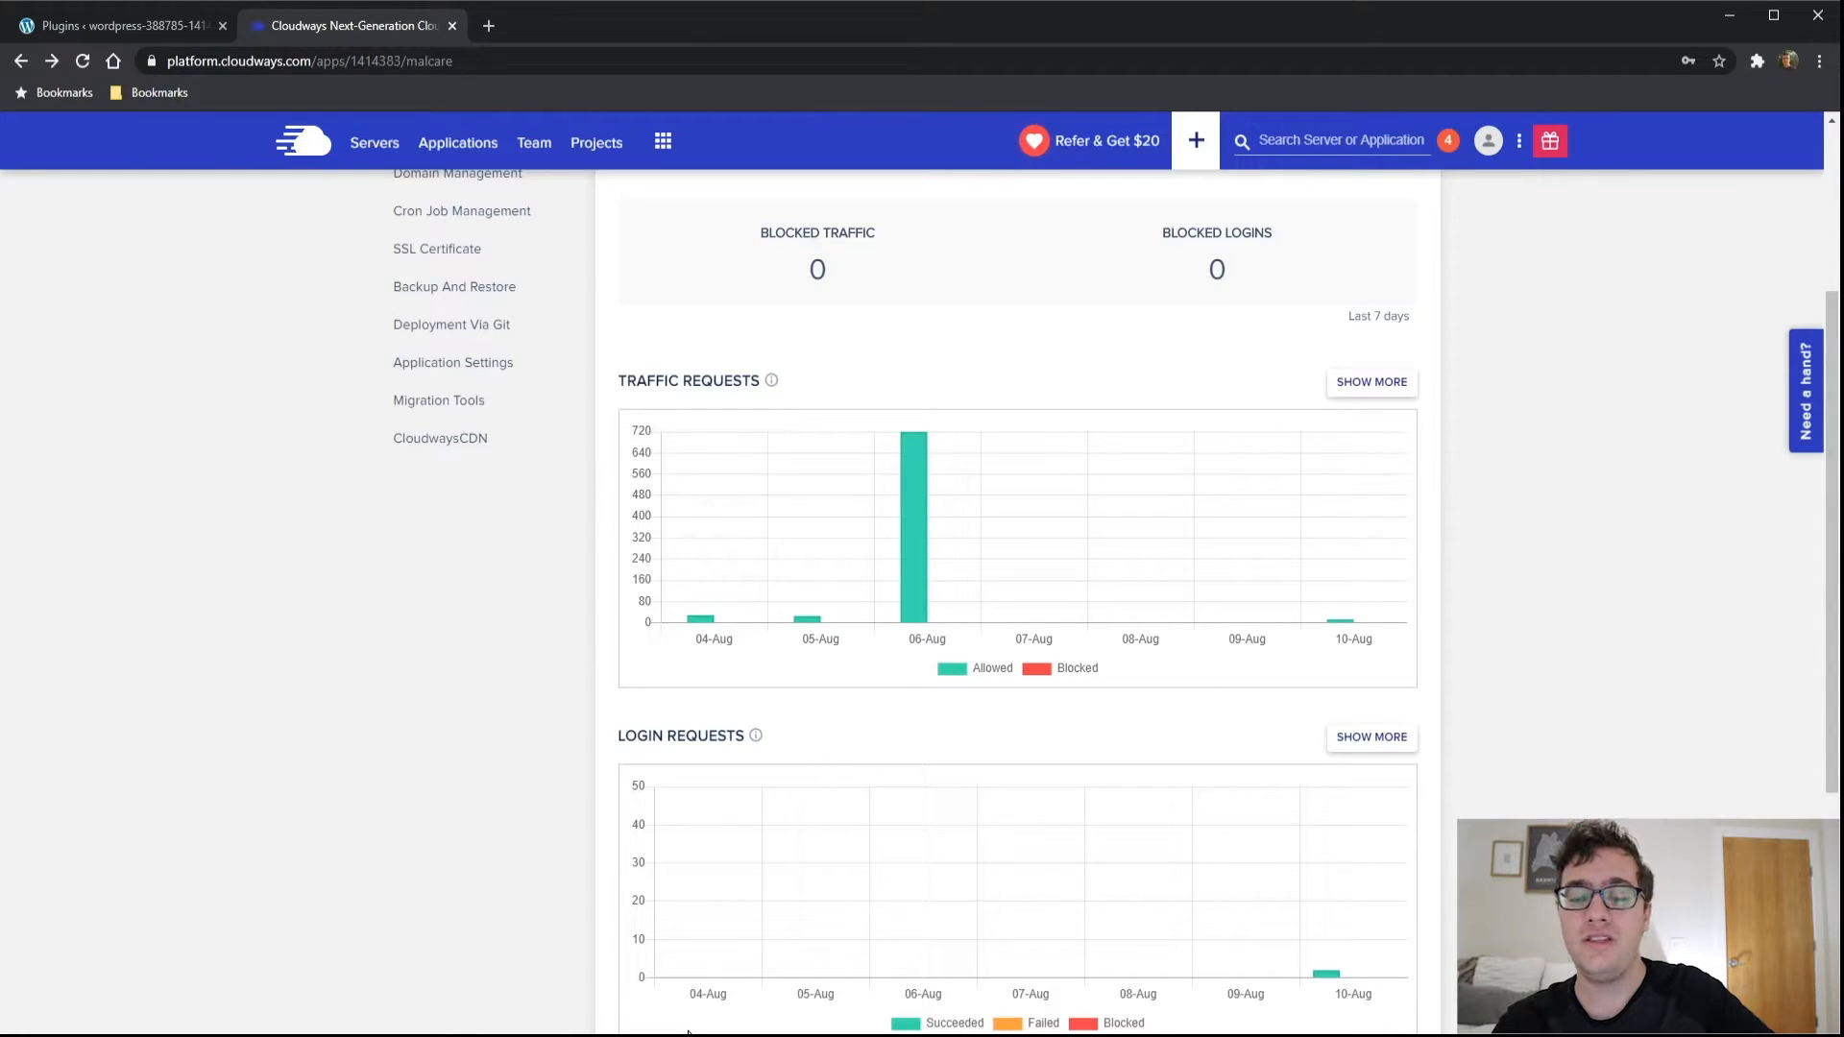
mouse_move(1046, 666)
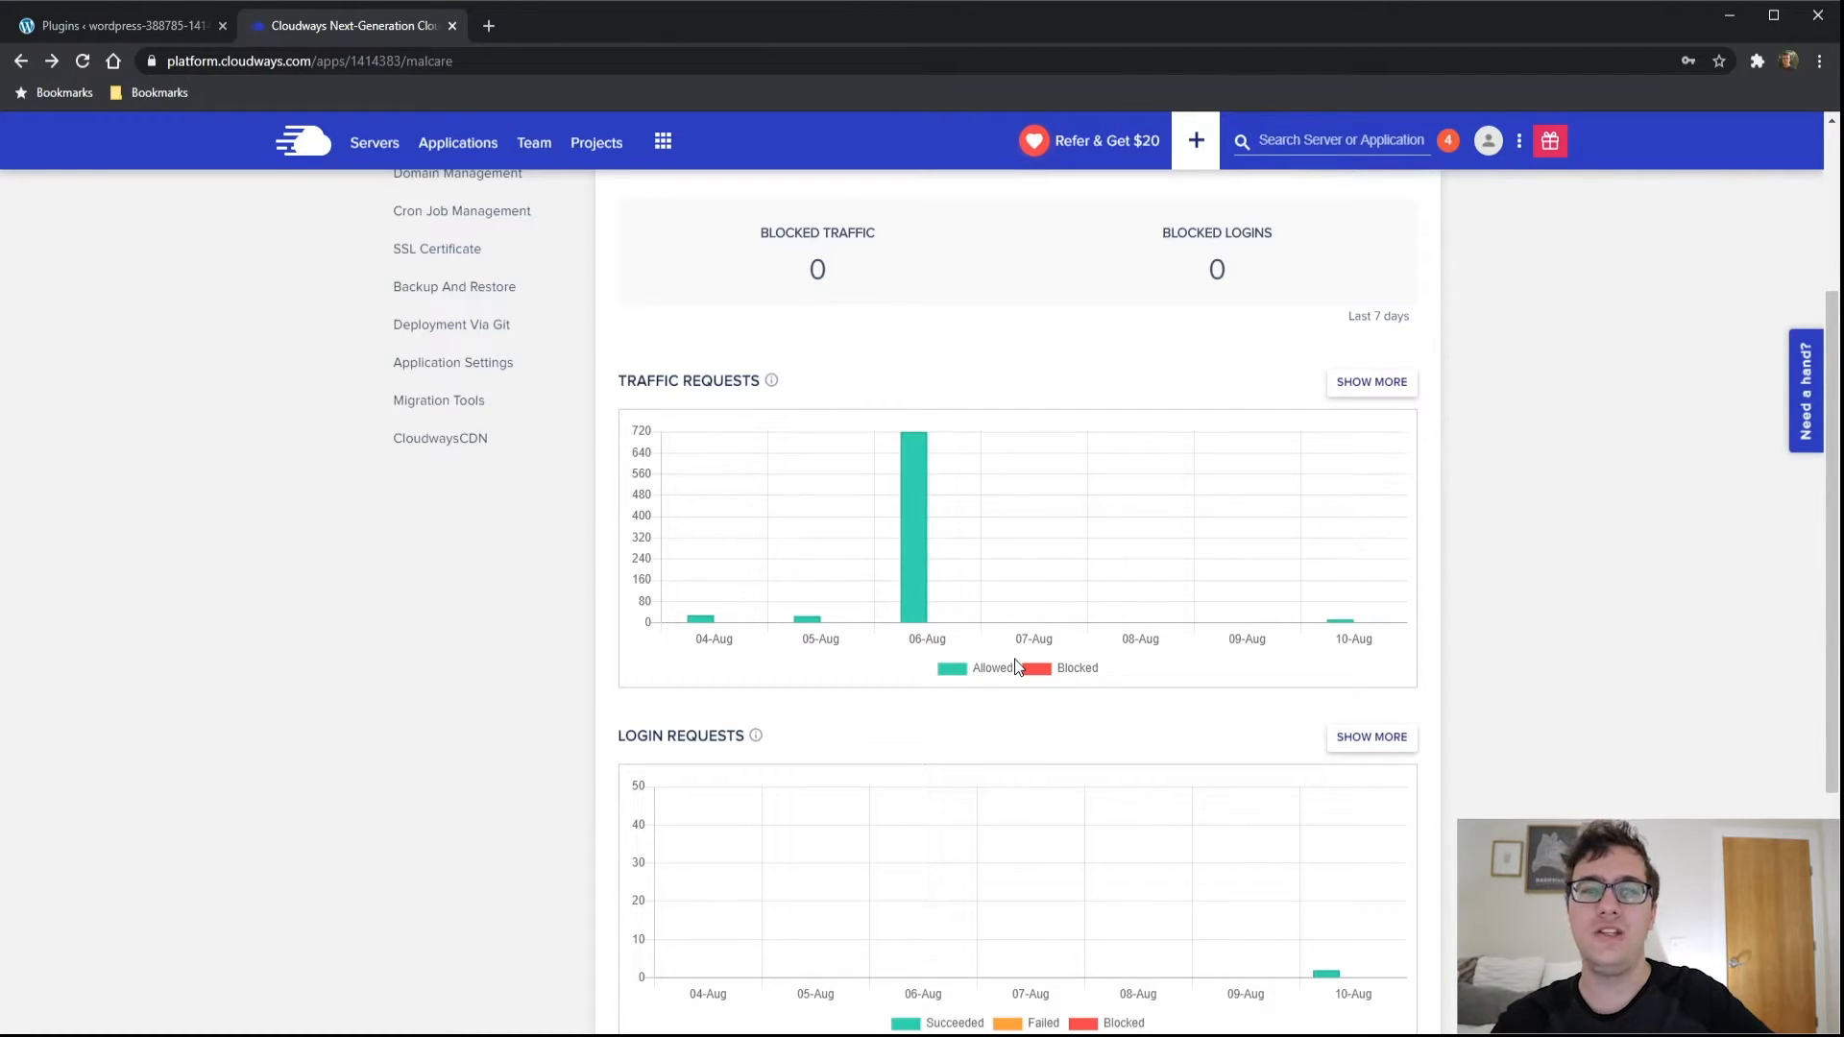
mouse_move(1002, 666)
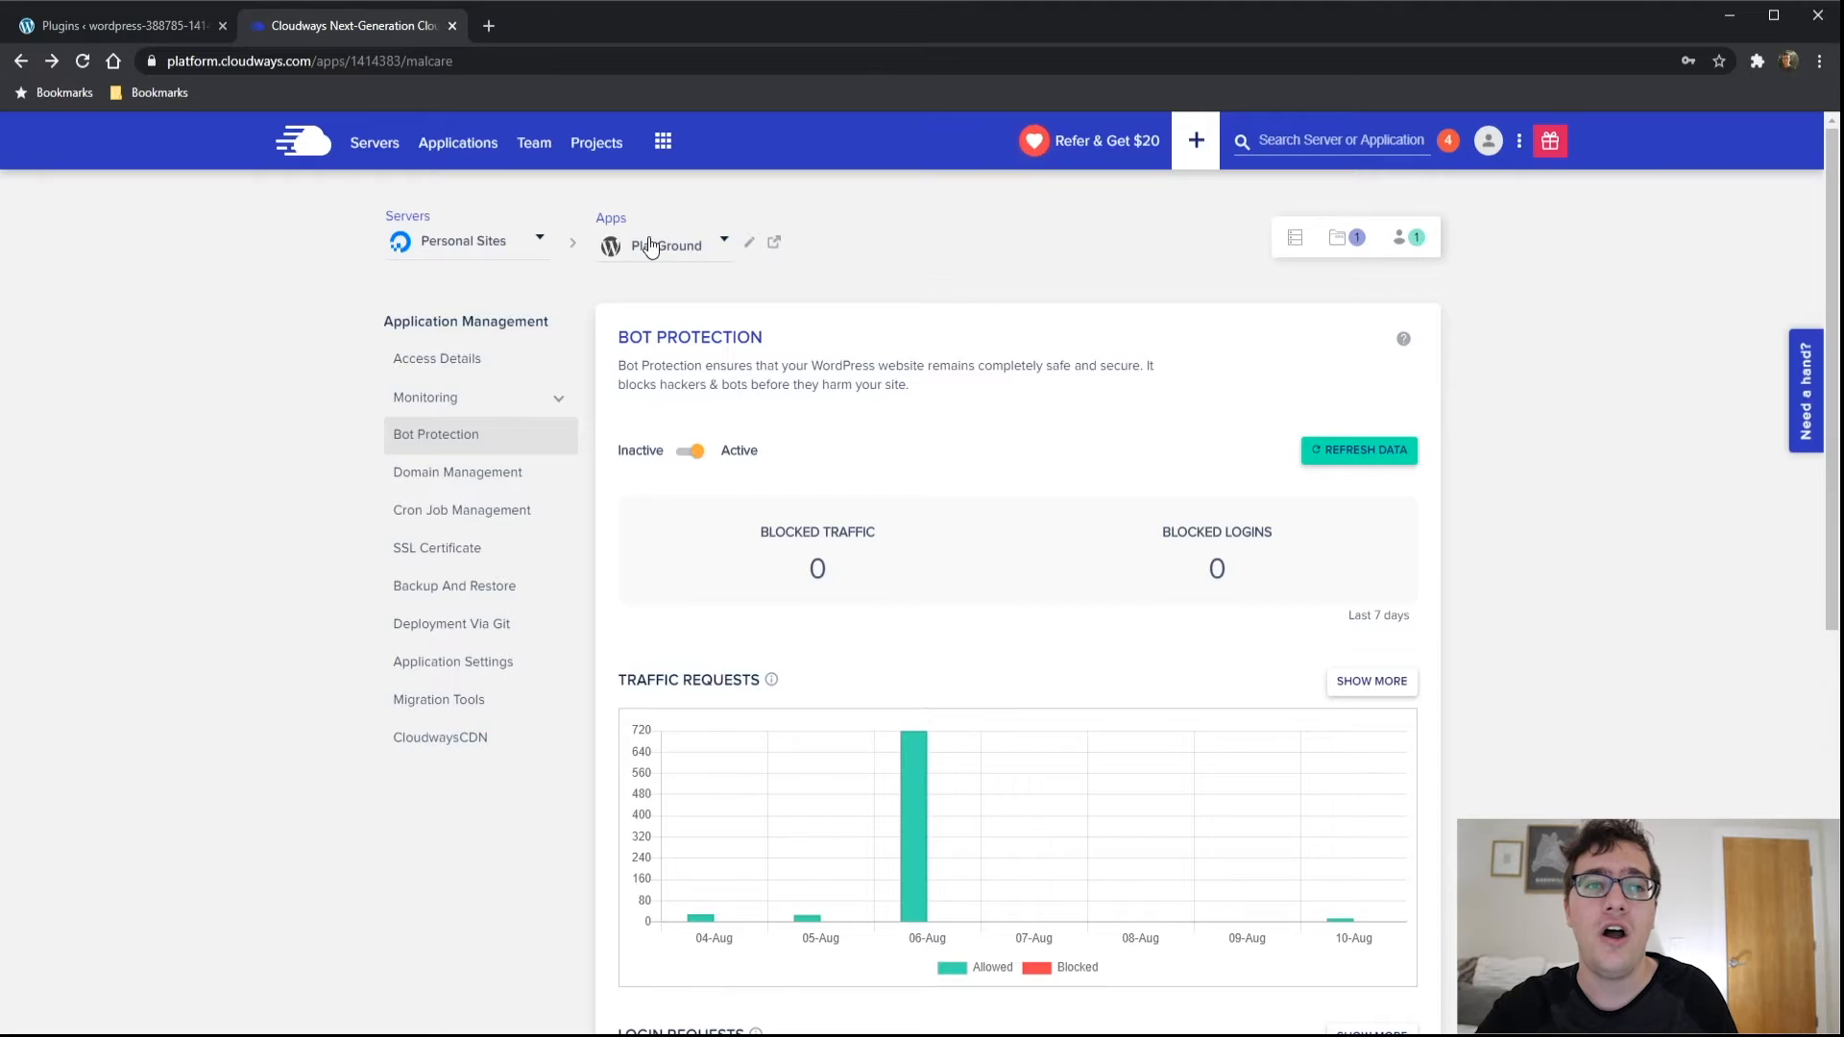
Select Daily Driver Tips from the applications dropdown to reach its inactive Bot Protection page
click(724, 244)
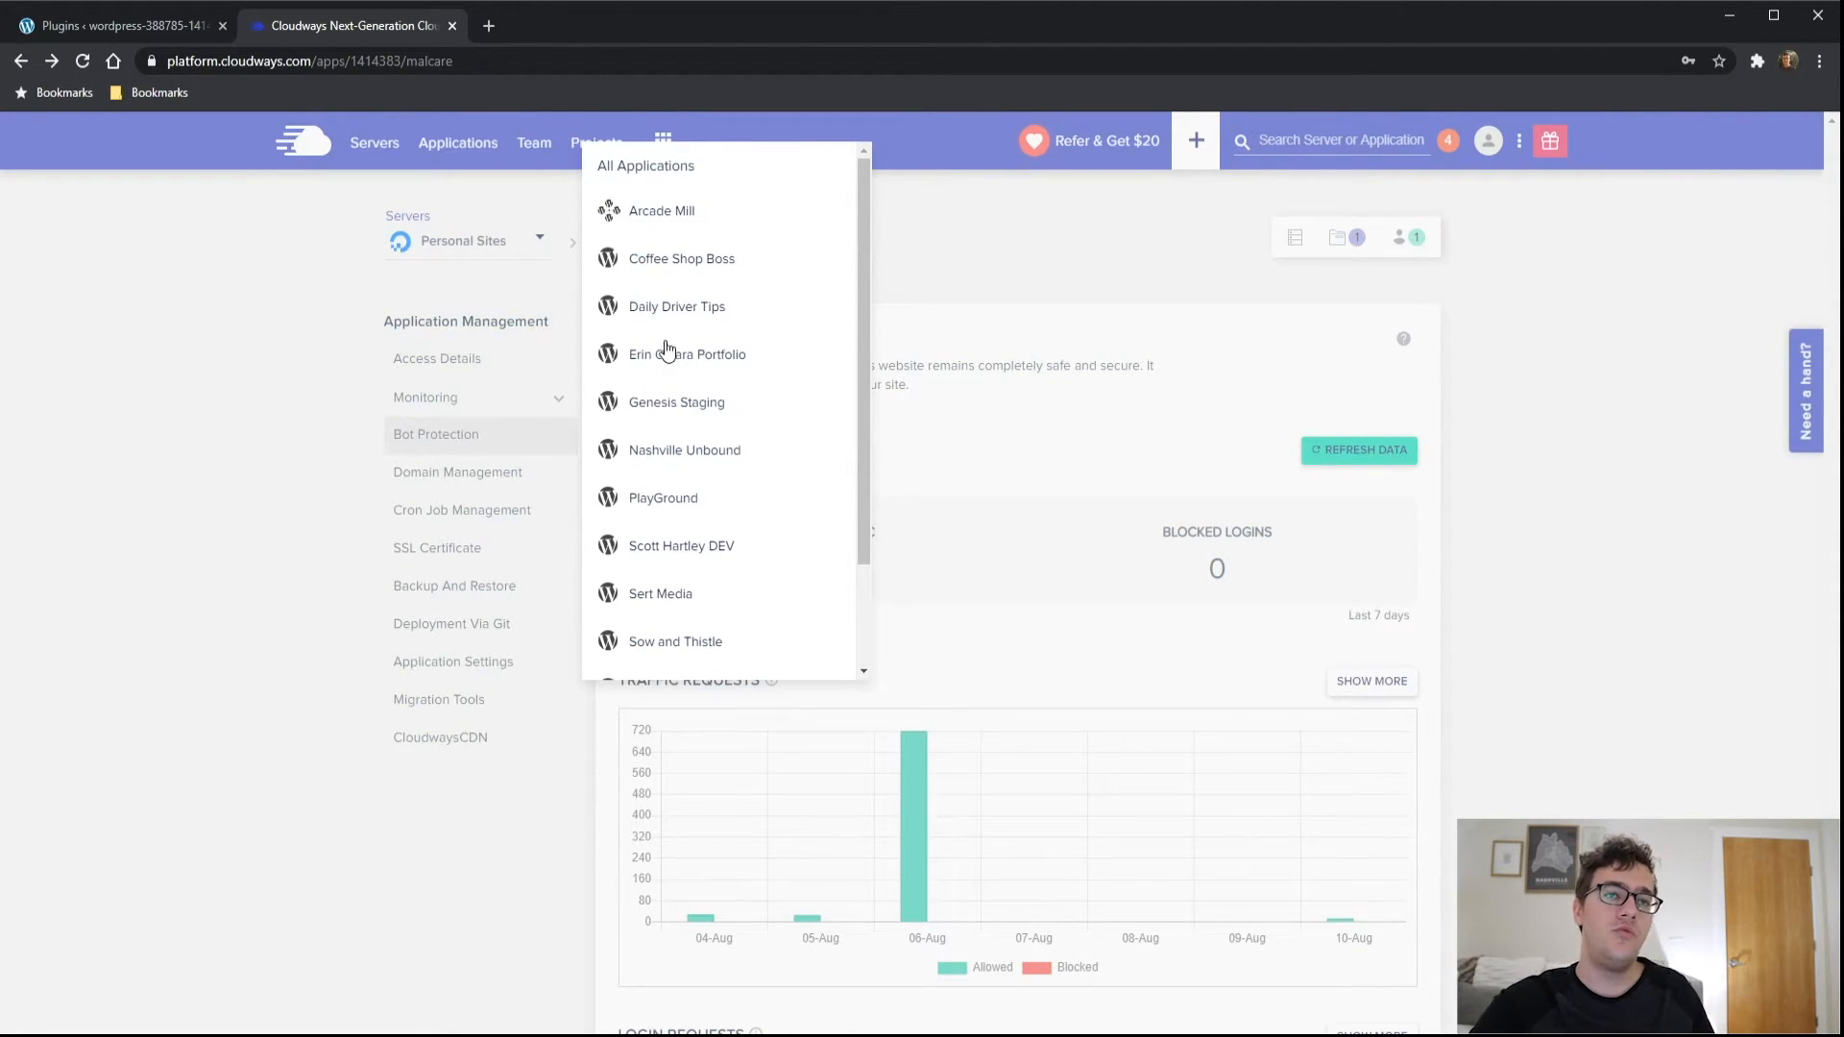
mouse_move(685, 313)
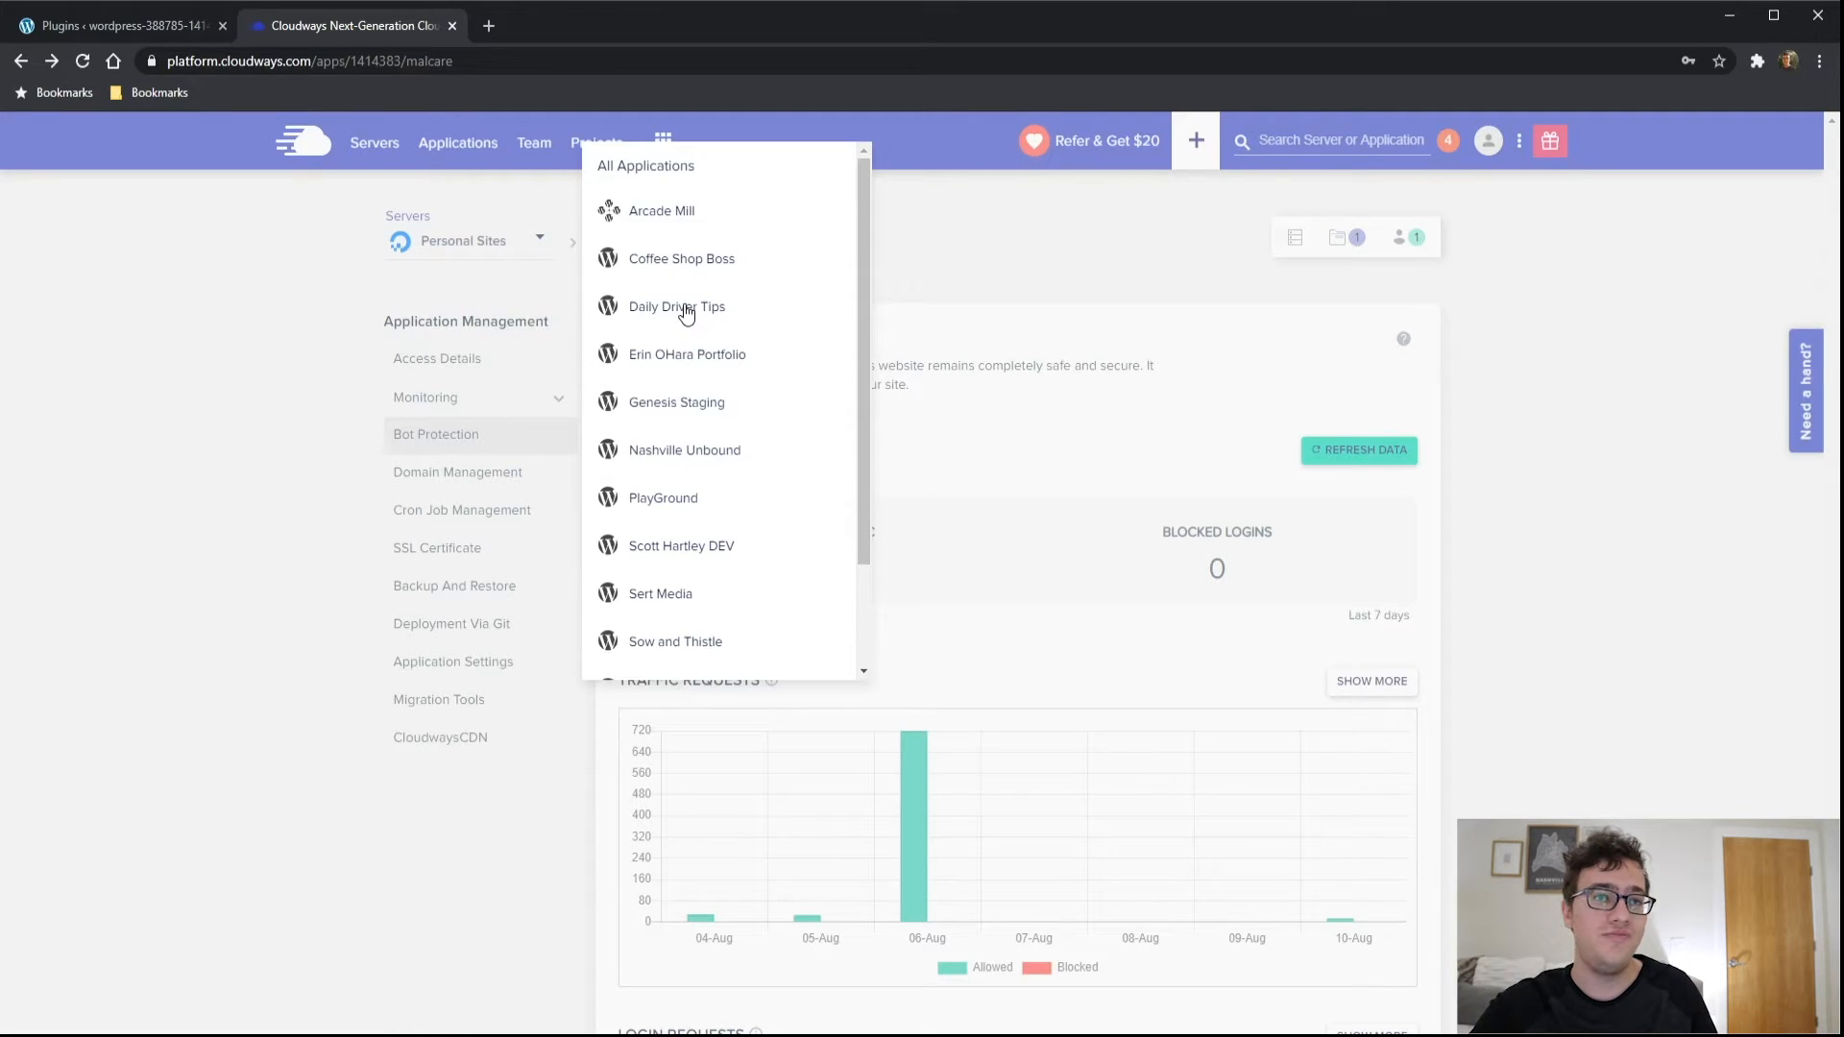
click(676, 306)
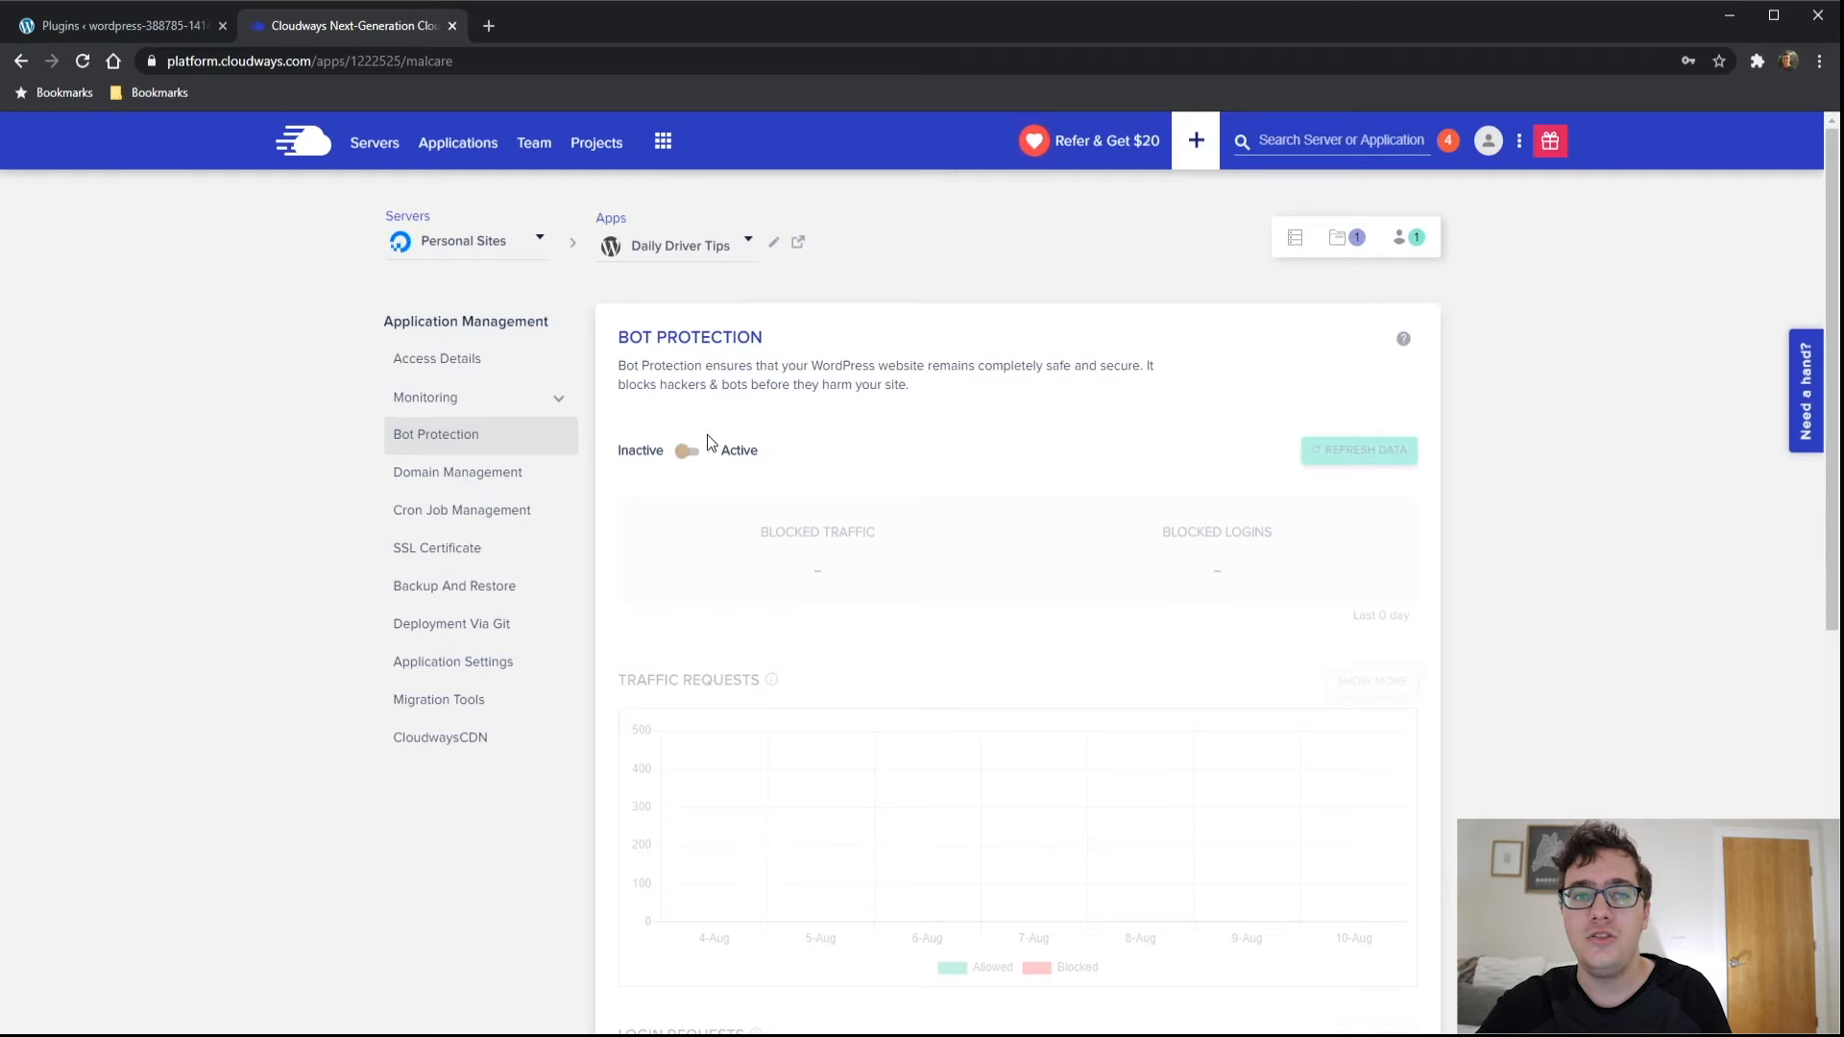
Switch Daily Driver Tips Bot Protection to Active and confirm the activation dialog
click(688, 450)
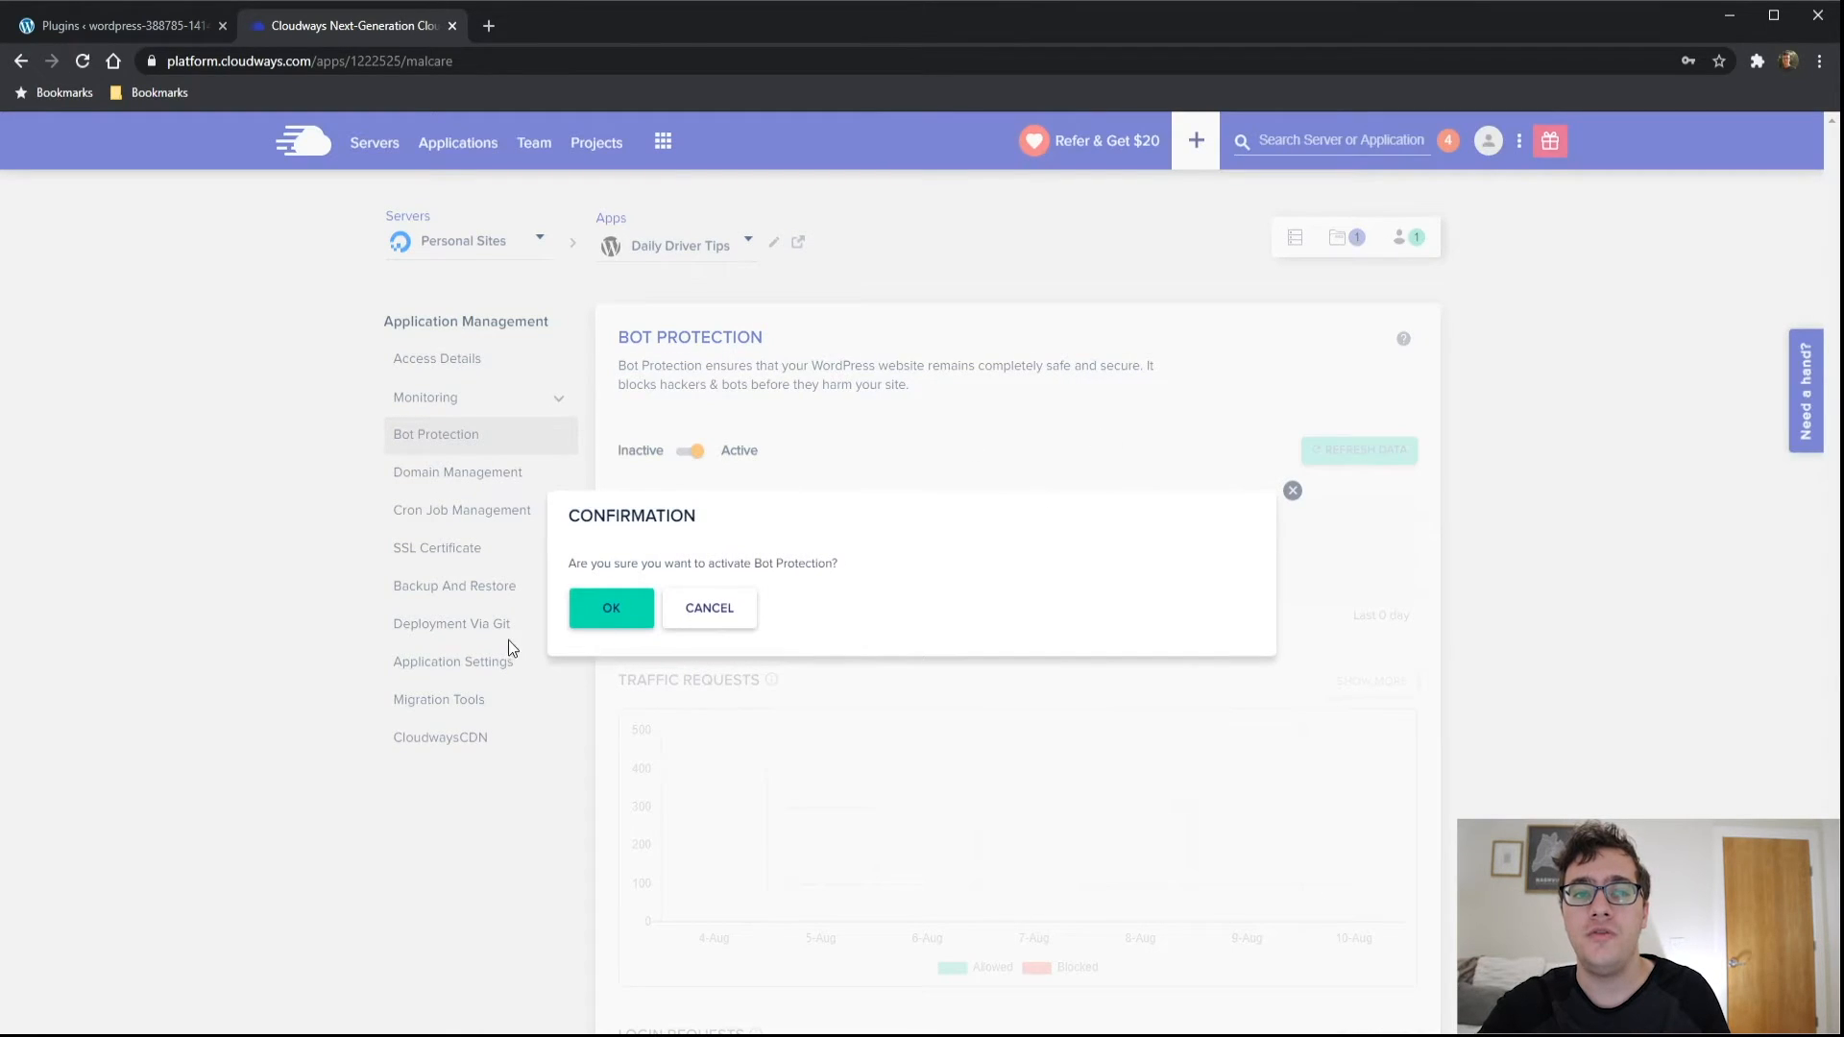
click(610, 609)
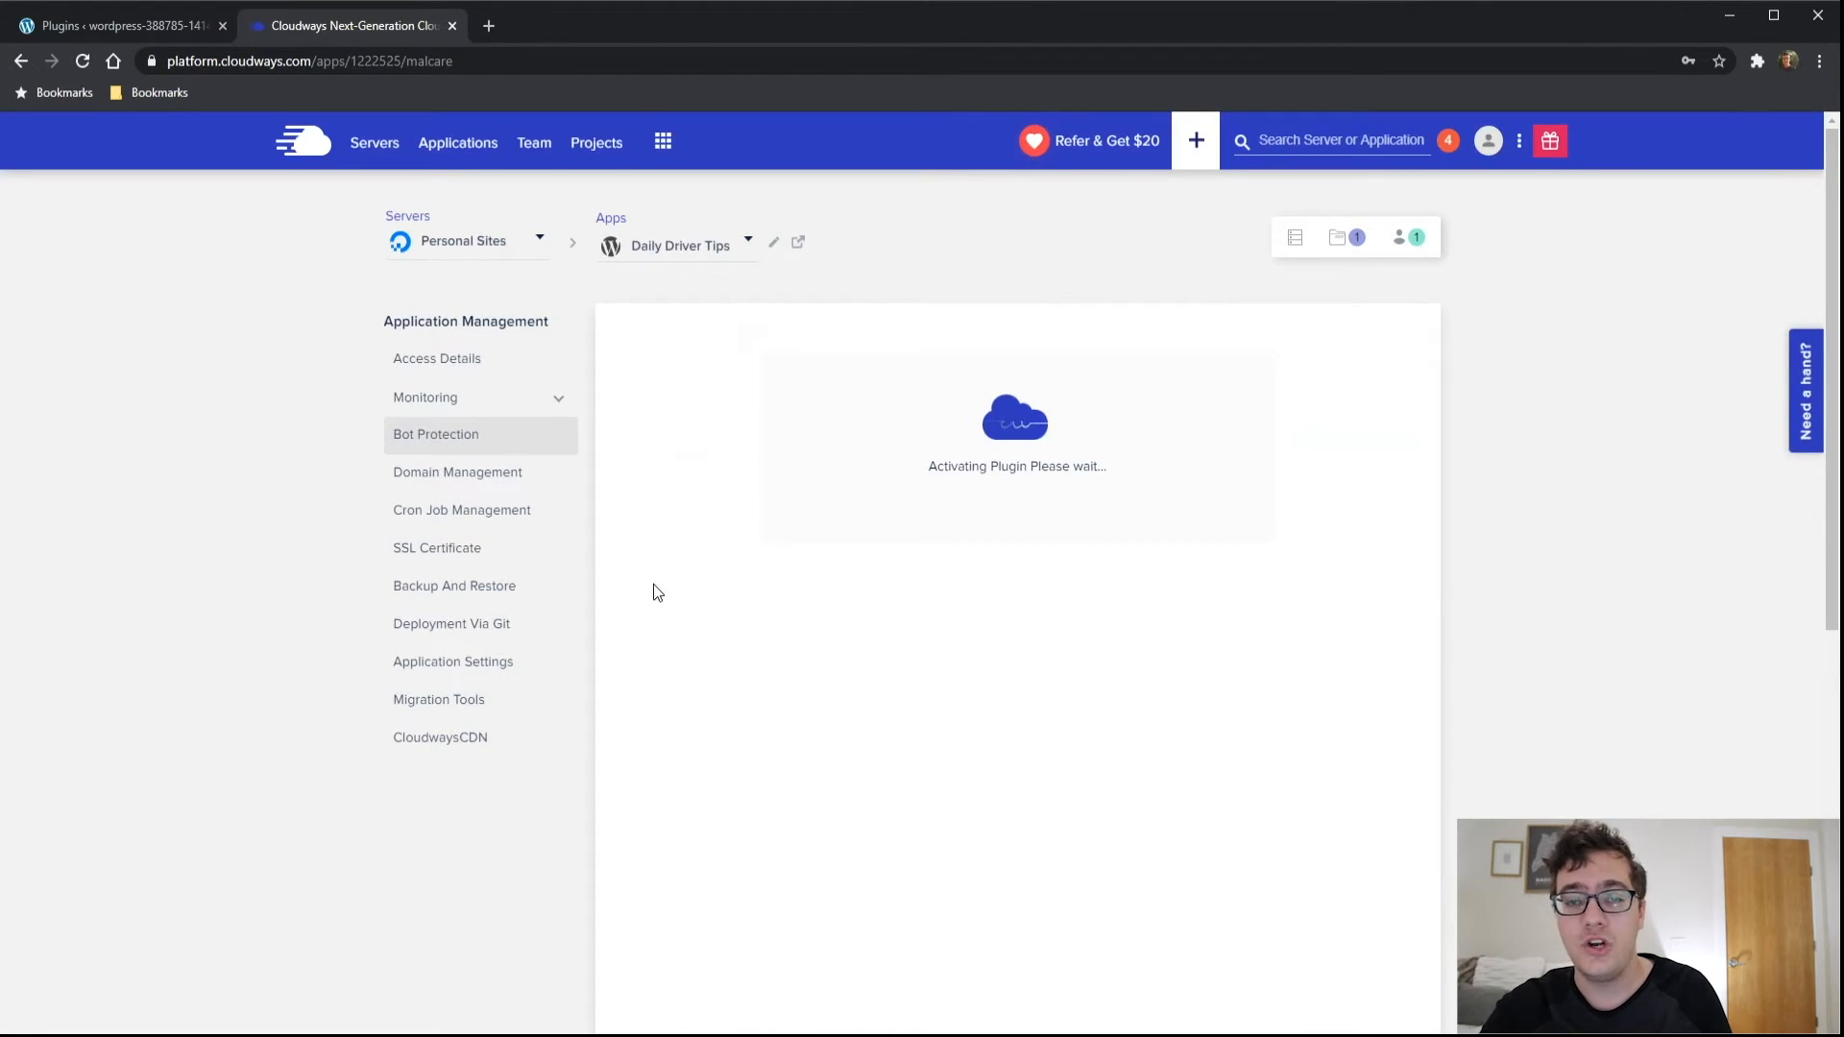
mouse_move(666, 578)
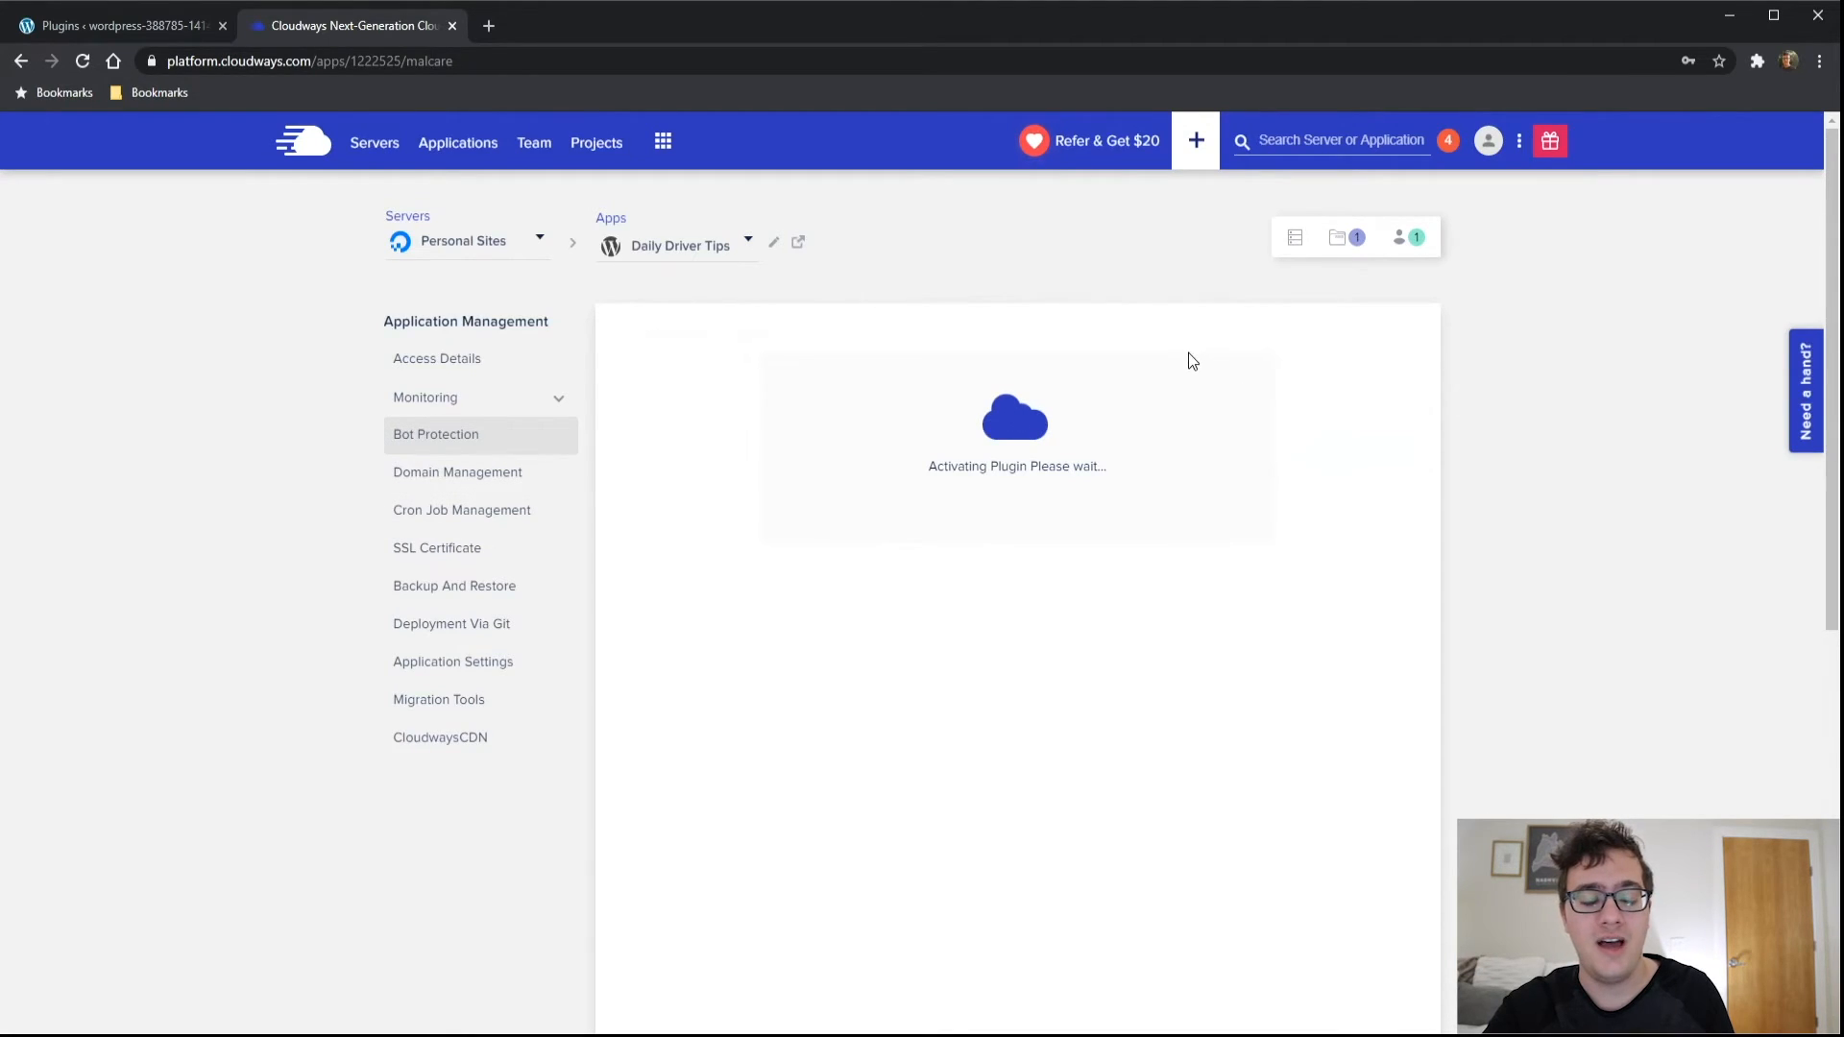
mouse_move(766, 632)
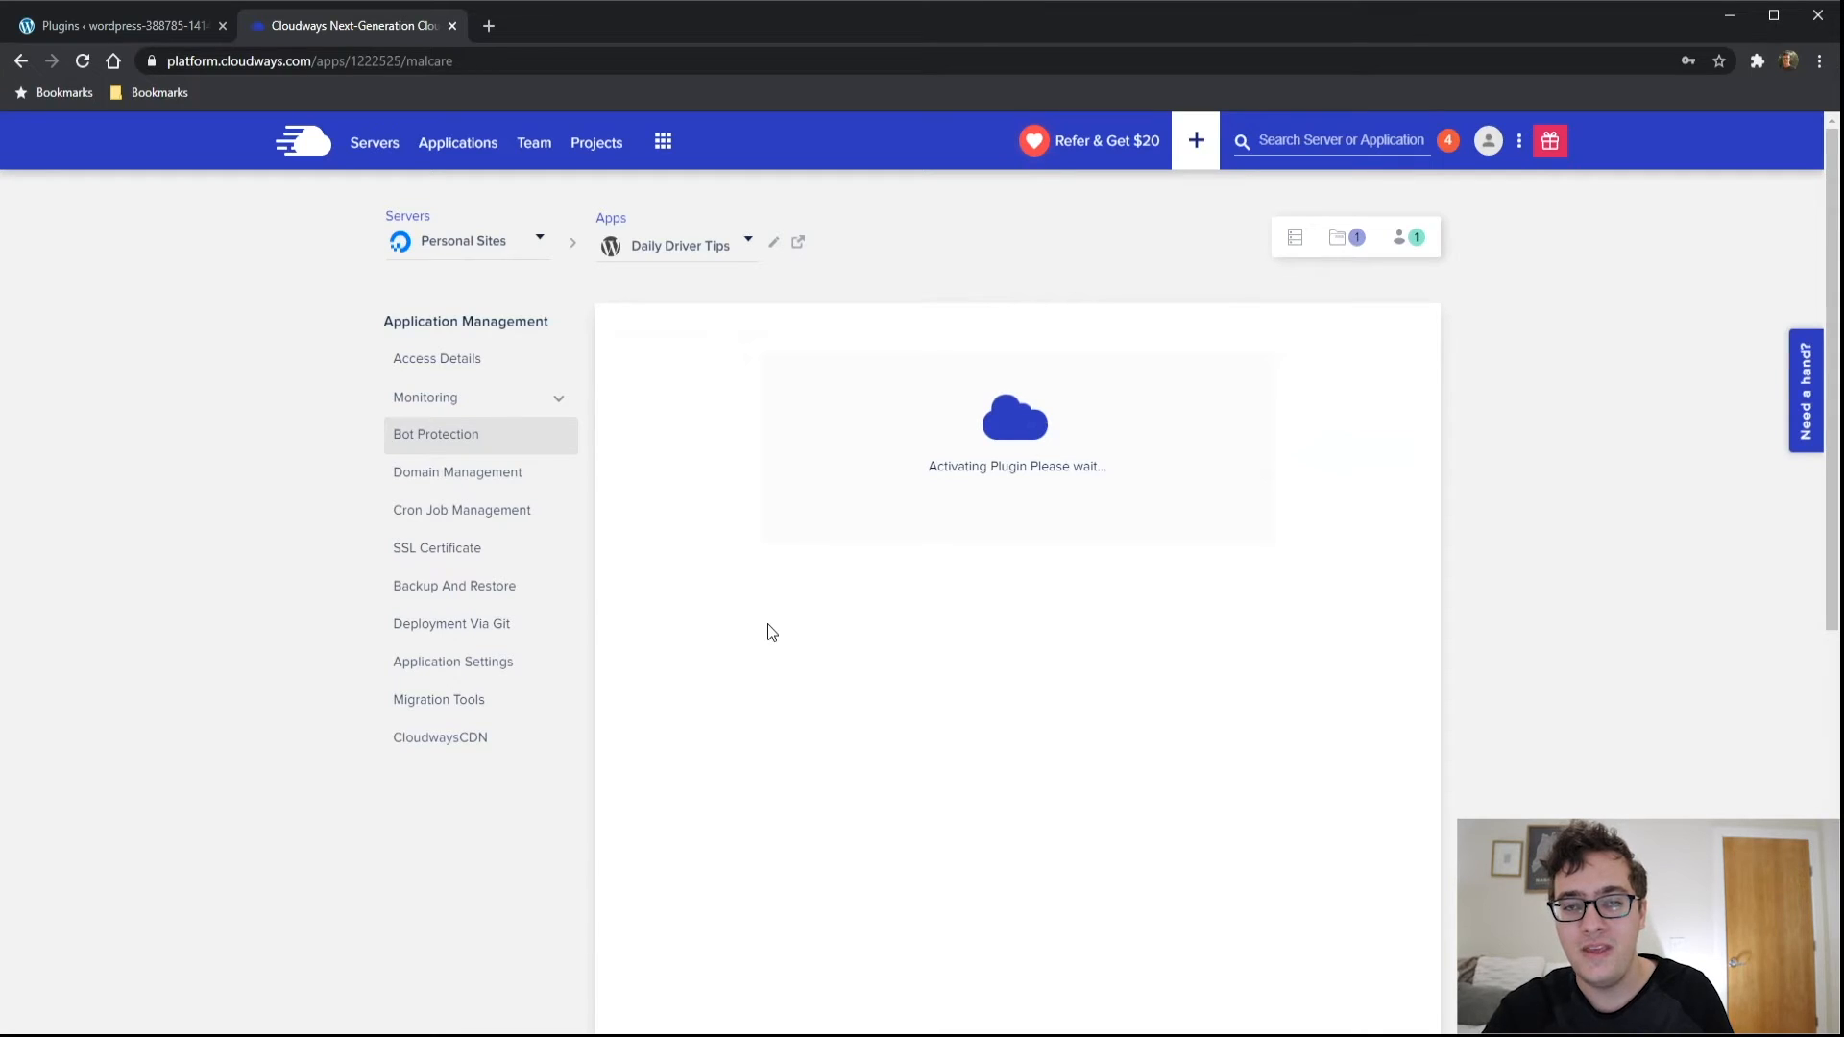
mouse_move(576, 536)
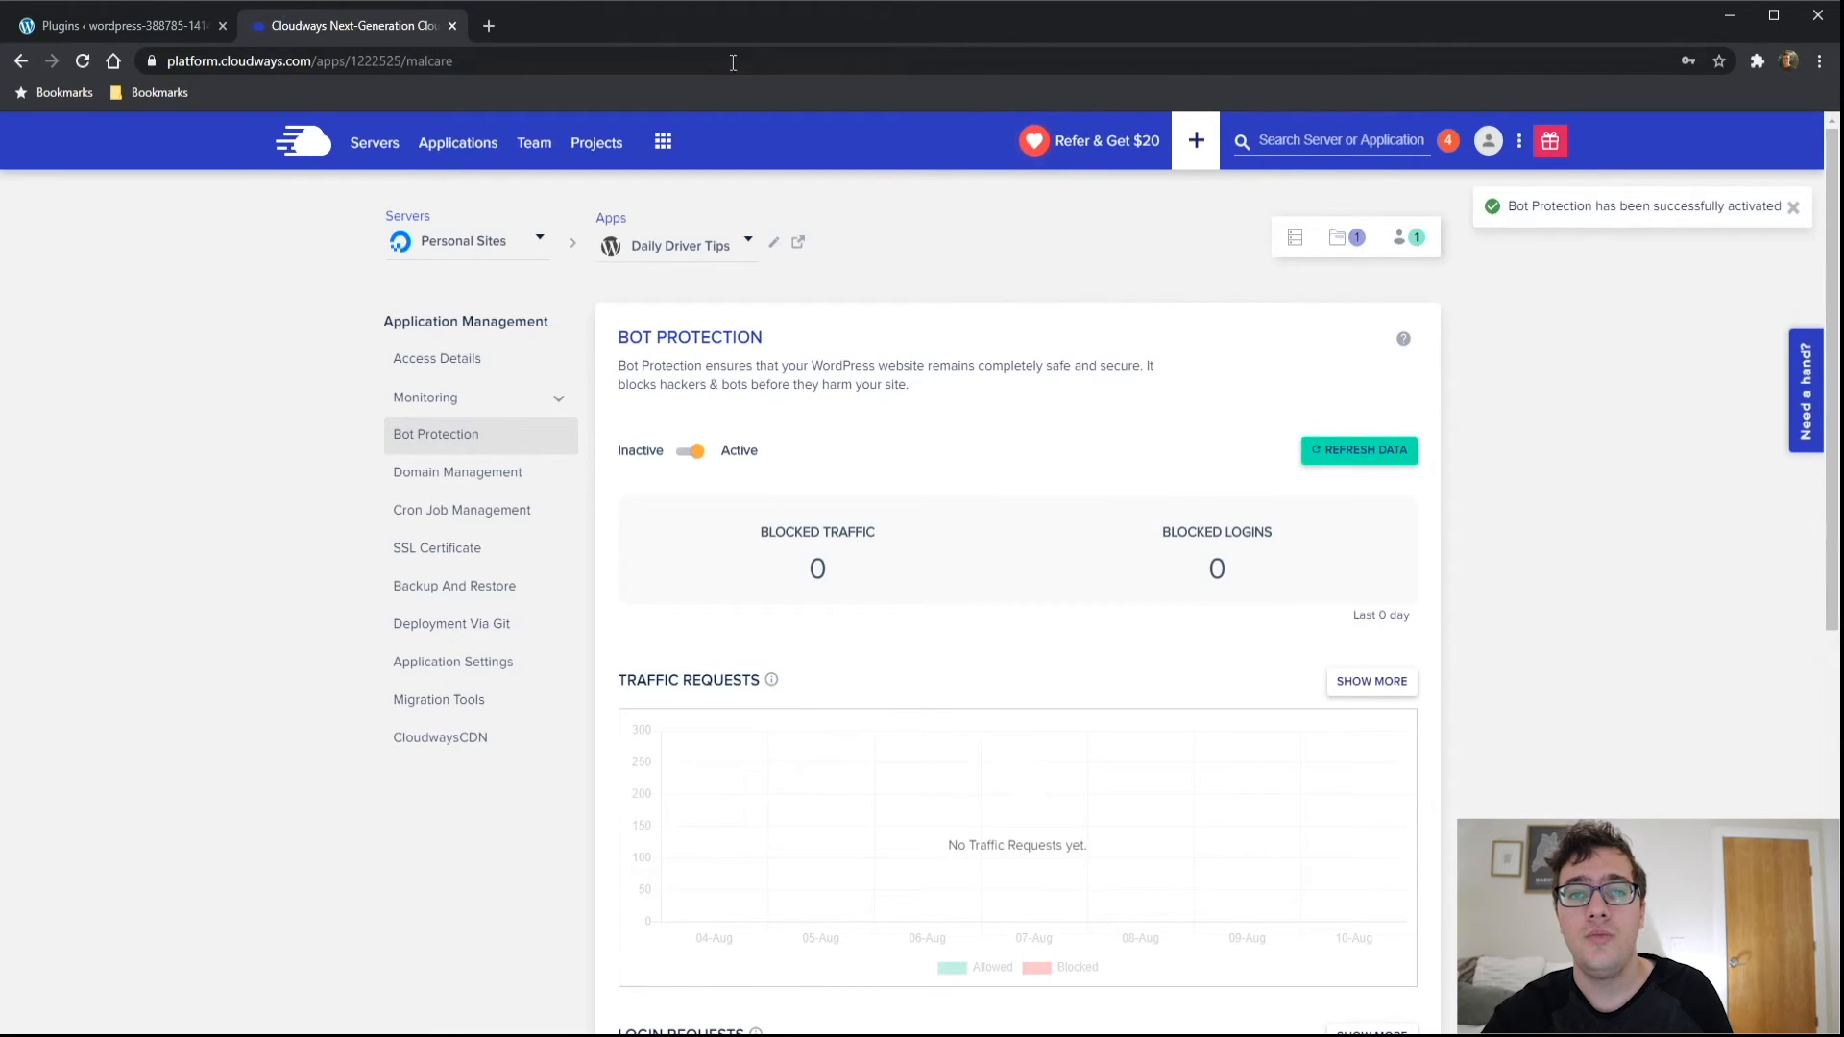
scroll(down, 3)
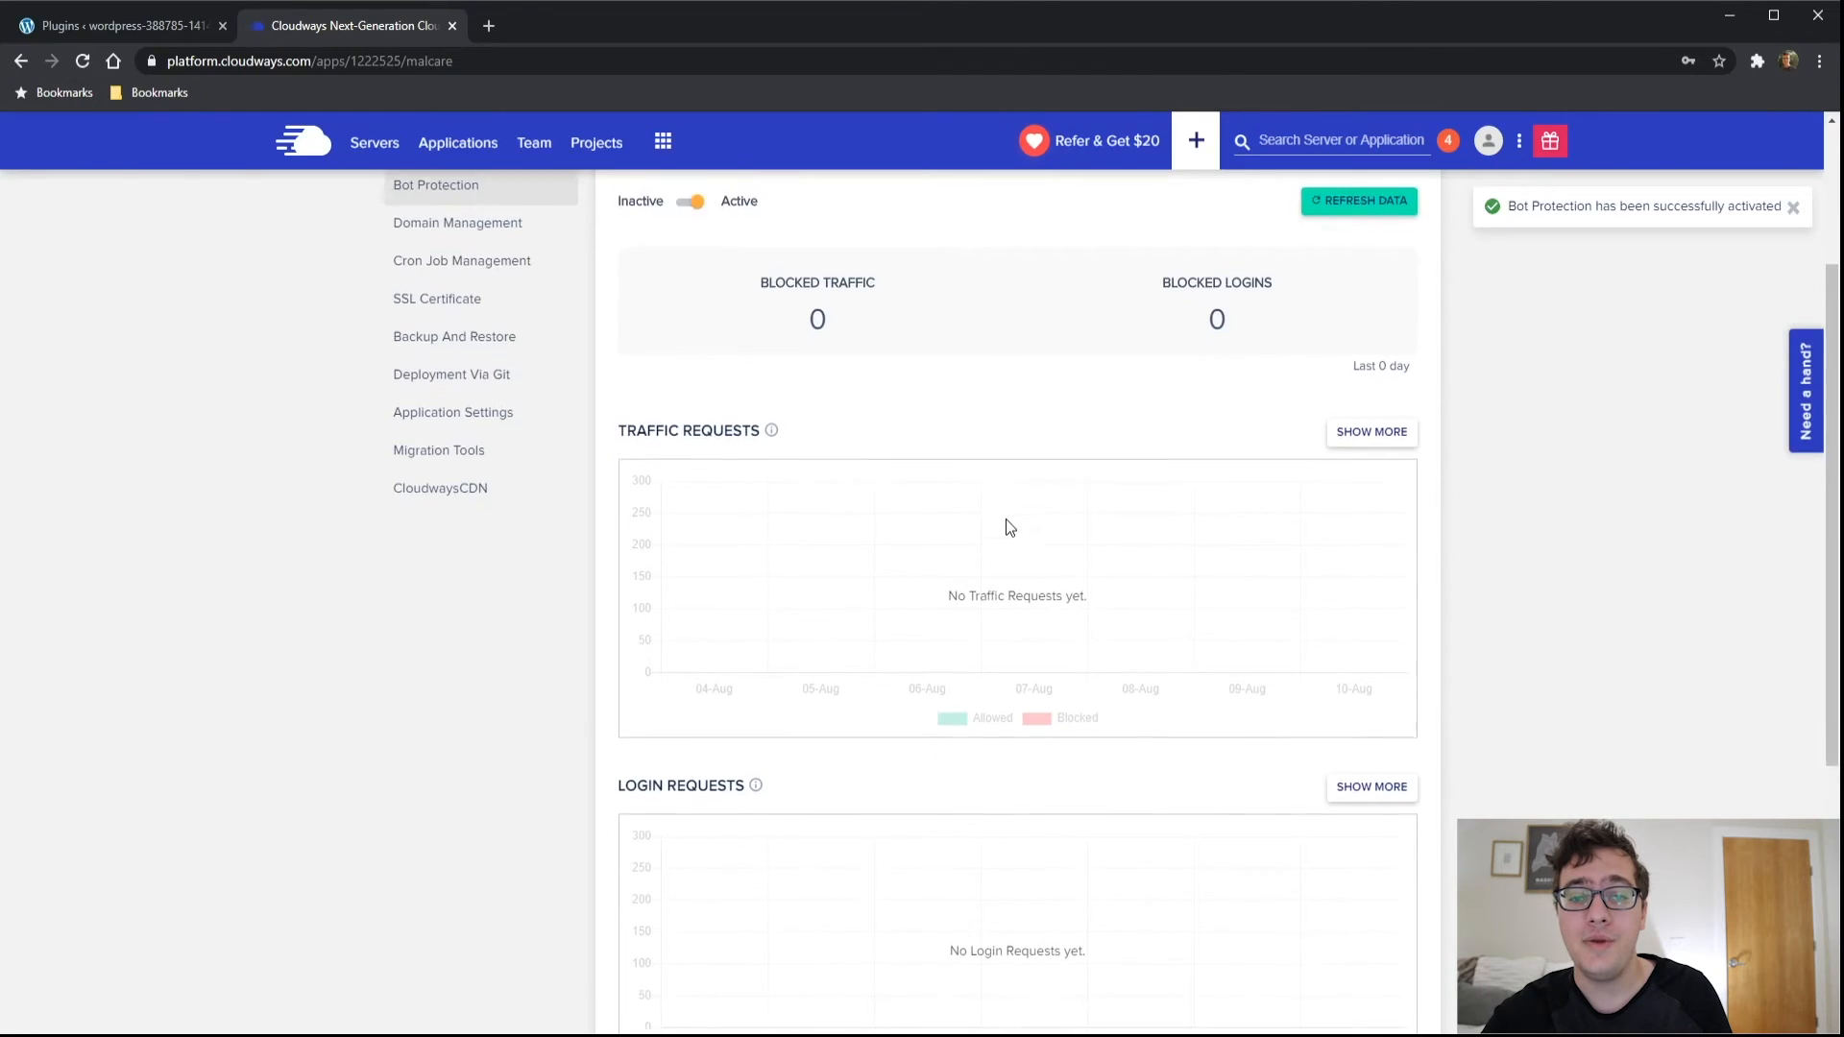
scroll(down, 3)
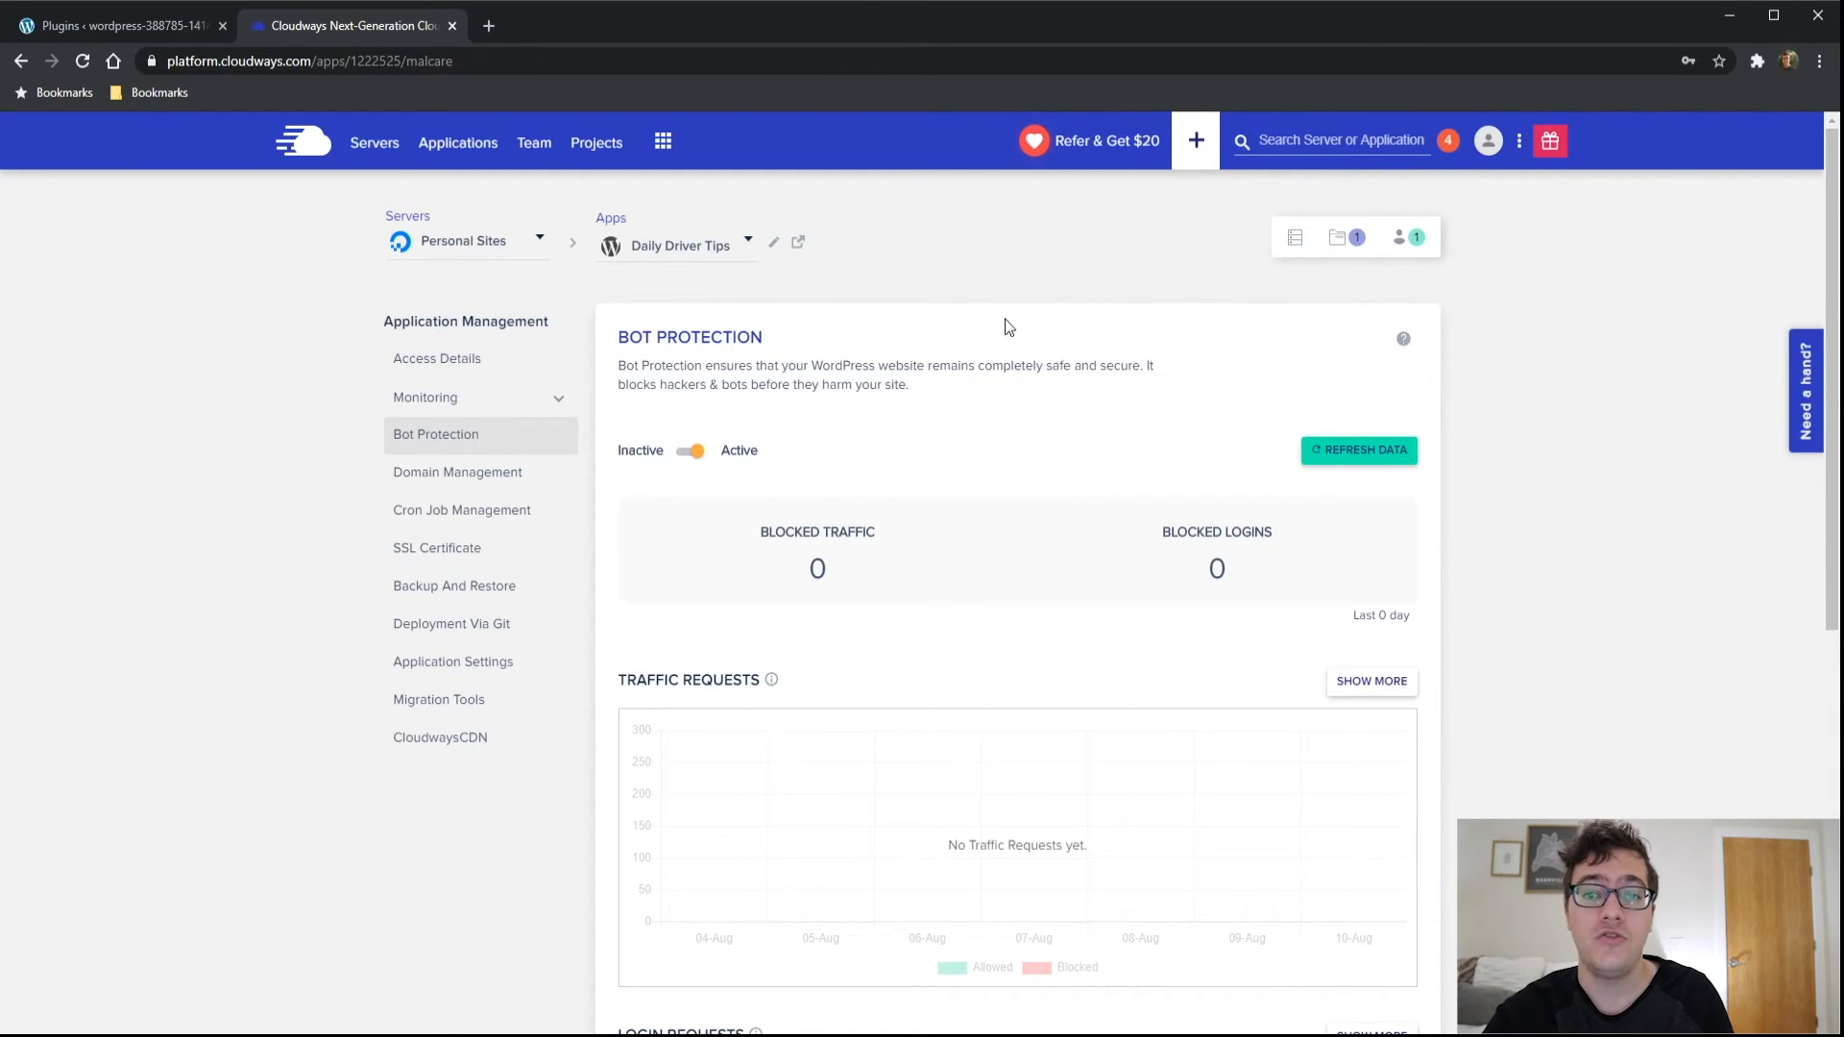
mouse_move(985, 313)
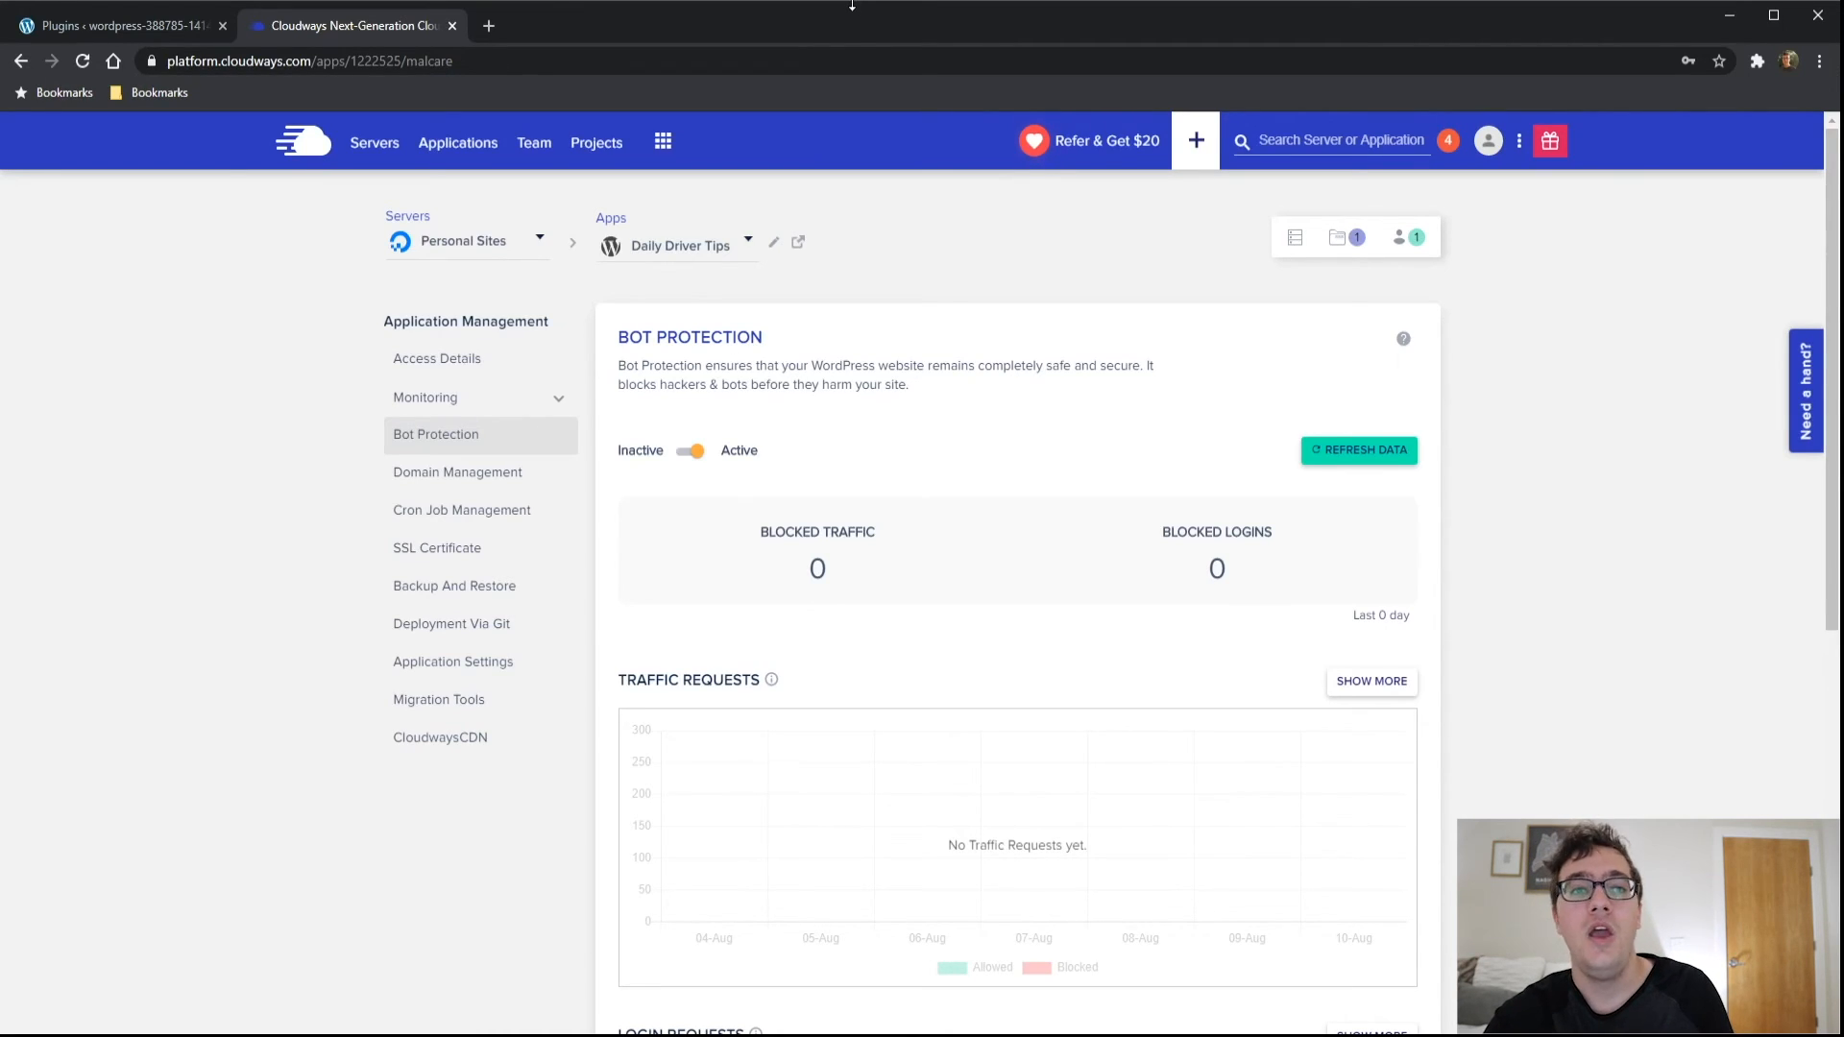
mouse_move(1379, 836)
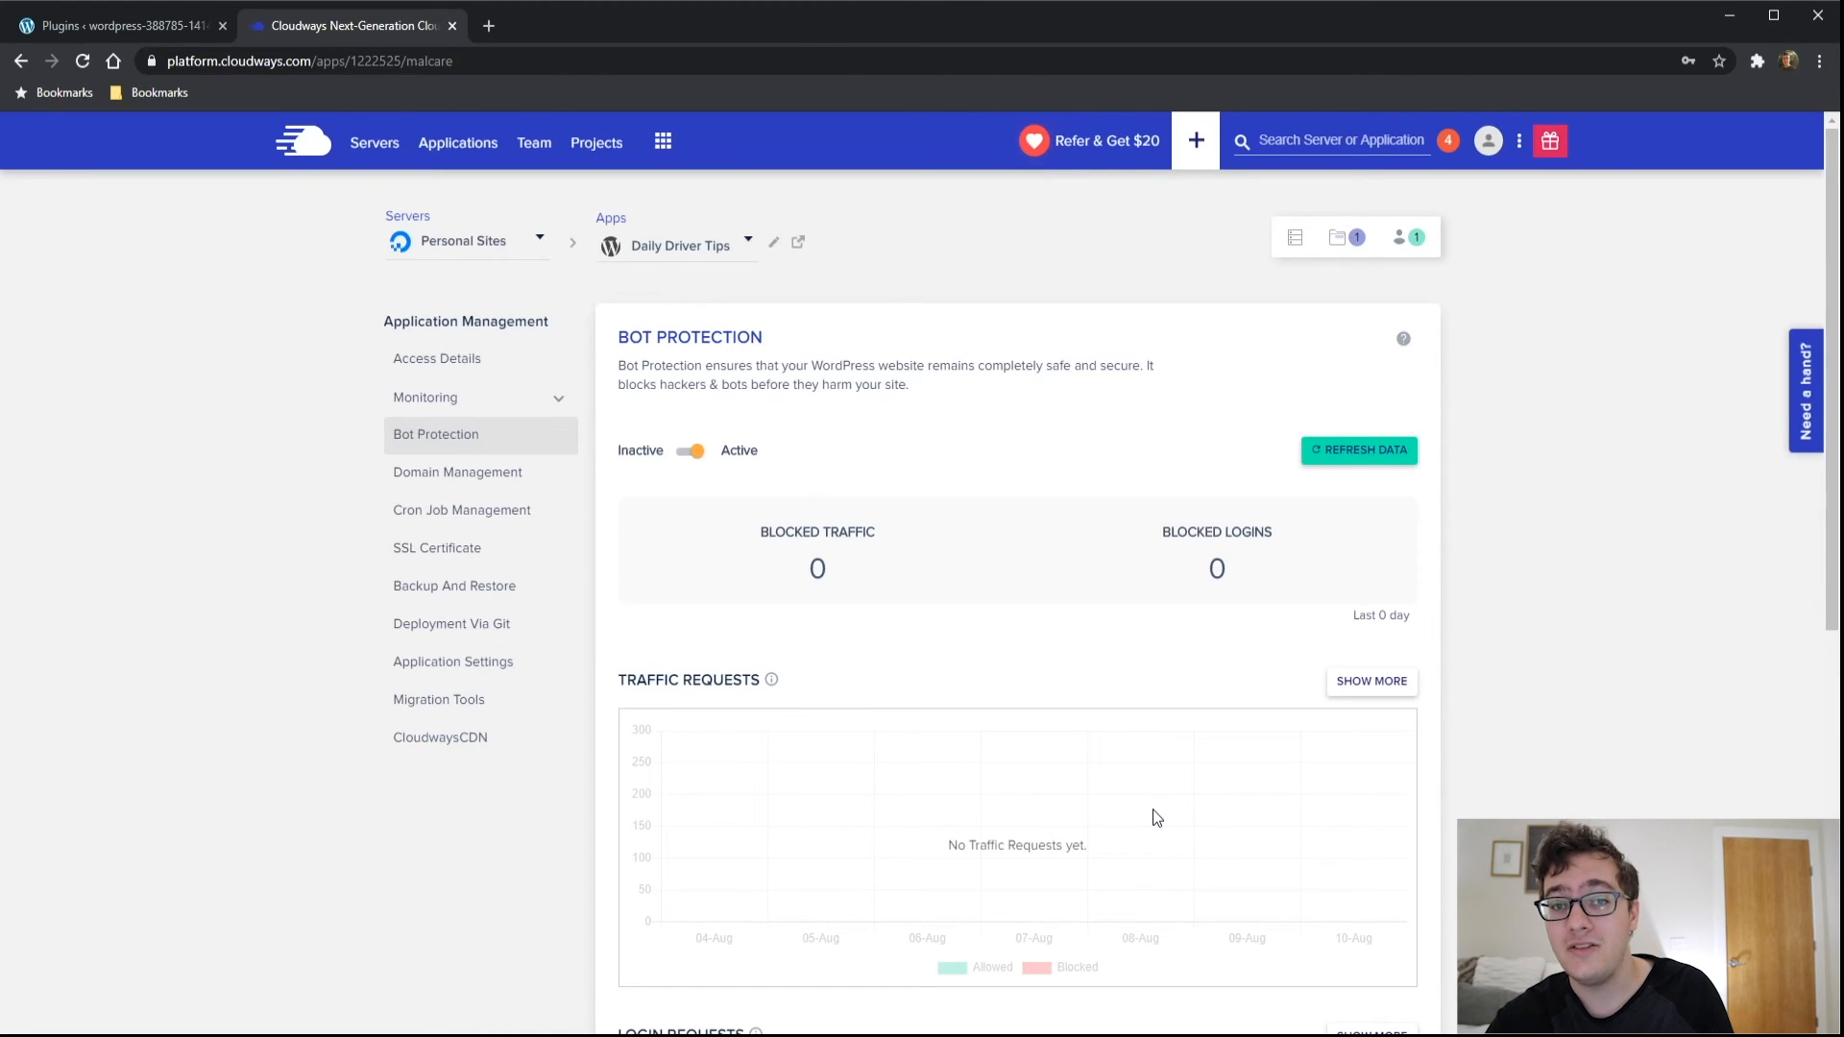
mouse_move(1148, 818)
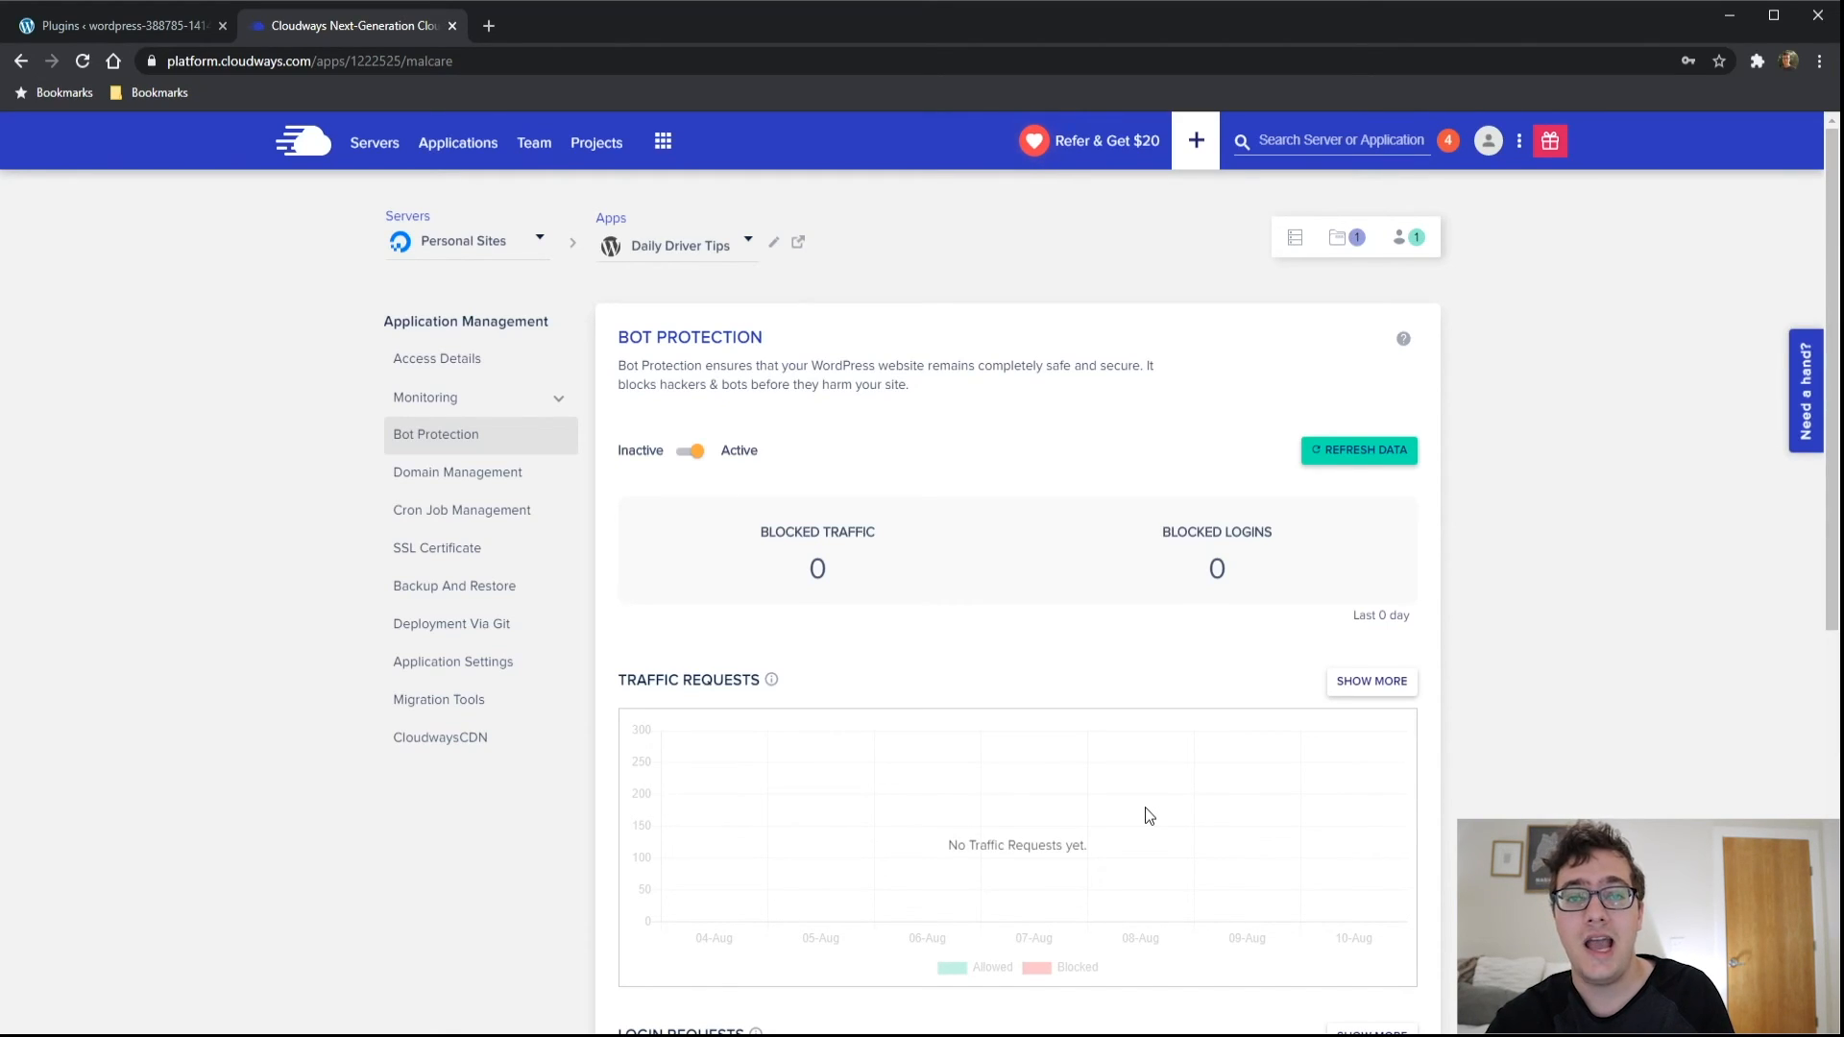
mouse_move(828, 991)
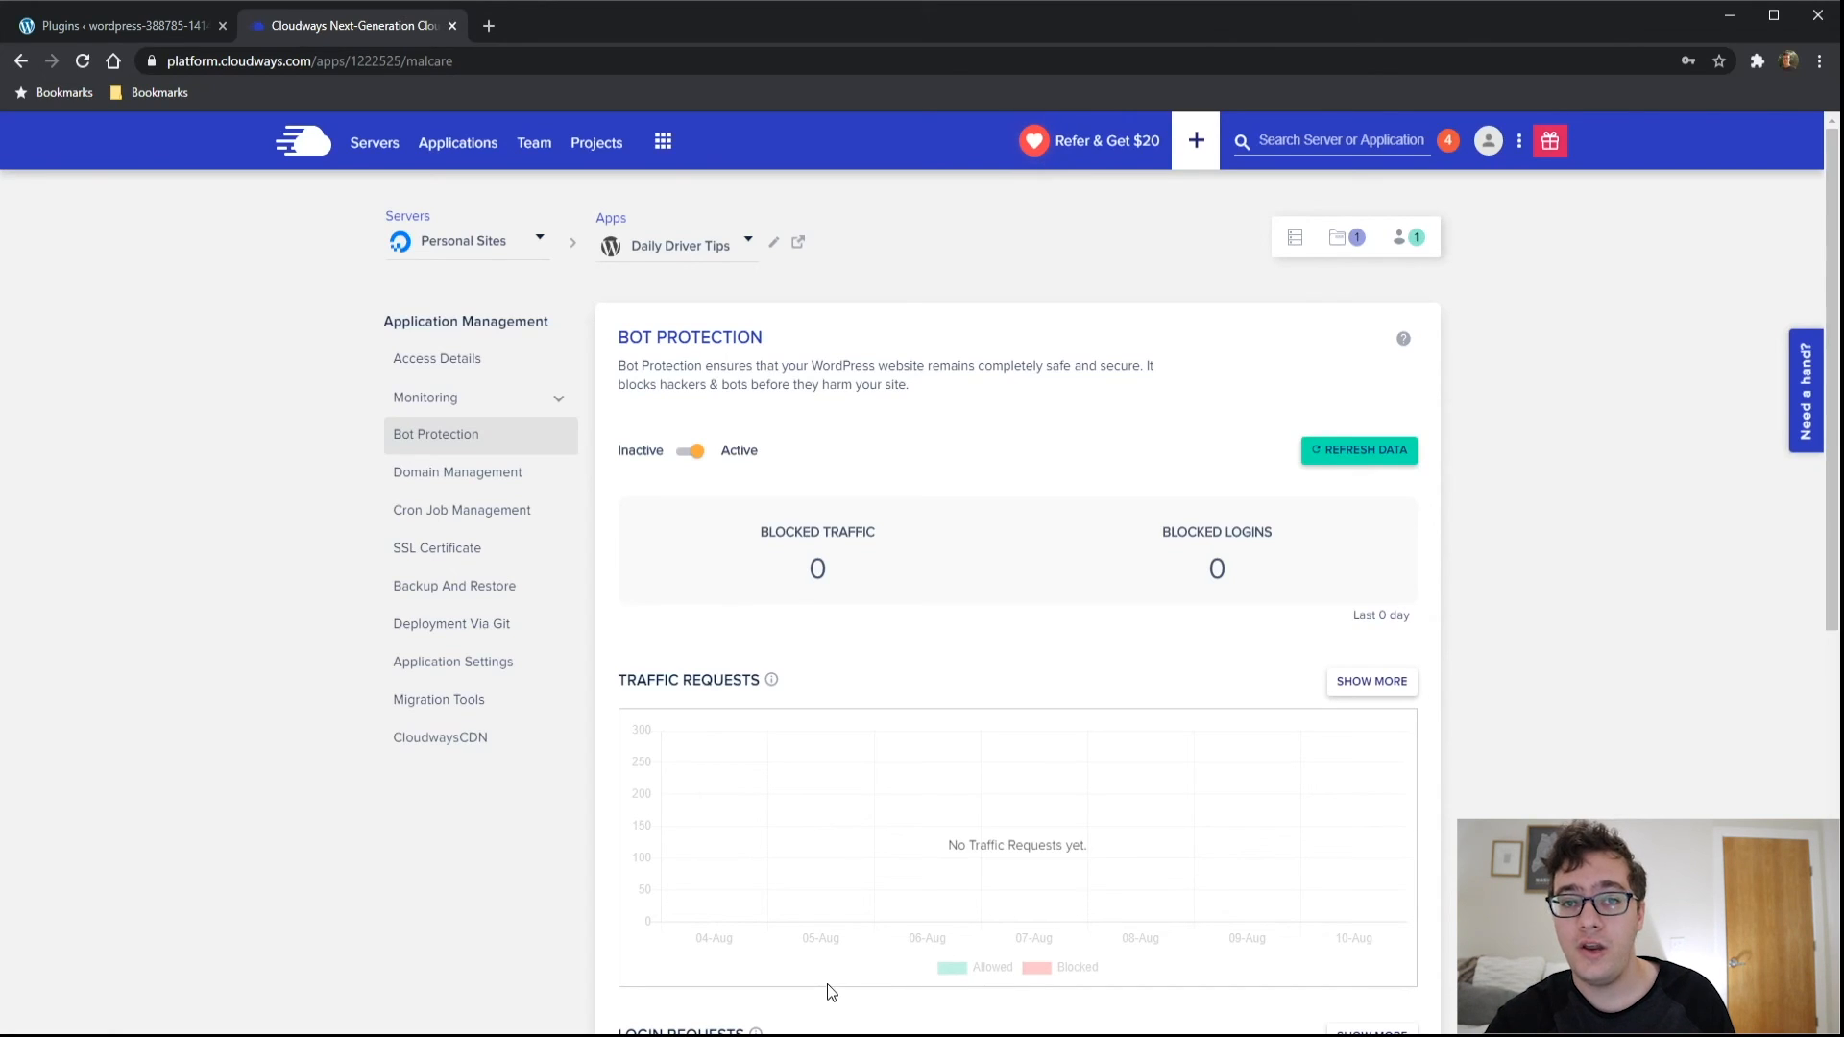
mouse_move(811, 963)
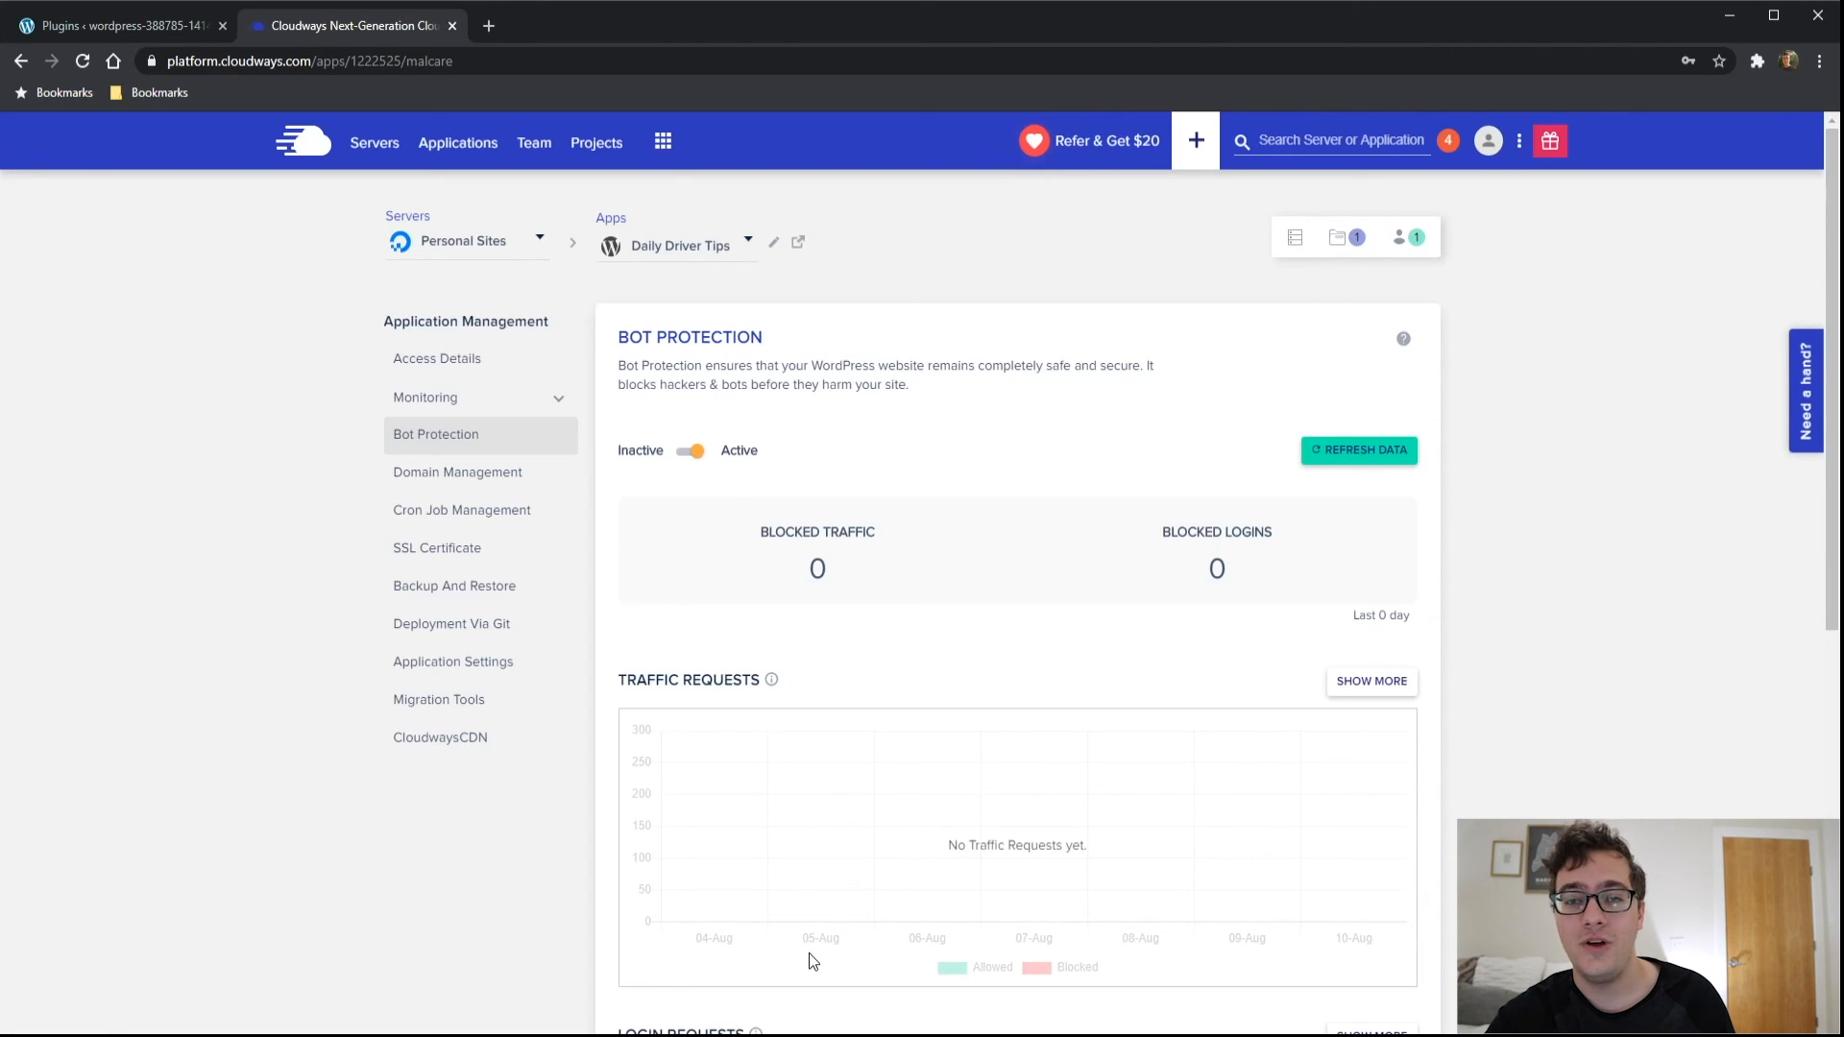